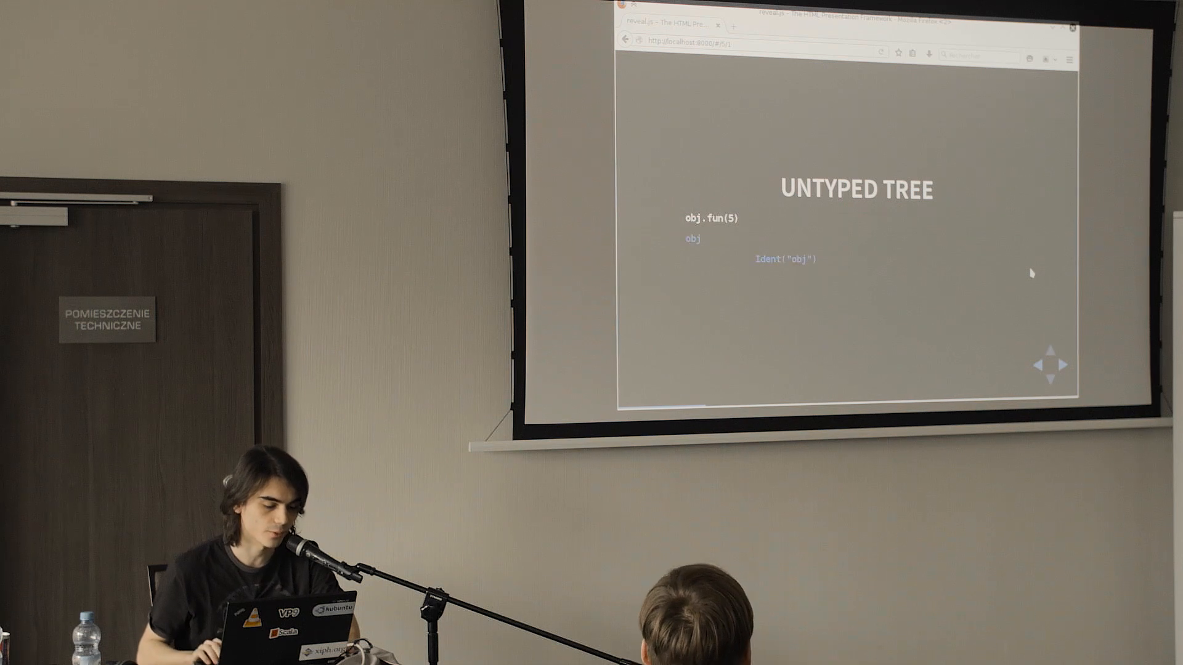
Step: Reveal the full untyped tree Apply(Select(Ident("obj"), "fun"), Literal(5)) on the slide
key("Right")
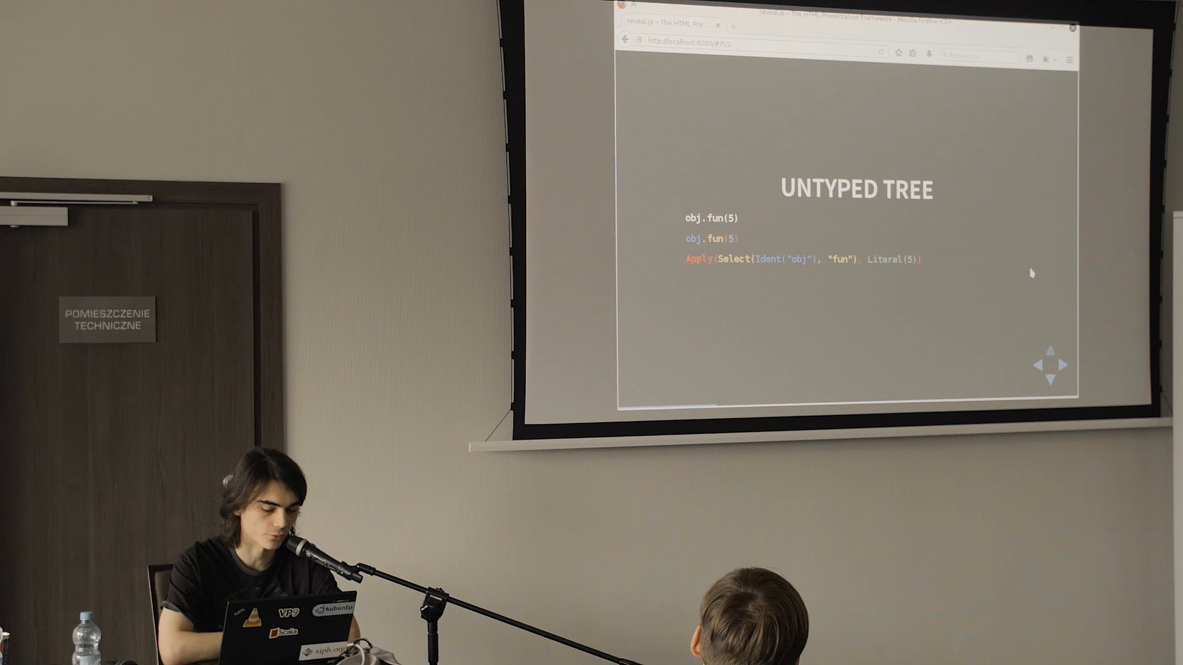
key("Right")
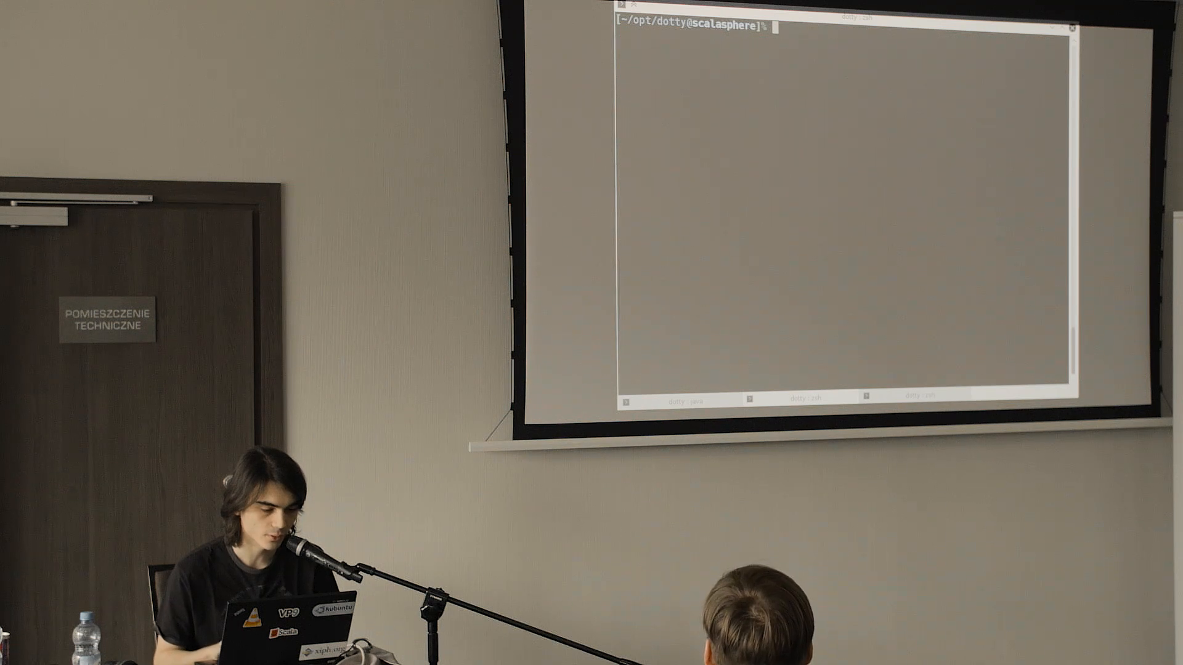
Step: Compile try/trace.scala with 'ec' and run 'scala Trace', which prints 1 and 2
type("ec try/trace.scala")
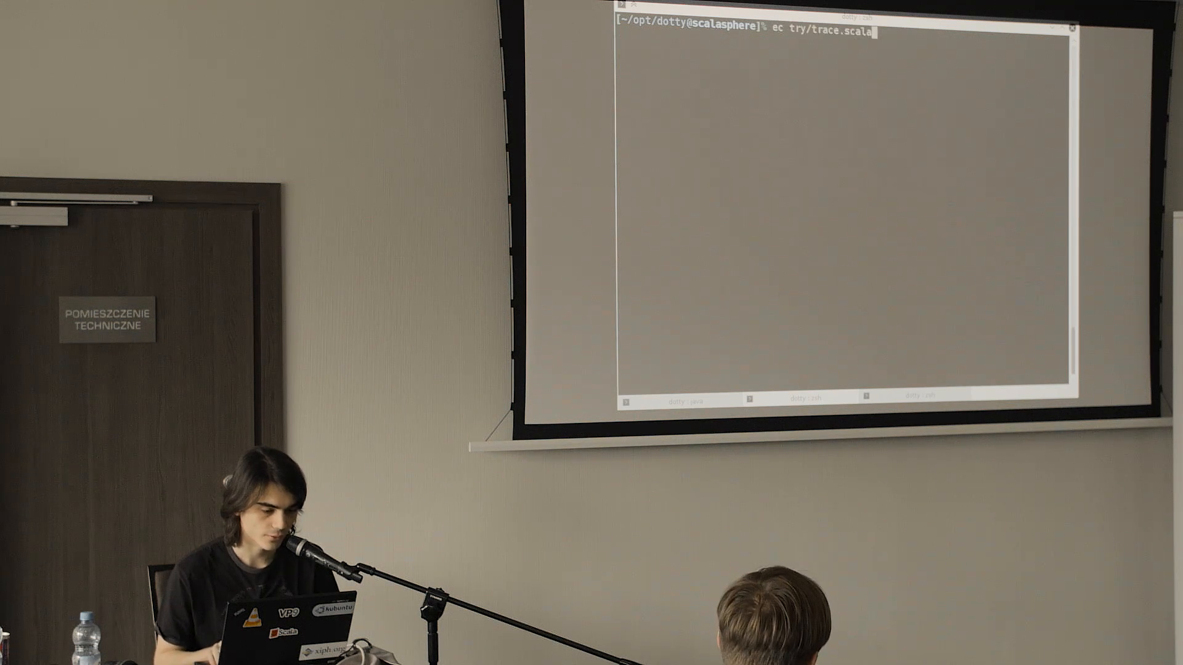
key("Return")
type("run")
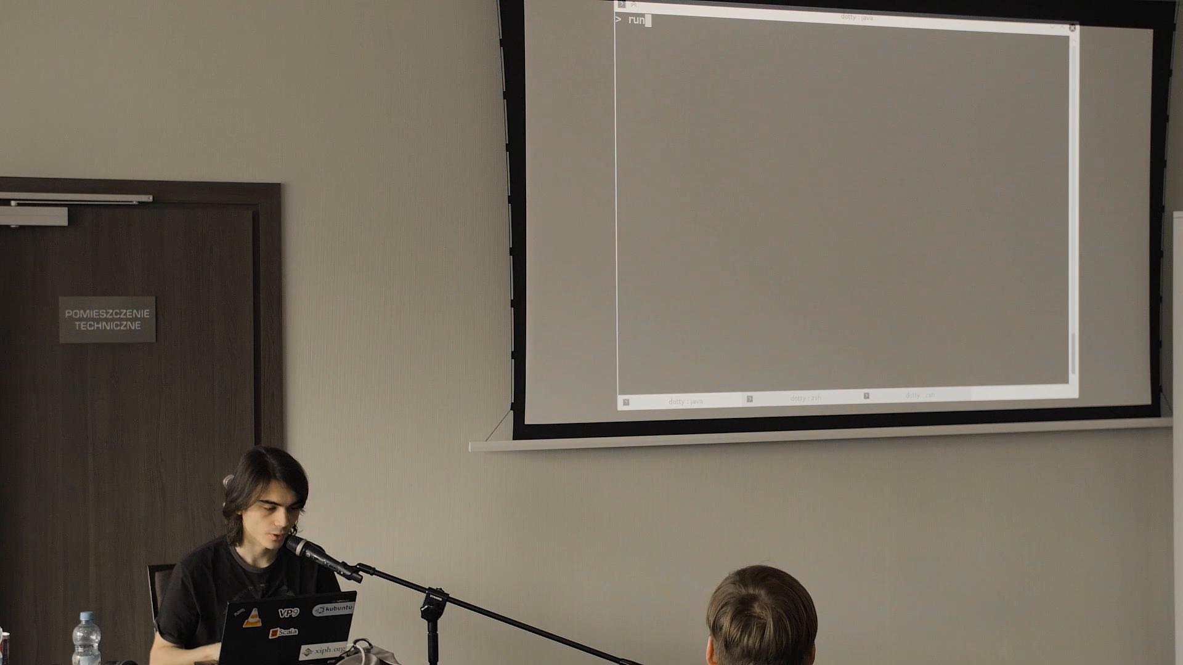
type("try/trace.")
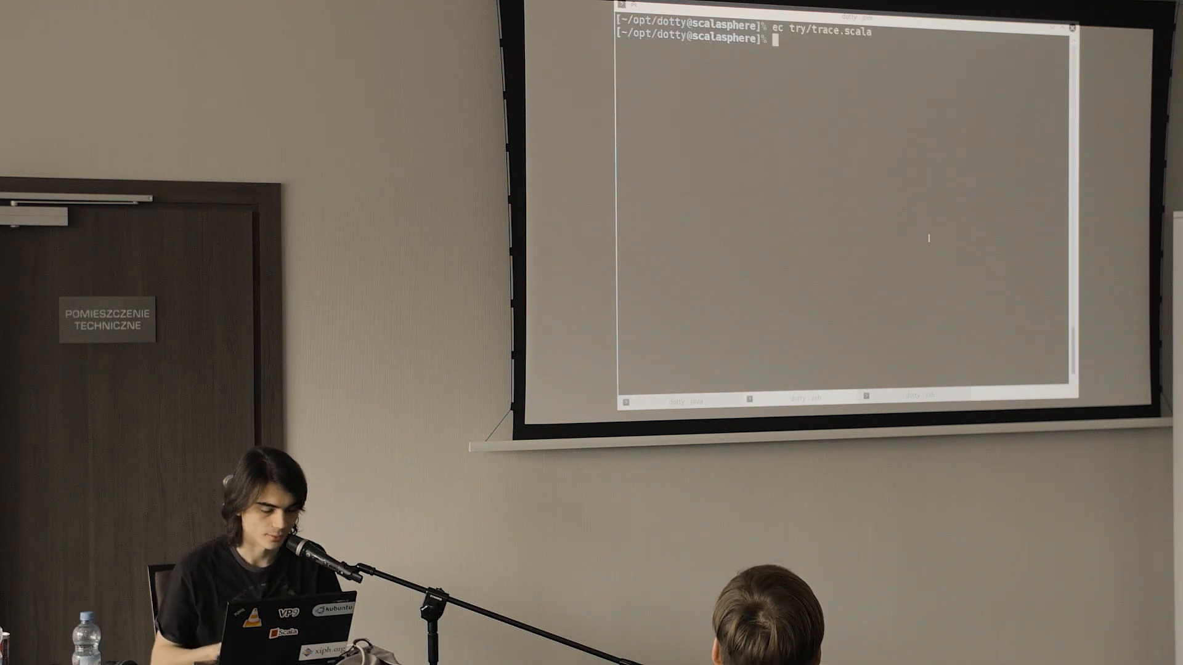
type("scala Trace")
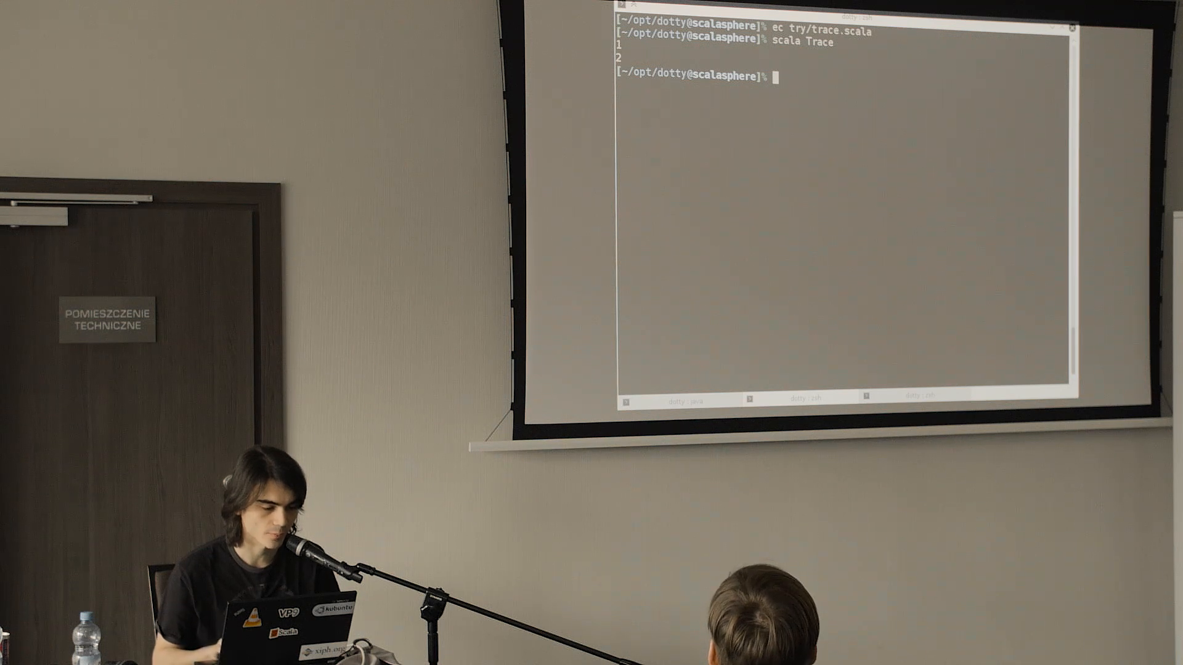
type("ls src/dotty/")
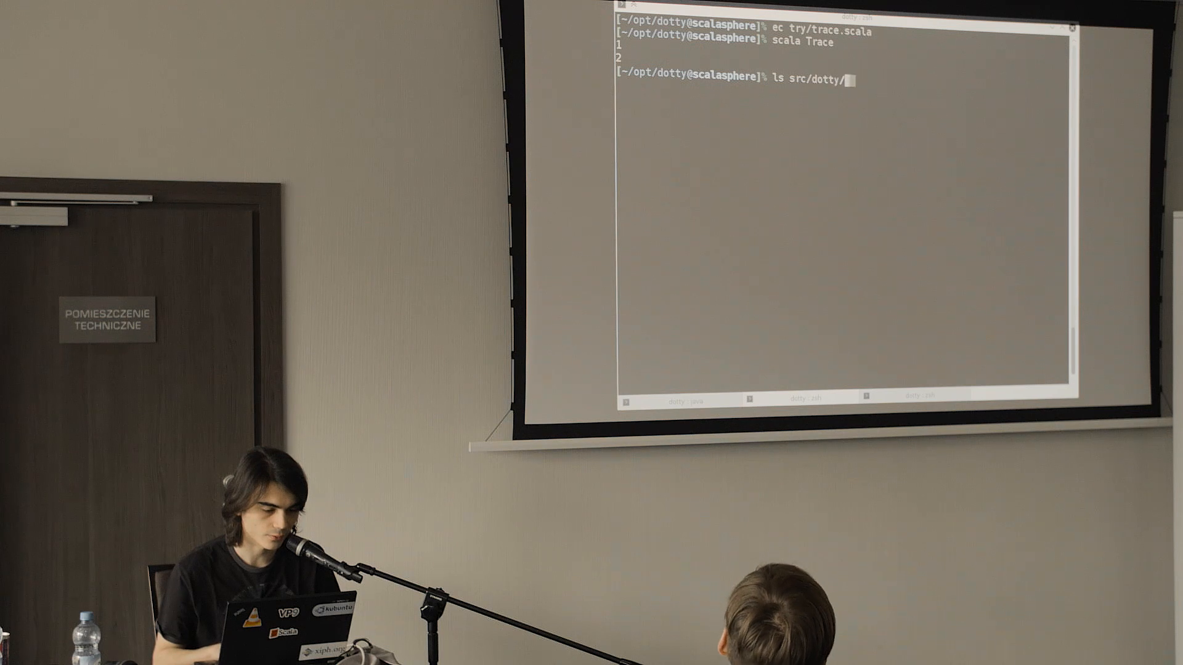
Step: List src/dotty/tools/dotc/, open Compiler.scala, and browse to the Tracer mini-phase
type("tools/dotc/")
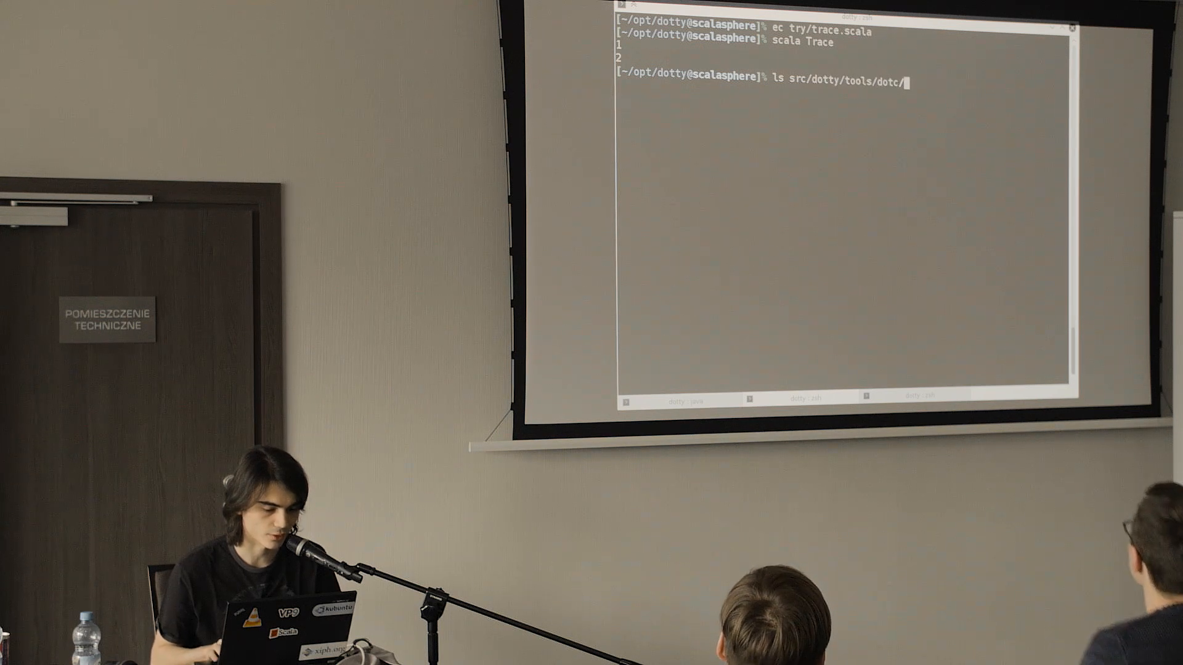
key("Return")
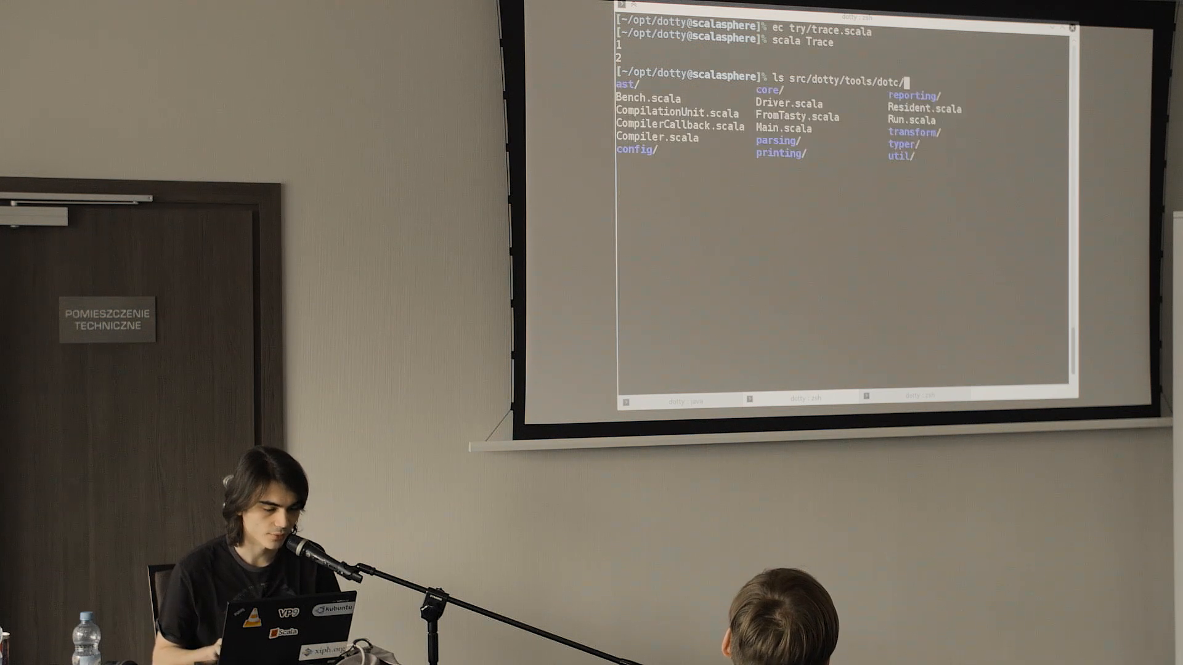
type("Compiler.scala")
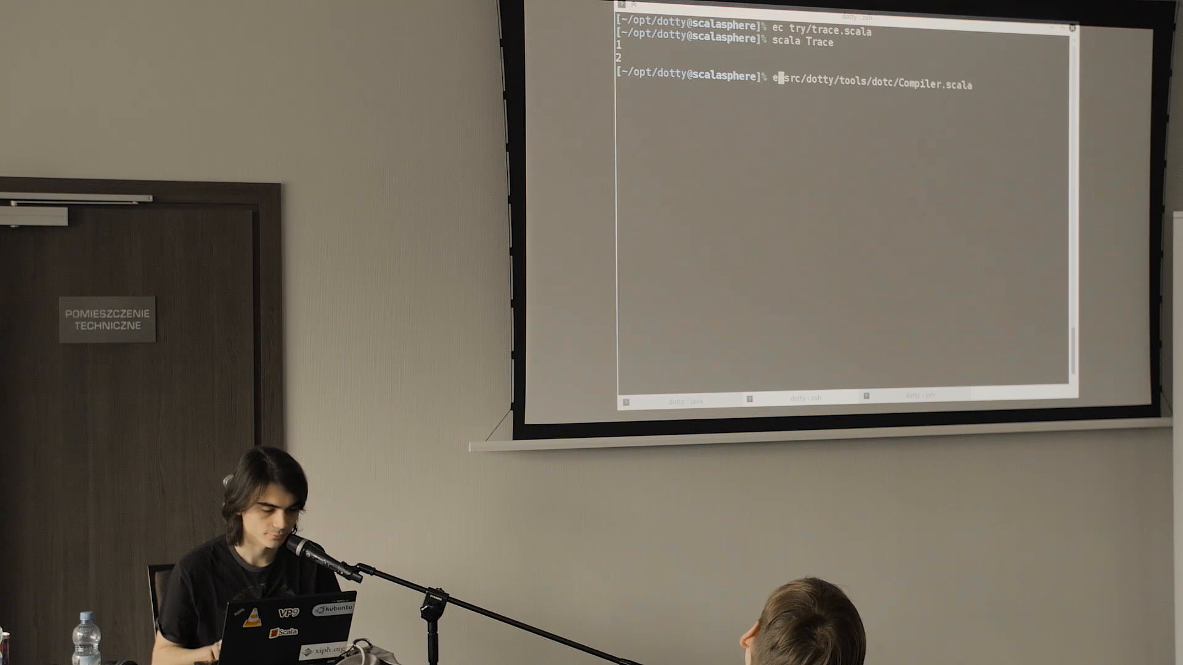
key("Return")
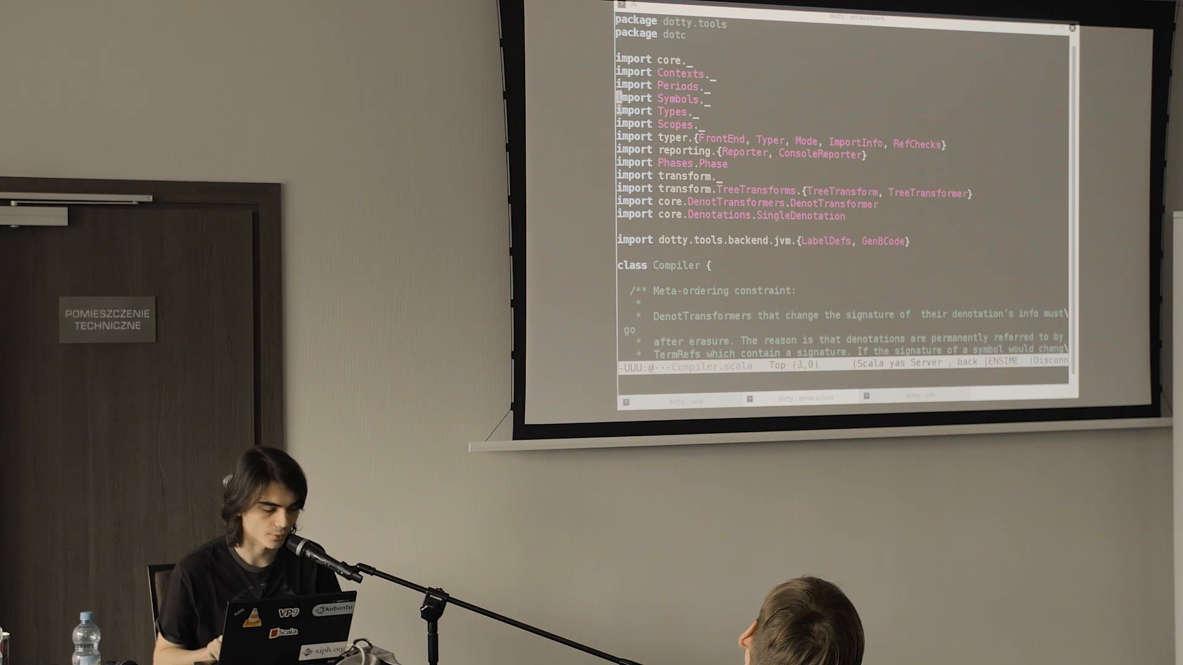
scroll("down", 3)
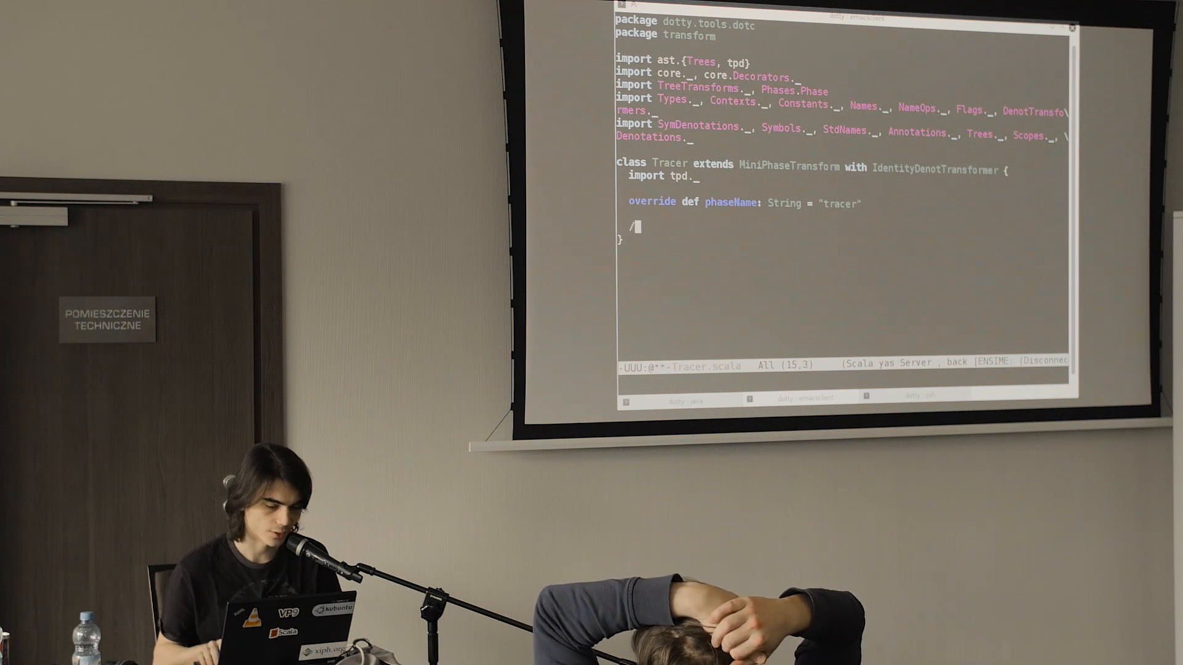
Step: Start the doc comment: Trace method calls, Replace: fun(args) By:
type("**")
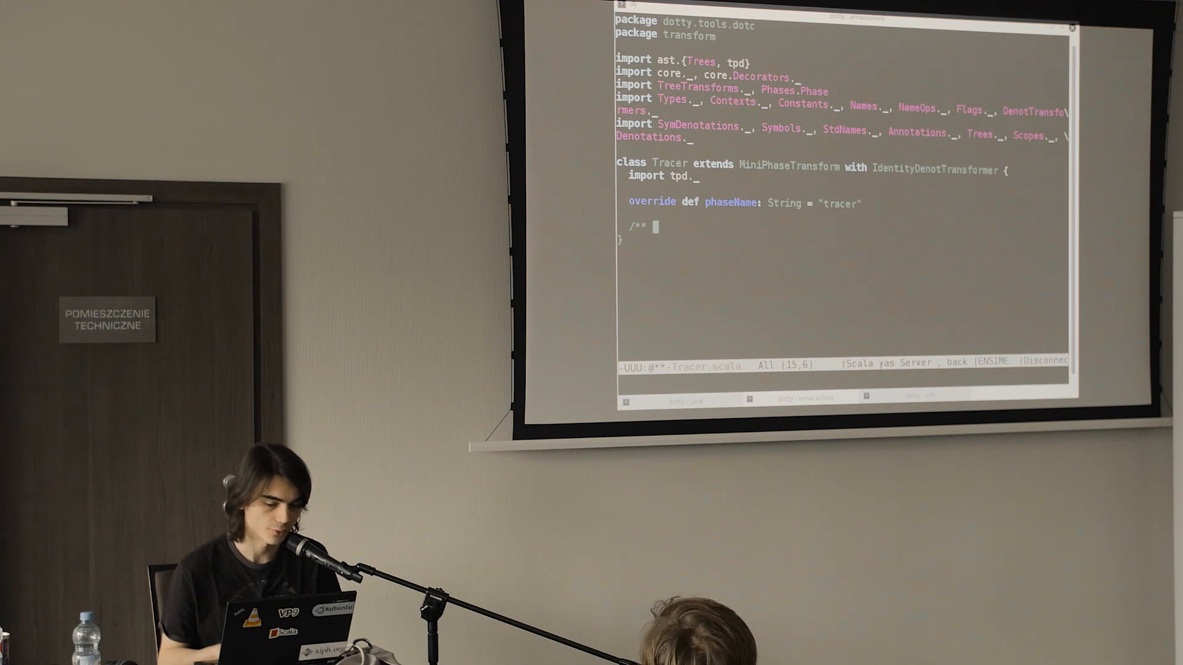
type("Trace method calls.")
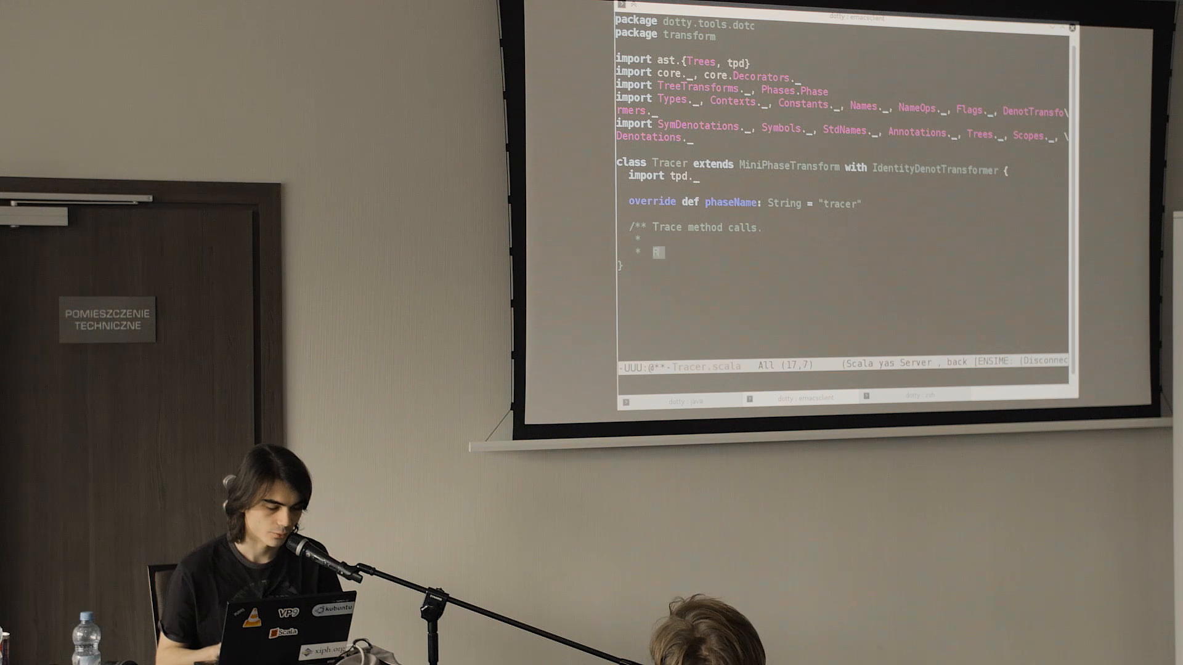
type("Replace:")
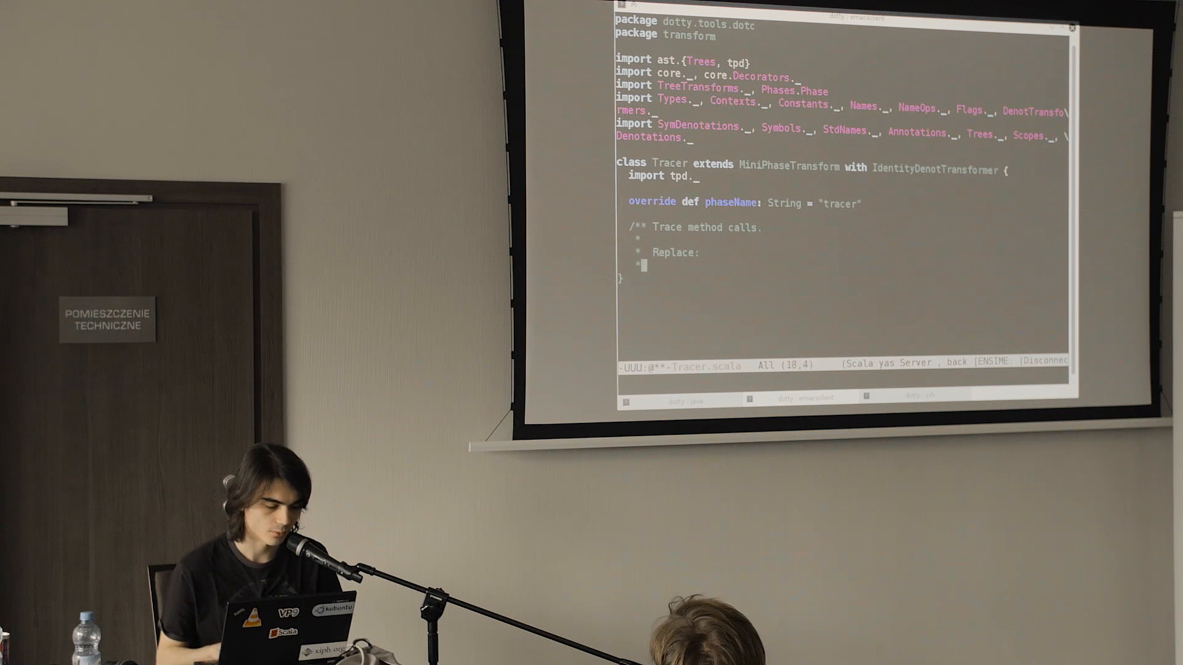
type("fun")
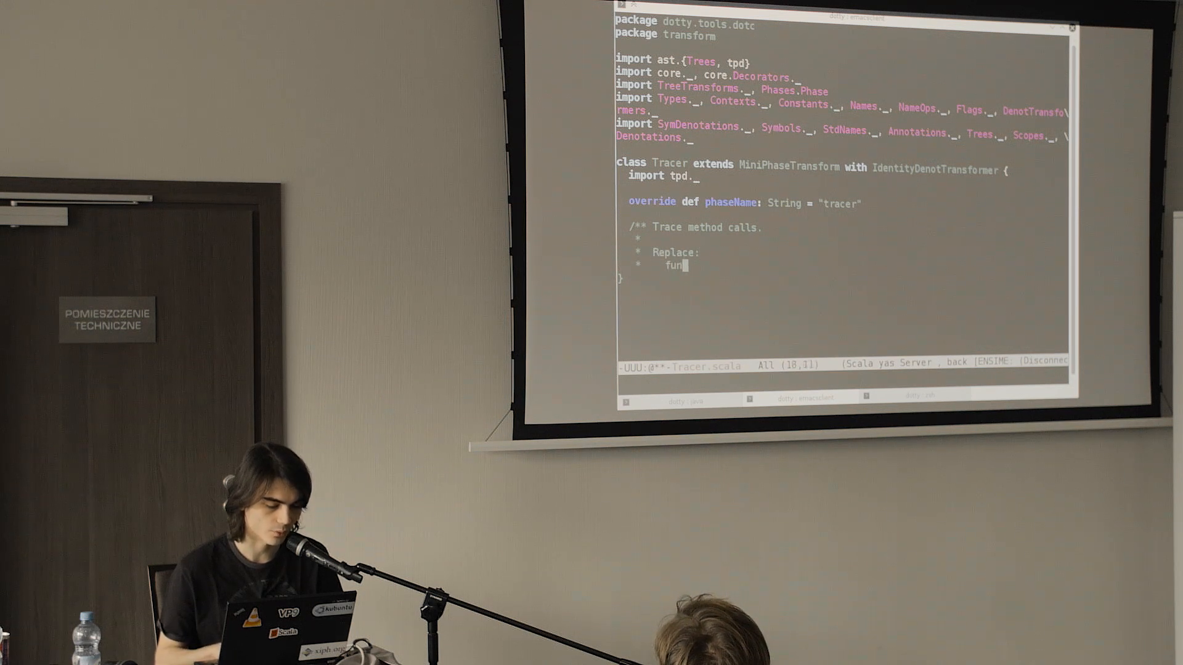
type("(args)")
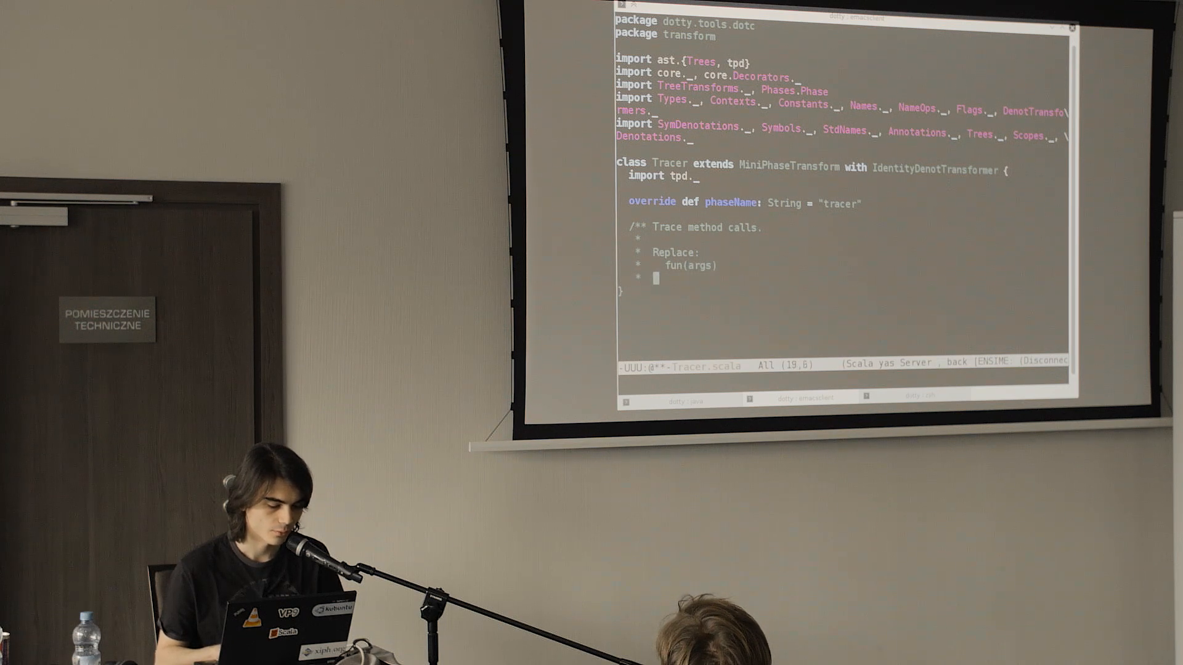
type("By:")
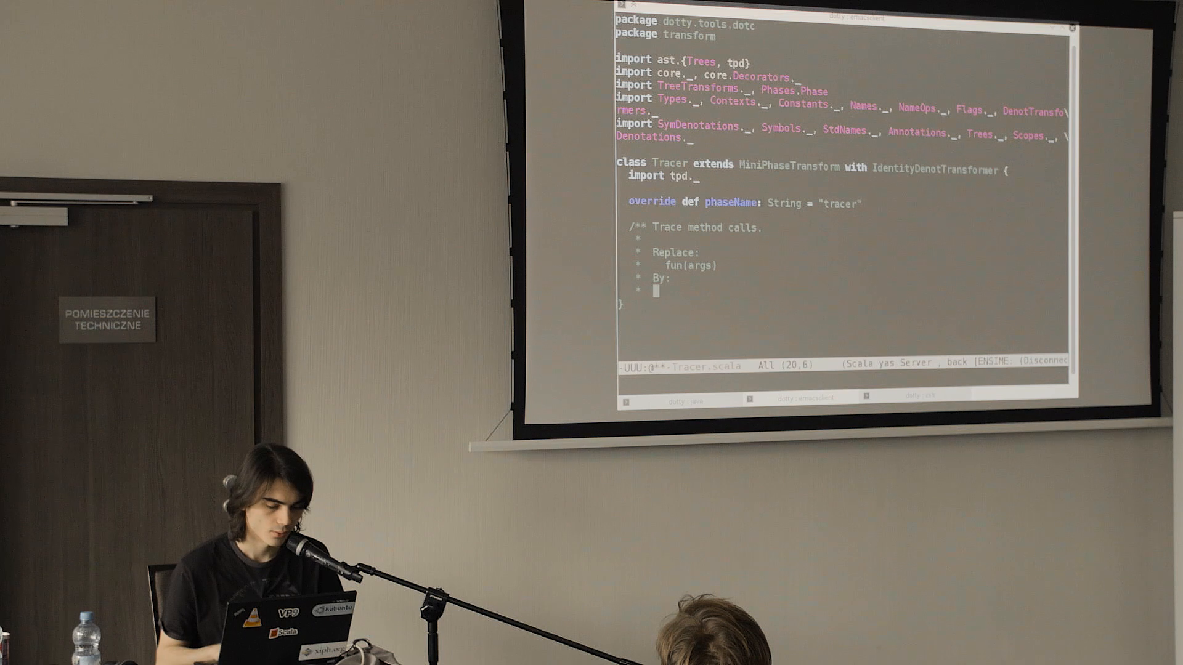
Step: Finish the comment with { Console.println("## Entering fun(args)"); fun(args) }
type("{")
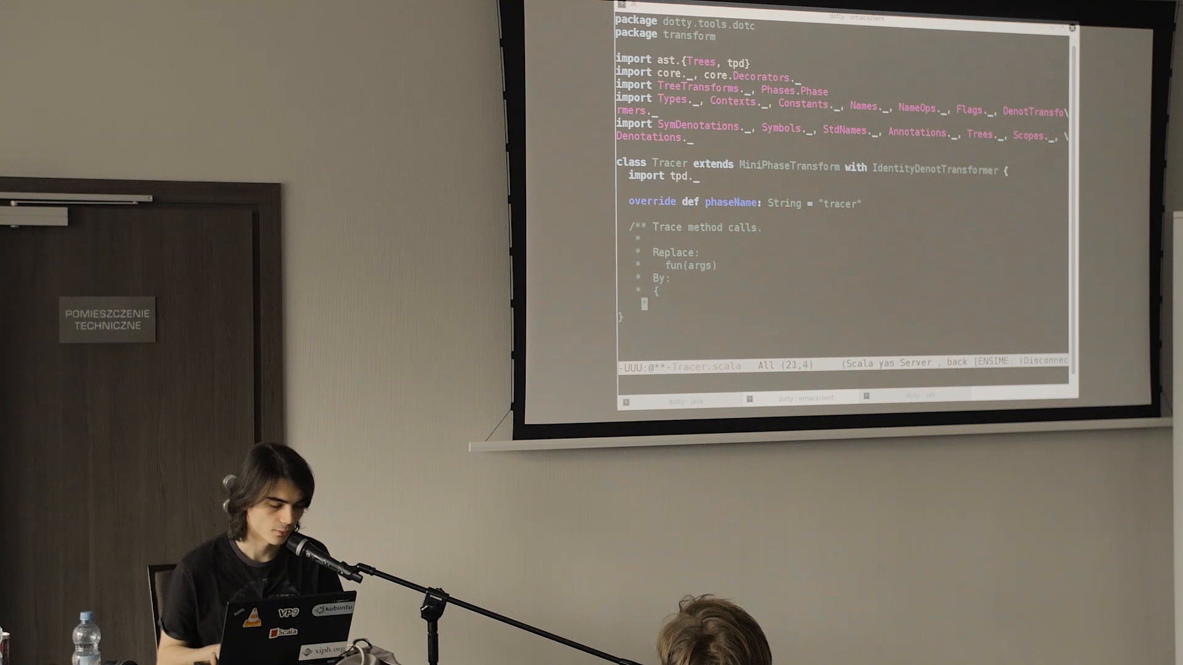
type("Console.print(\"## Enter")
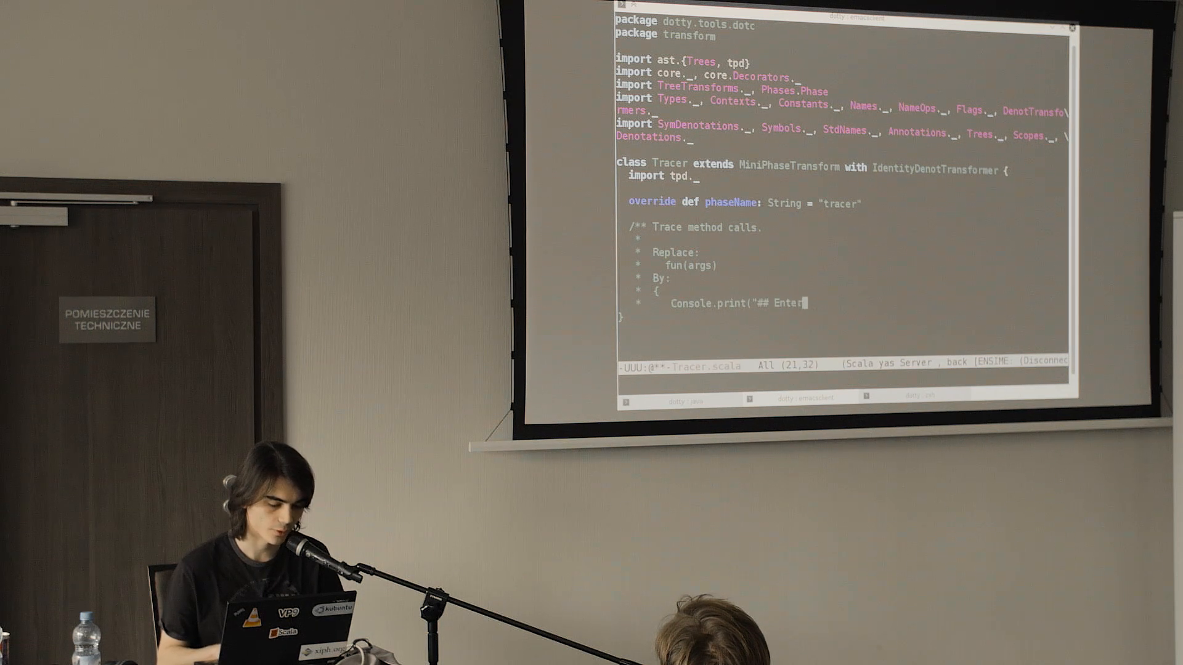
type("ing fun")
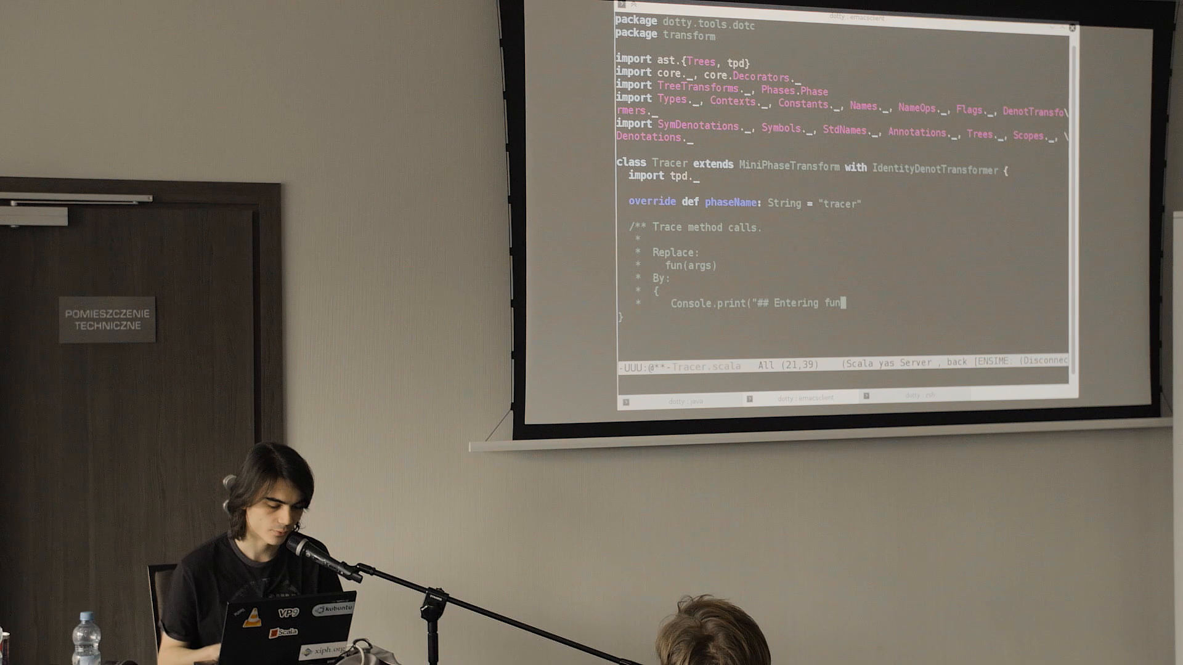
type("(args)\\n\")")
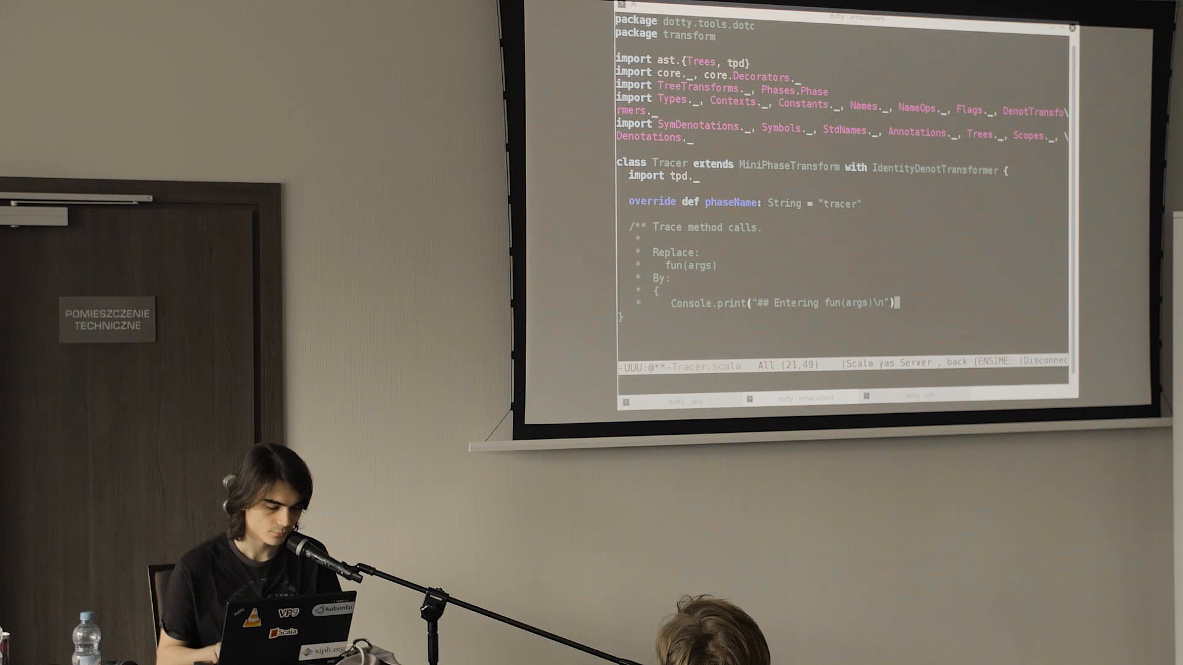
type("fu")
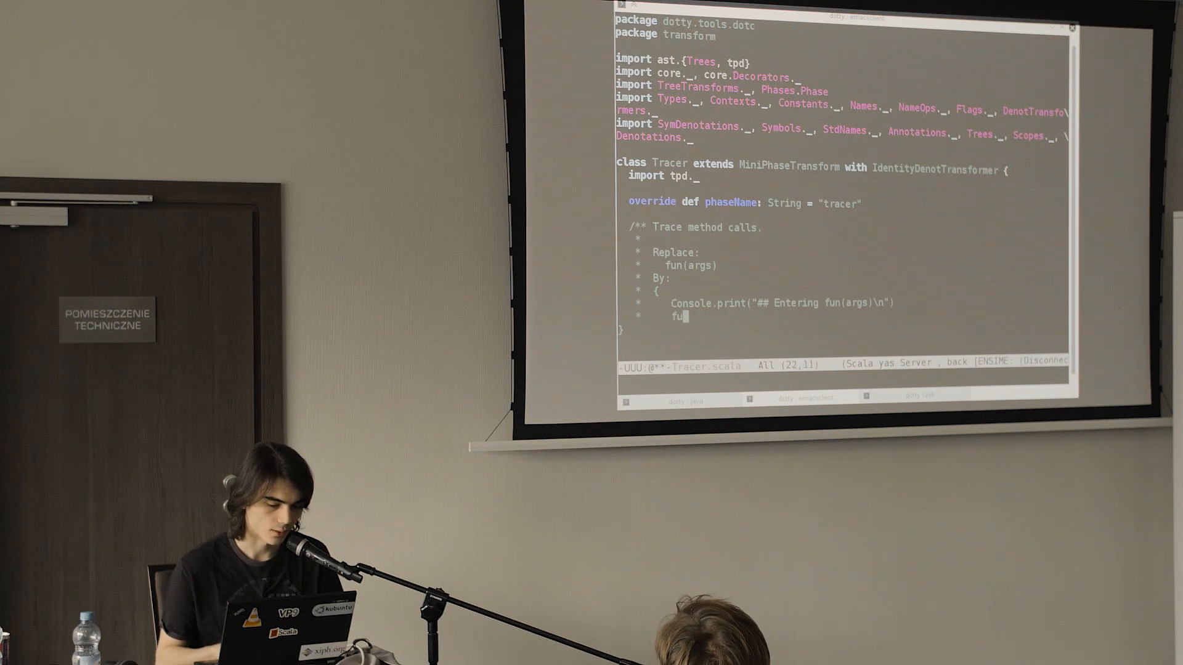
type("n(args)")
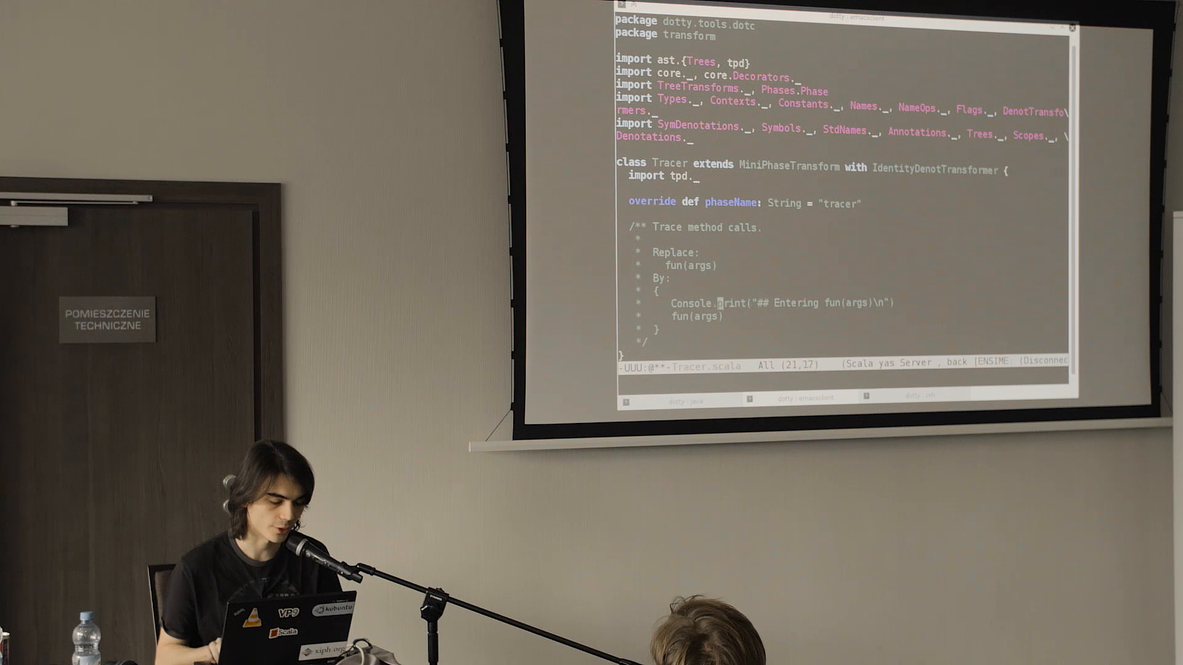
type("ln")
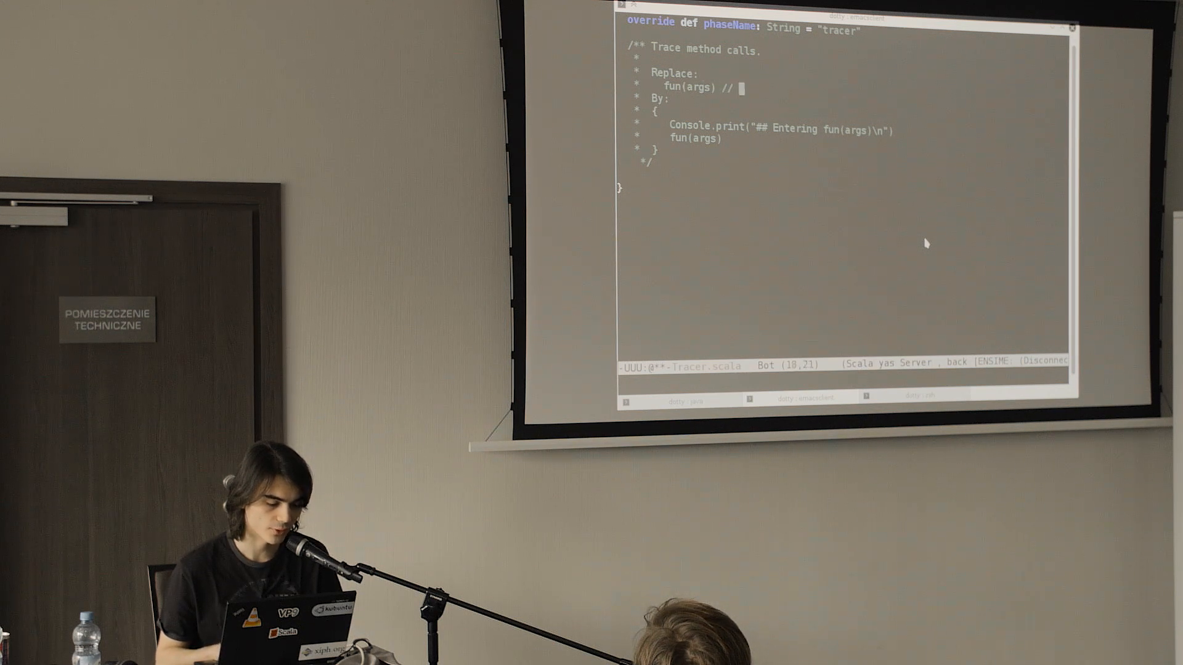
Step: Note Apply(fun, args) and begin override def transformApply(tree: Apply)
type("Apply")
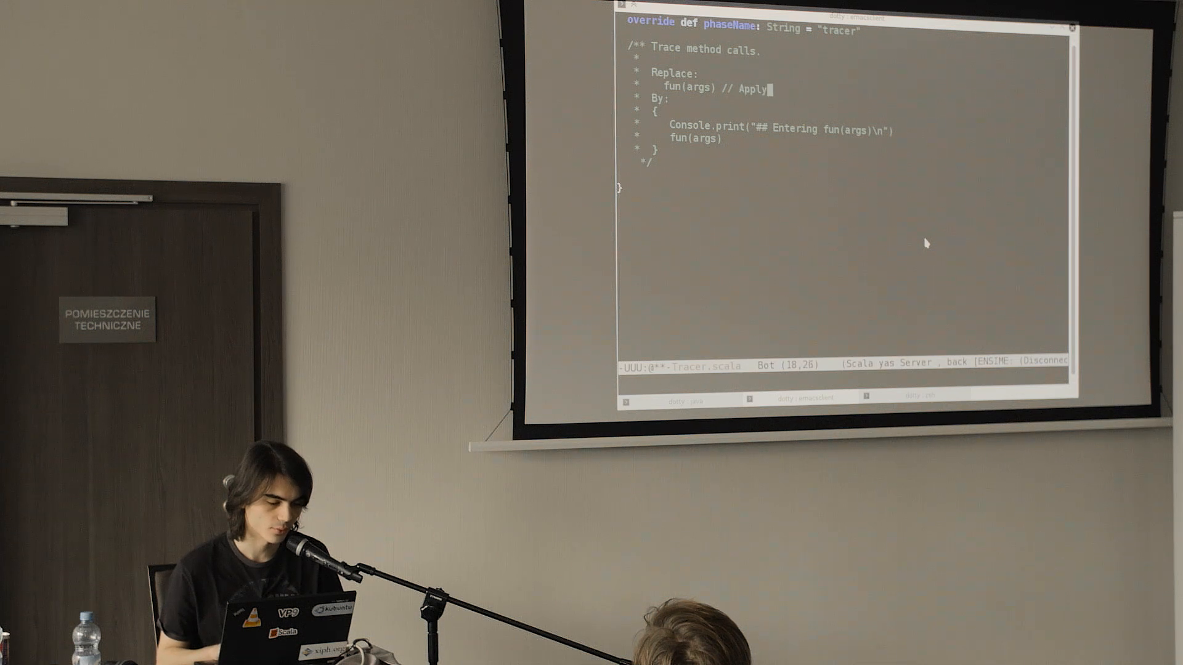
type("(fun,")
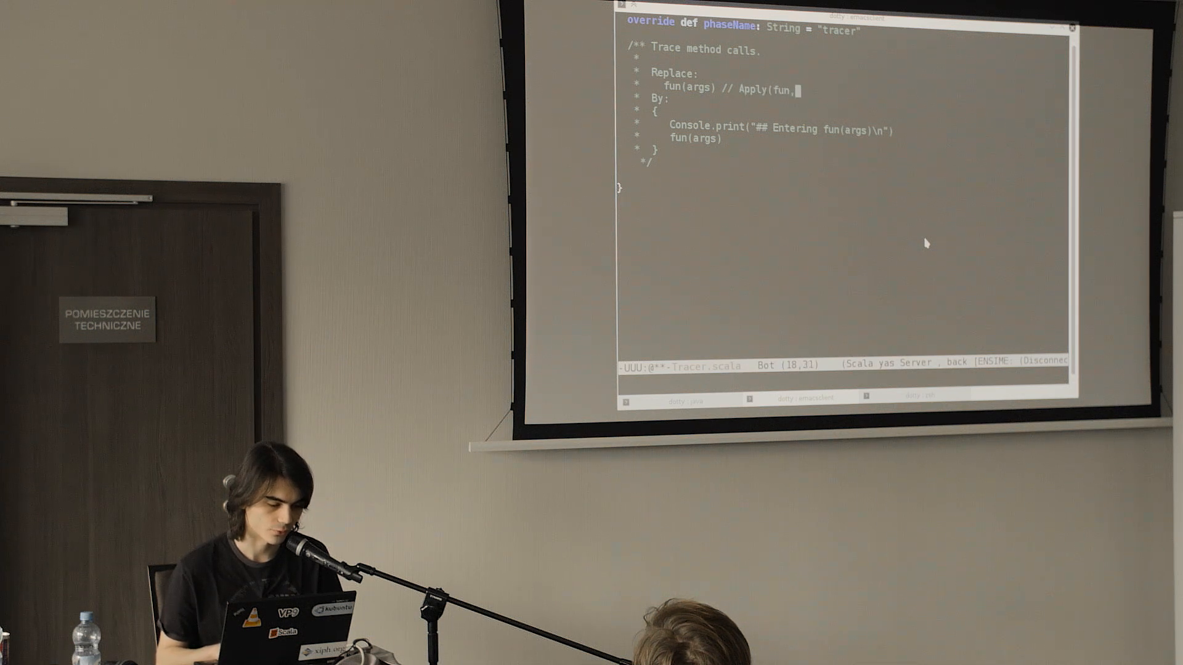
type("args)")
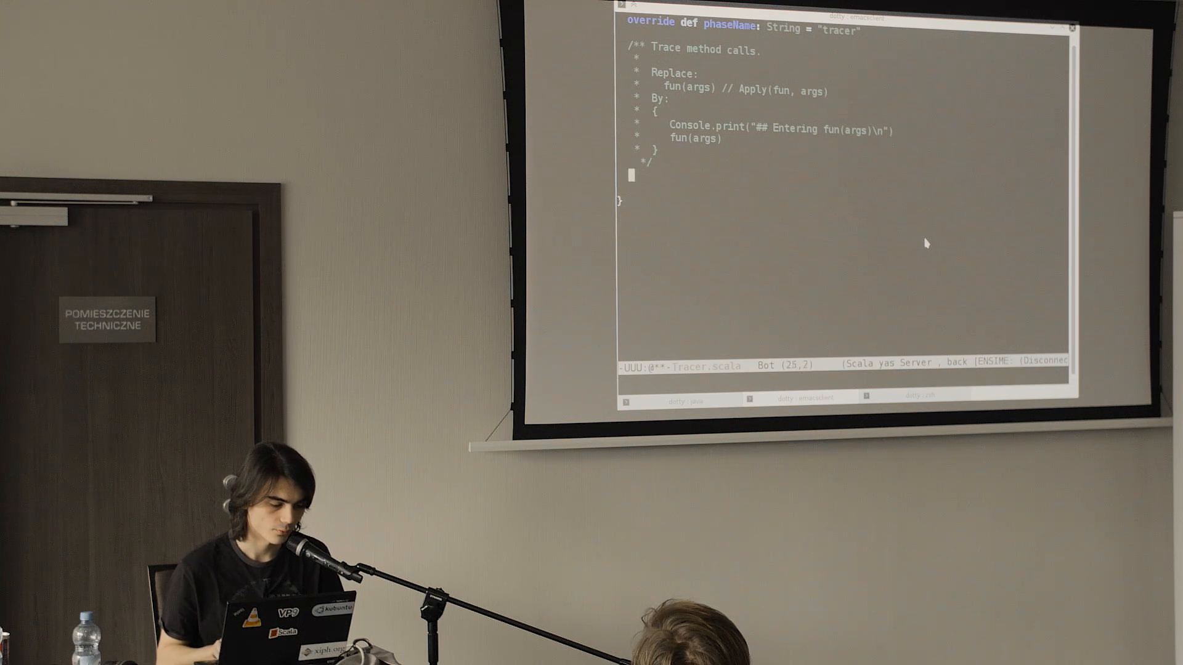
type("override def transf")
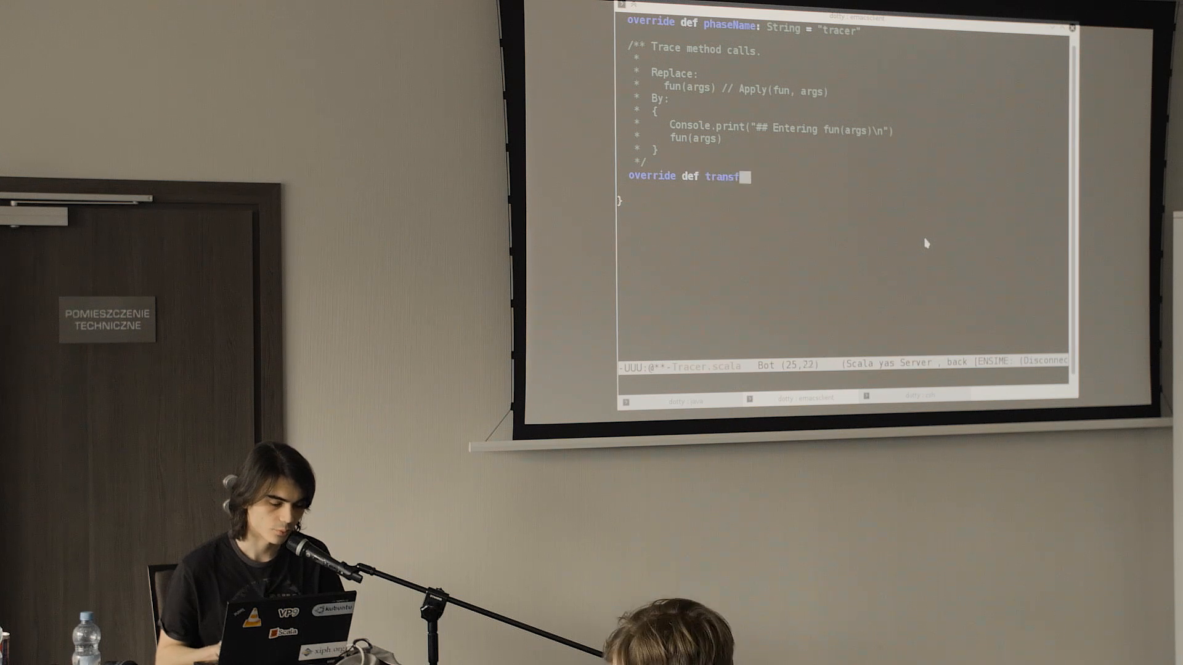
type("ormApply(tree")
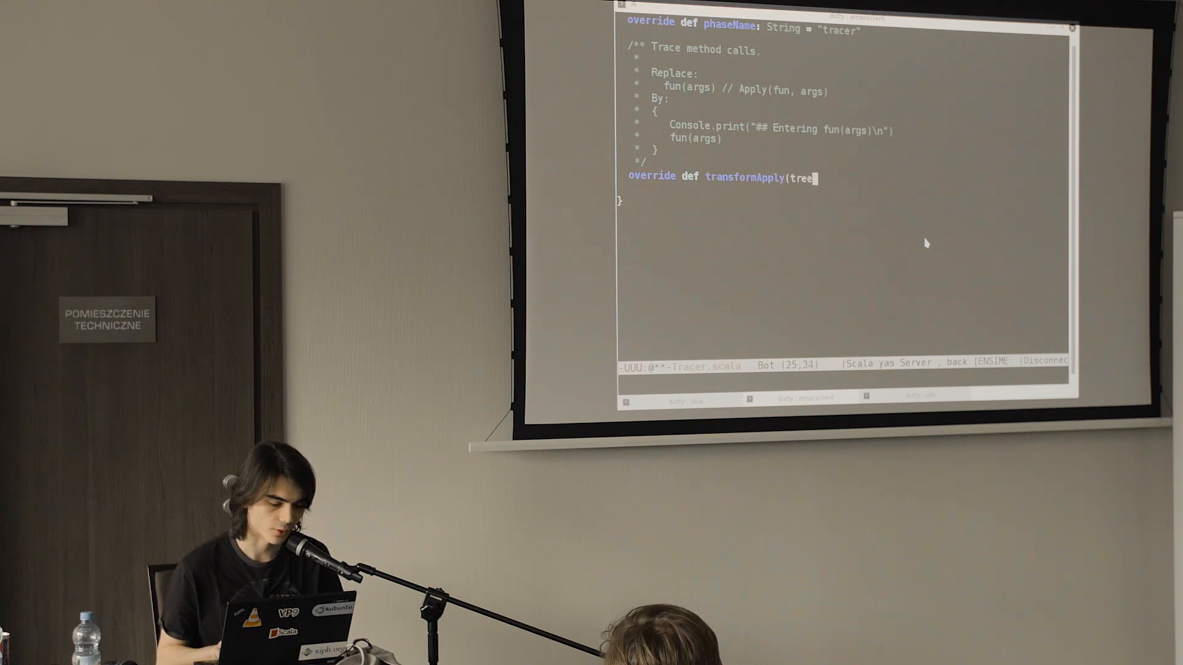
type(": Apply)")
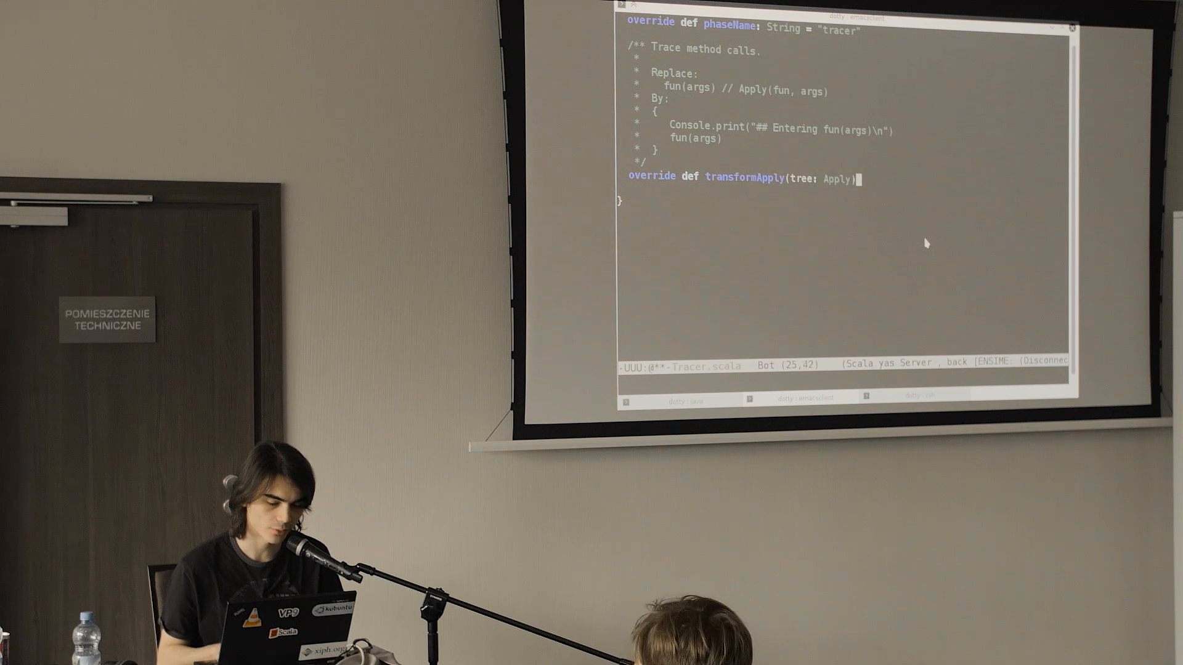
Step: Complete the signature with (implicit ctx: Context, info: TransformerInfo): Tree and an empty body
type("(implicit ctx: Context")
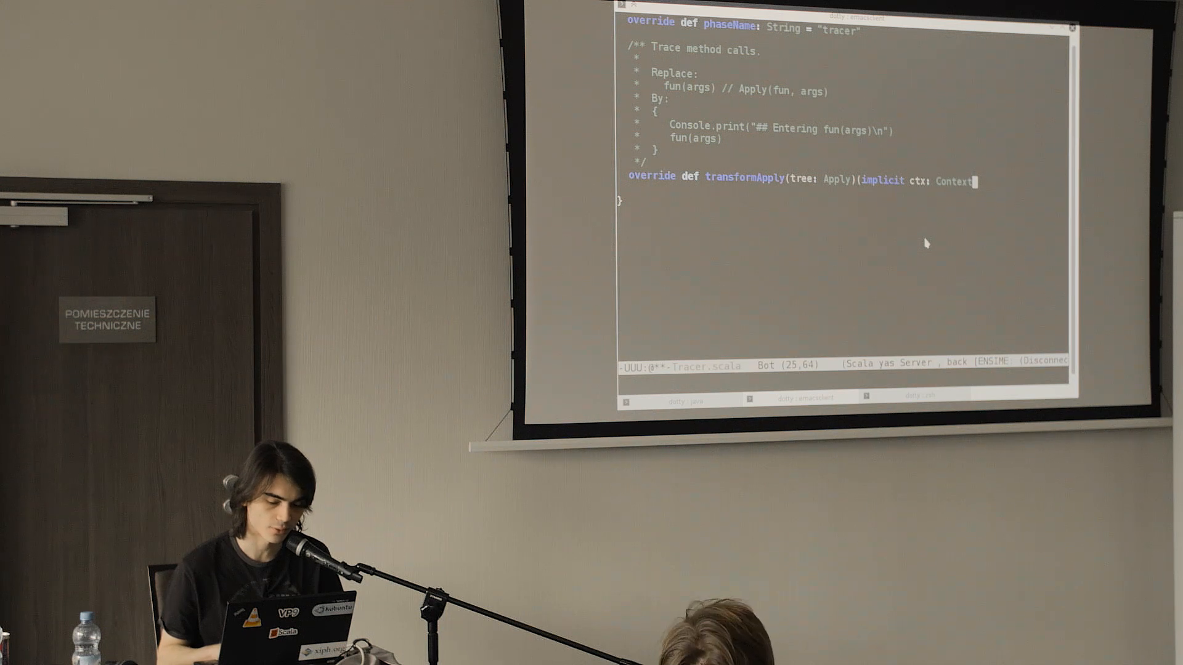
type(", info:")
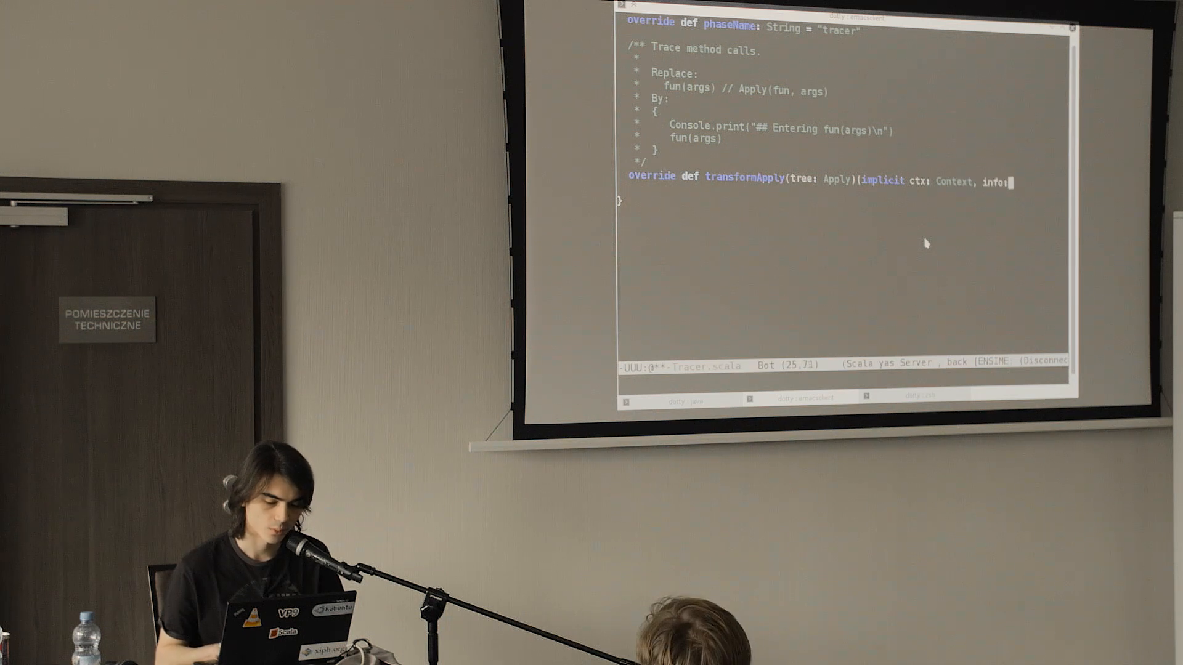
type("TransformerInfo):")
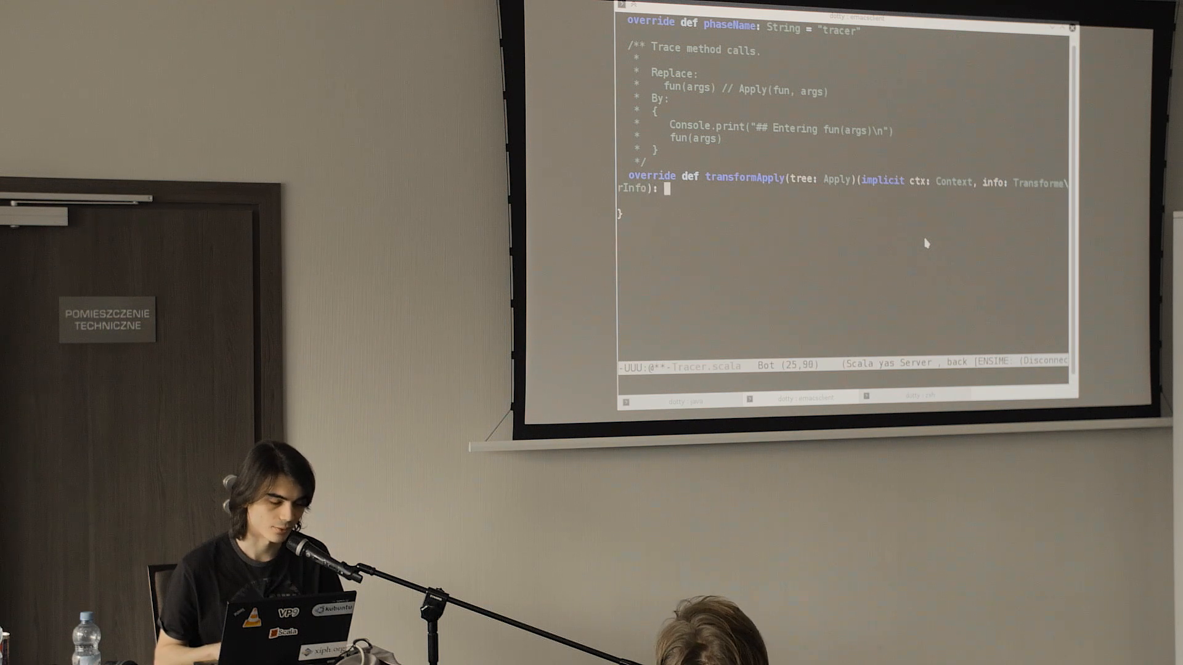
type("Tree = {")
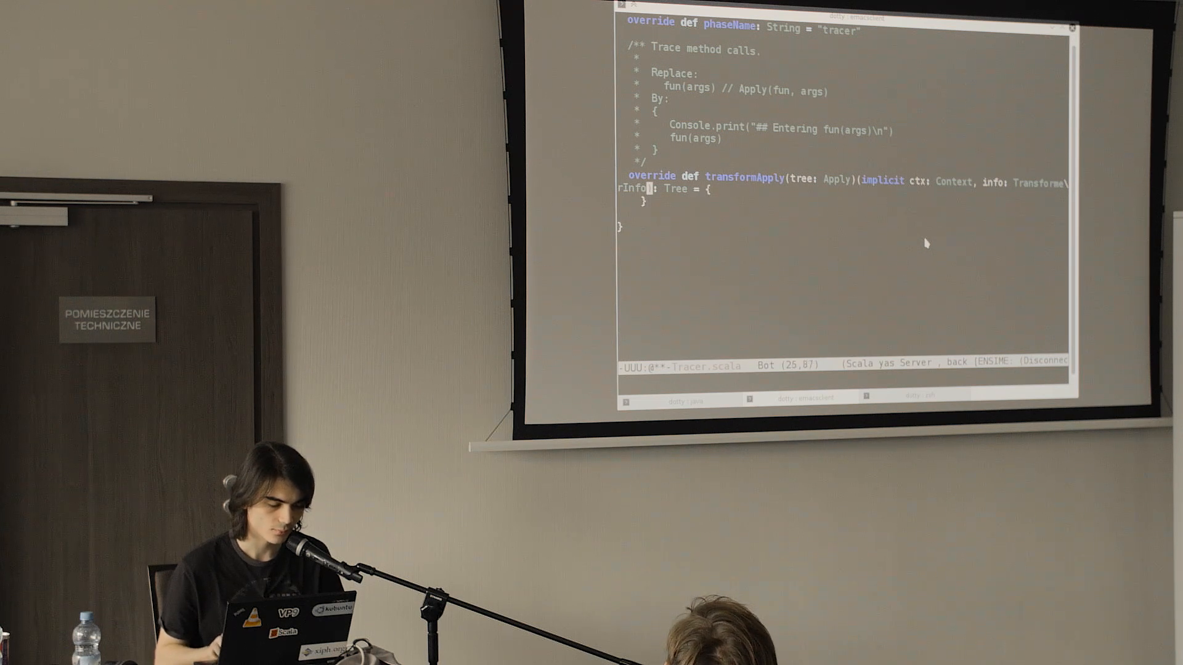
key("Return")
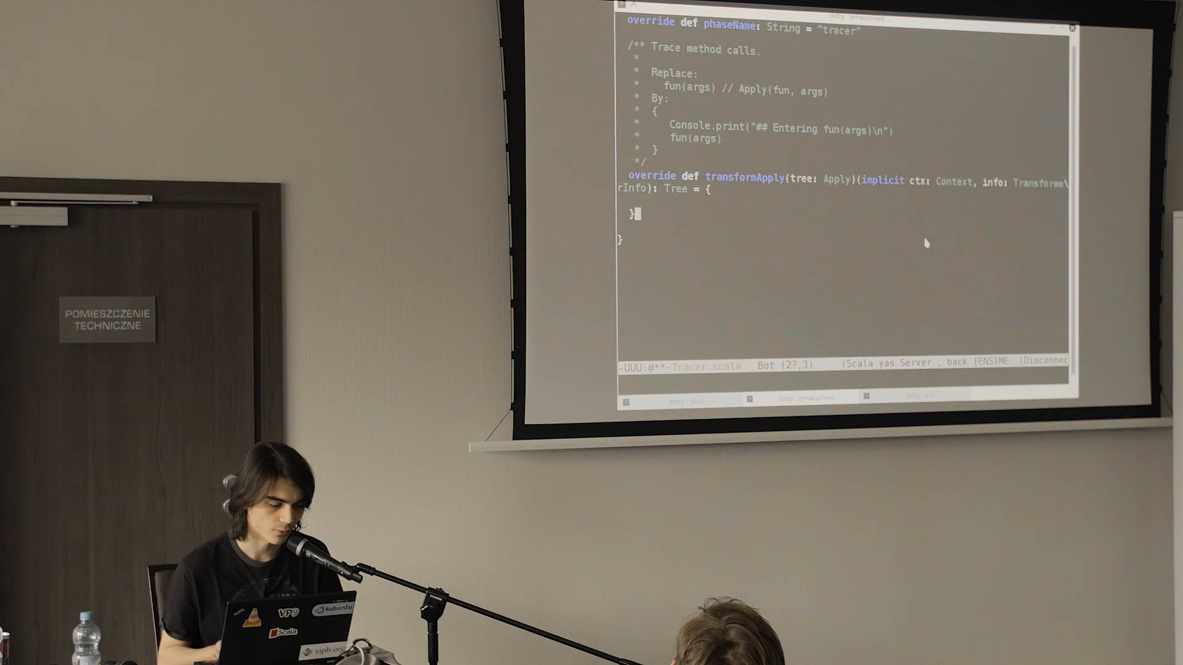
Step: Comment that Block(stats, expr) is { stats; expr } and return Block(Nil, tree)
type("fun(")
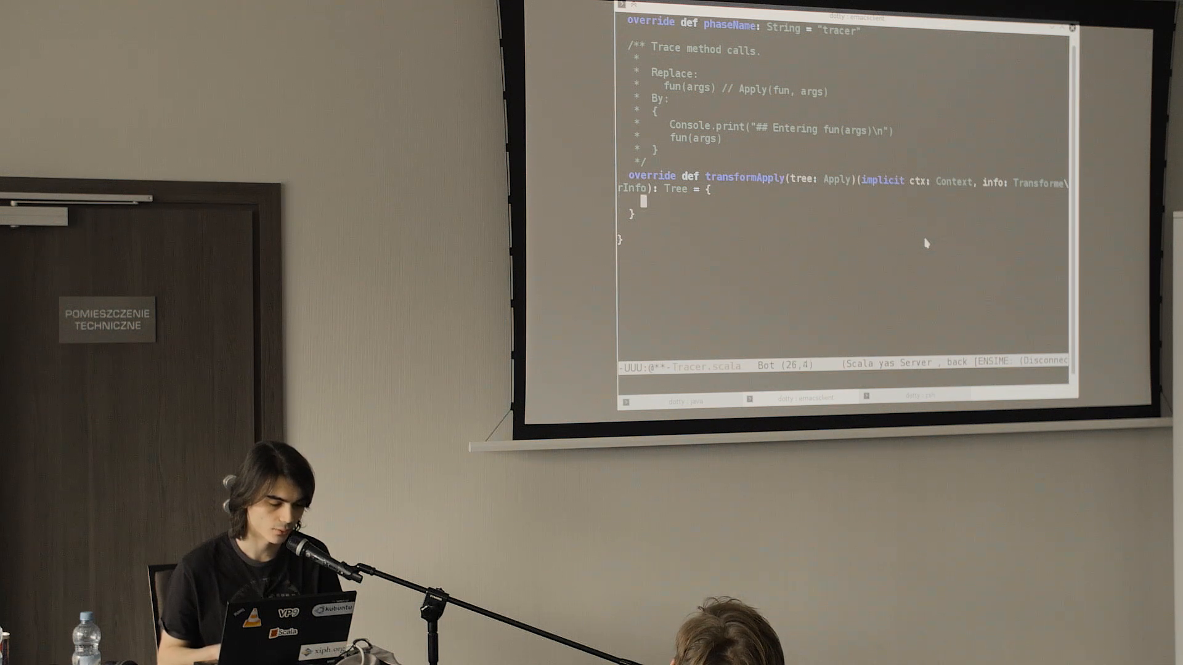
type("Block(")
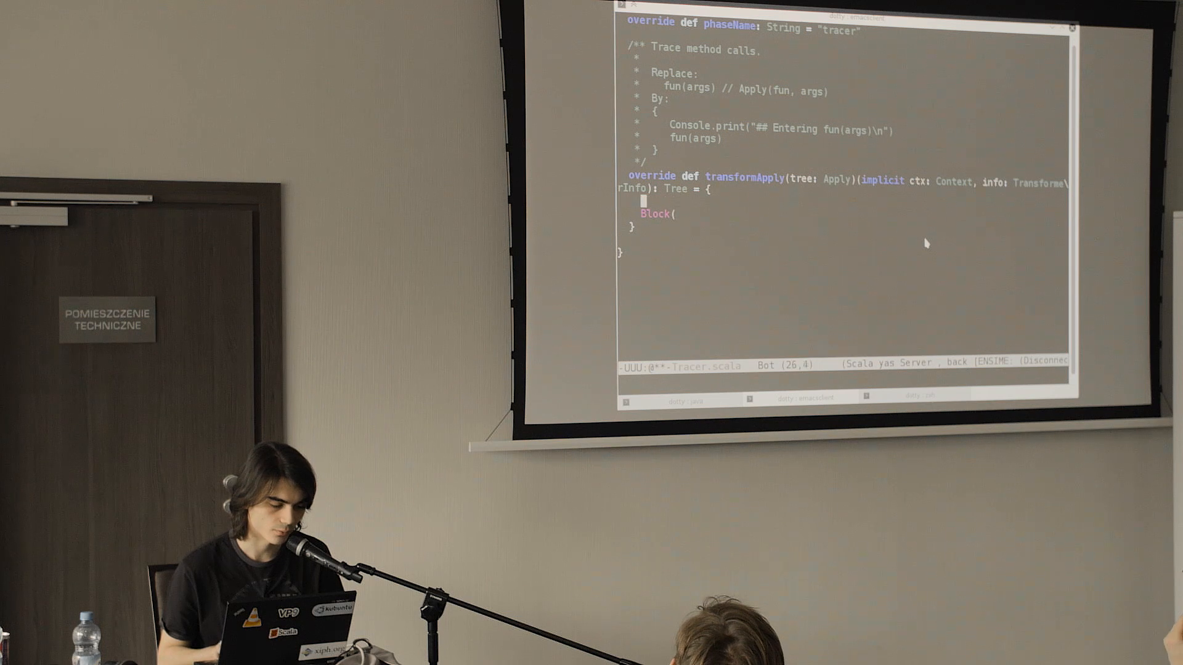
type("// Block")
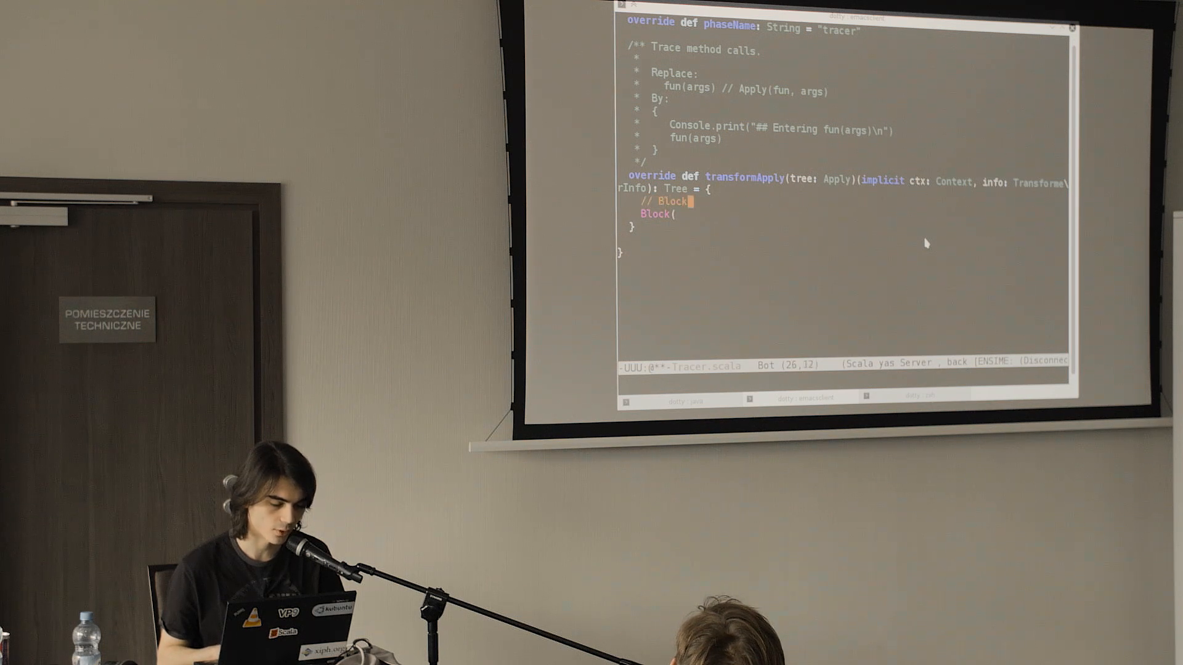
type("(stats, expr)")
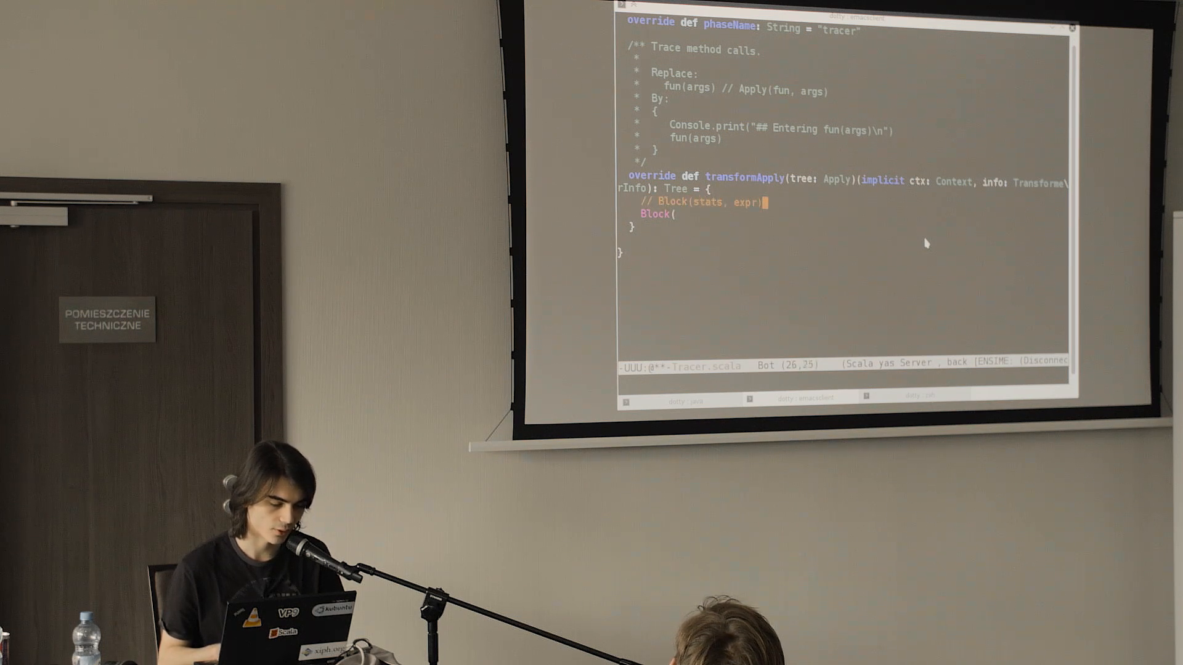
type("is")
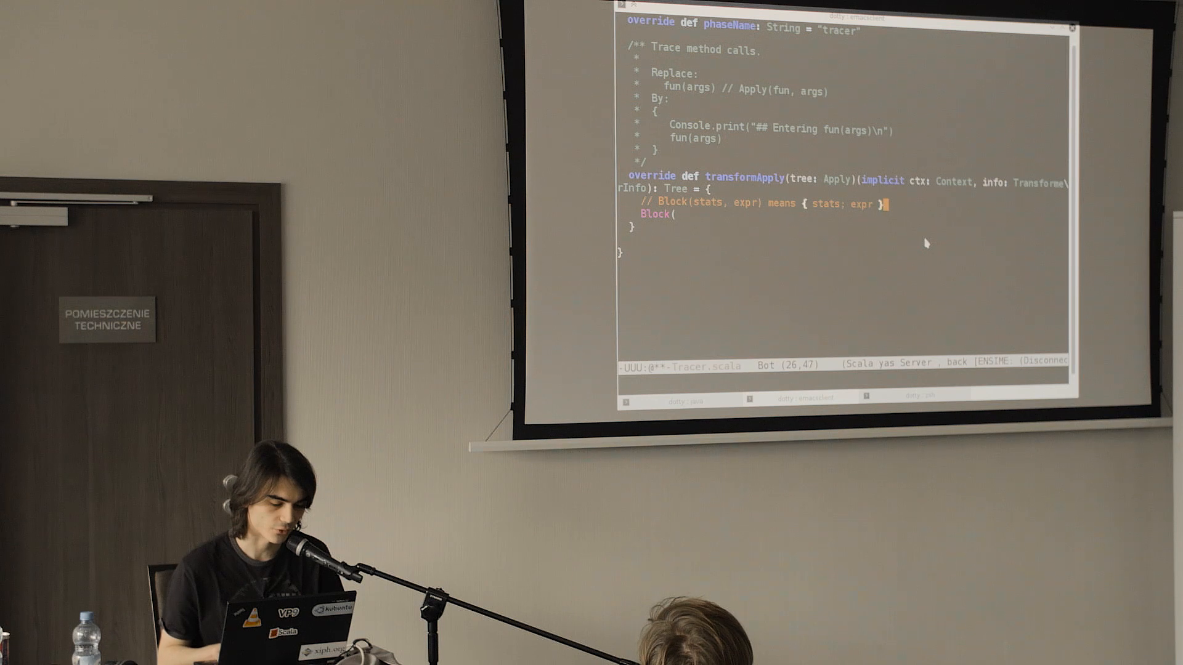
type("Nil,")
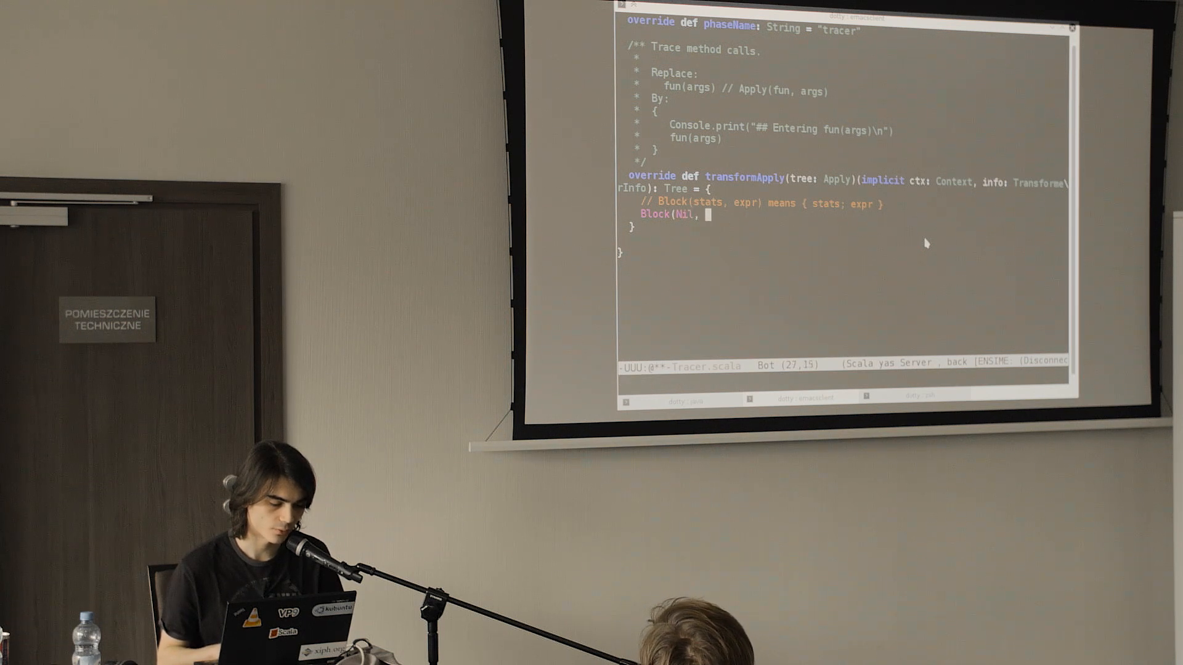
type("t")
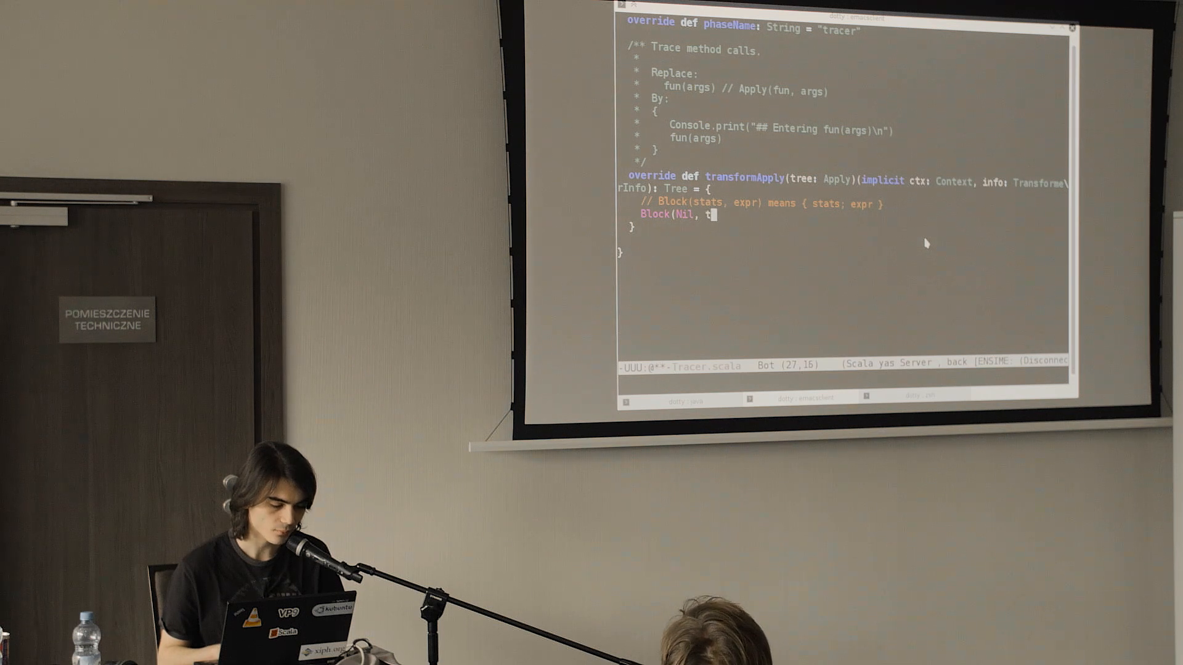
type("ree)")
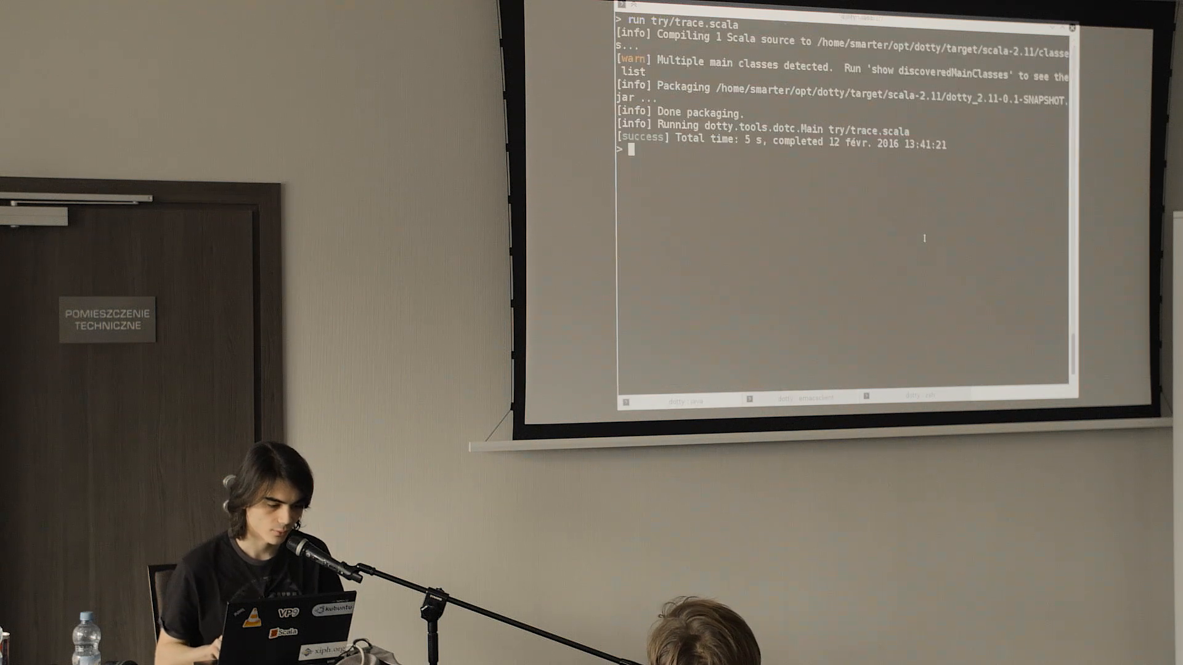
Step: Enter 'run -Xprint:tracer try/trace.scala' at the sbt prompt
type("run try/trace.scala")
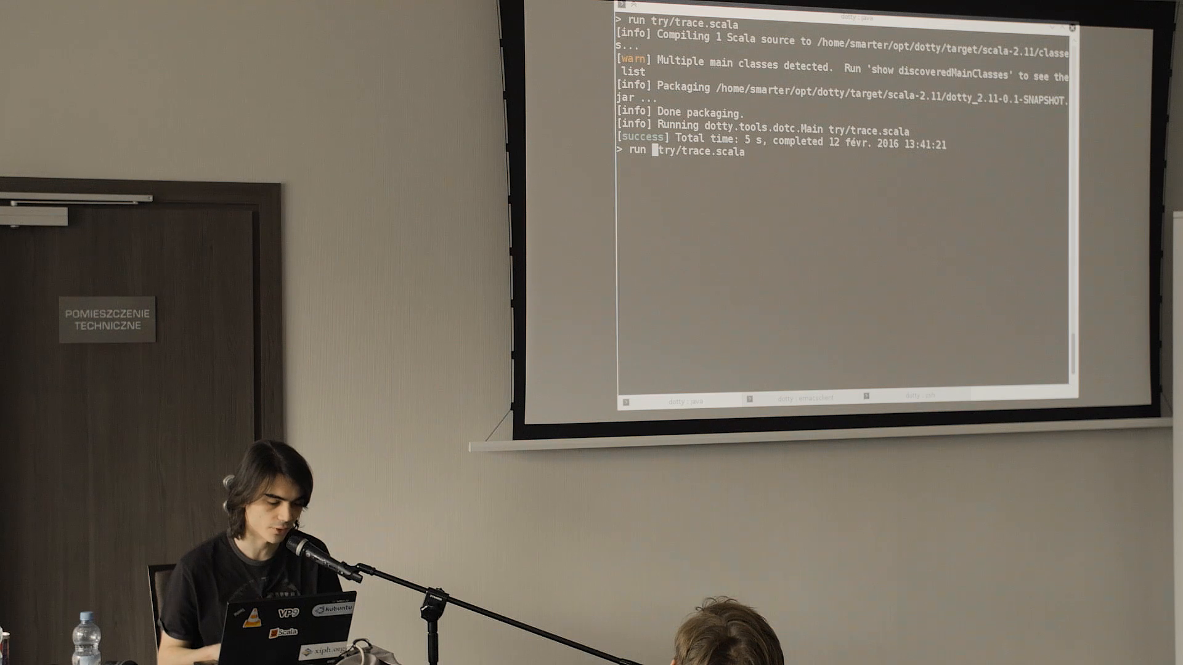
type("-Xprint:")
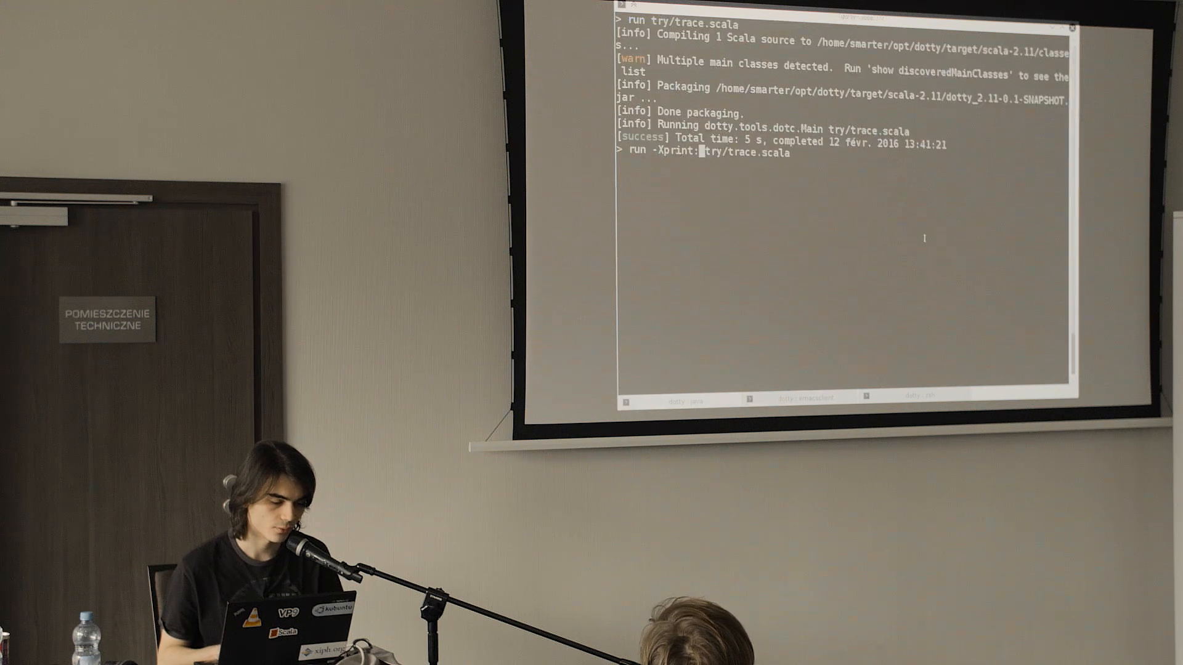
type("tracer")
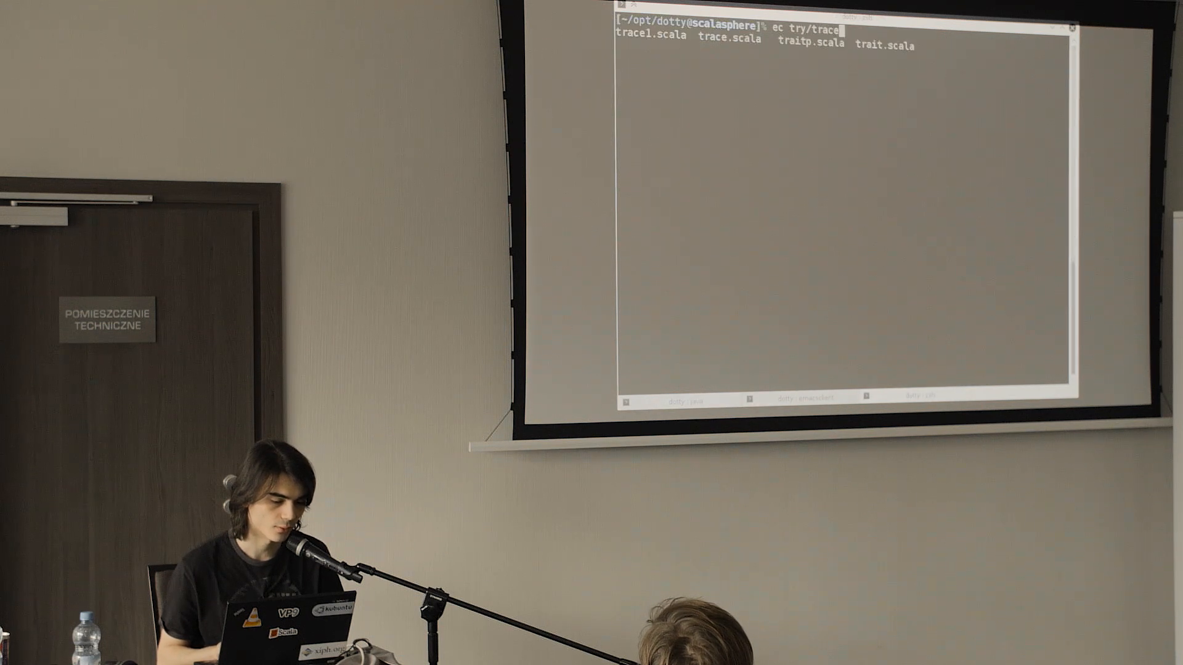
Step: Run the -Xprint:tracer compile showing main's two println calls, then return to Tracer.scala
key("Return")
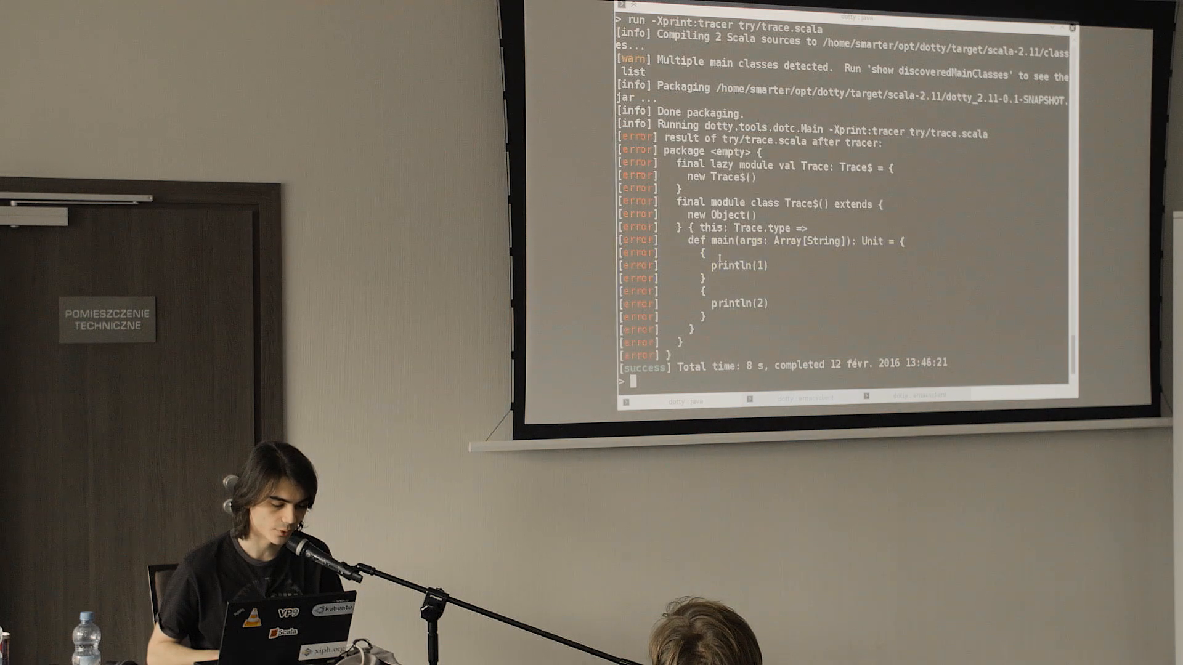
double_click(738, 266)
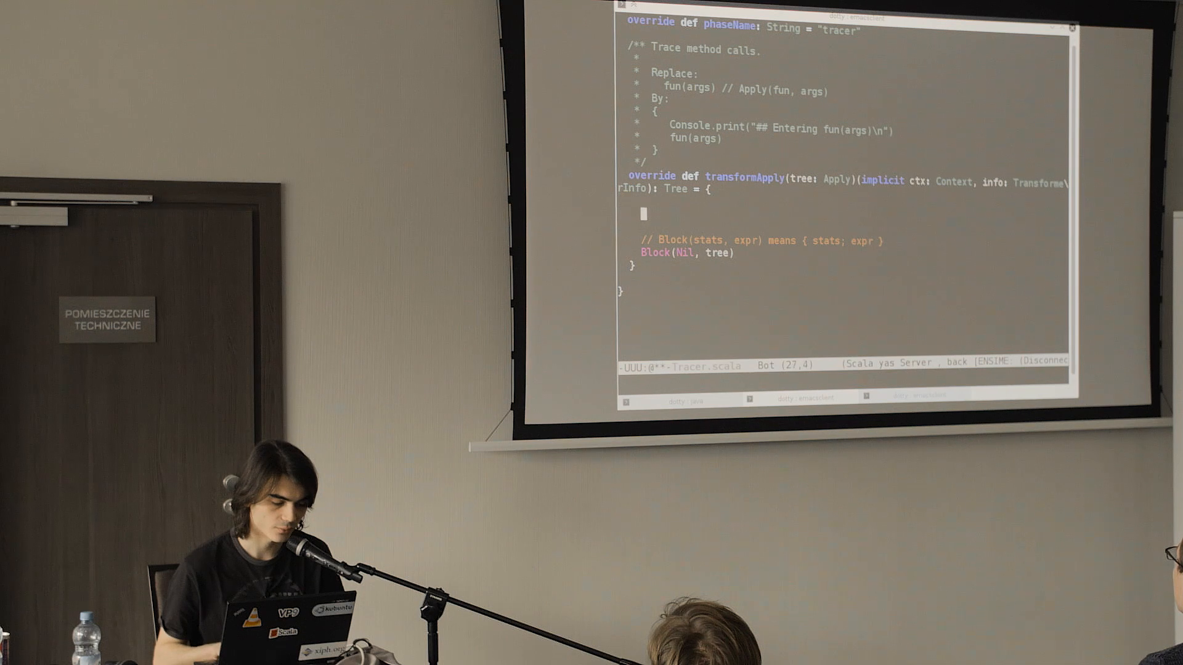
Step: Define val message = s"## Entering ${tree.show}" with an Apply(fun, args) comment
type("val message")
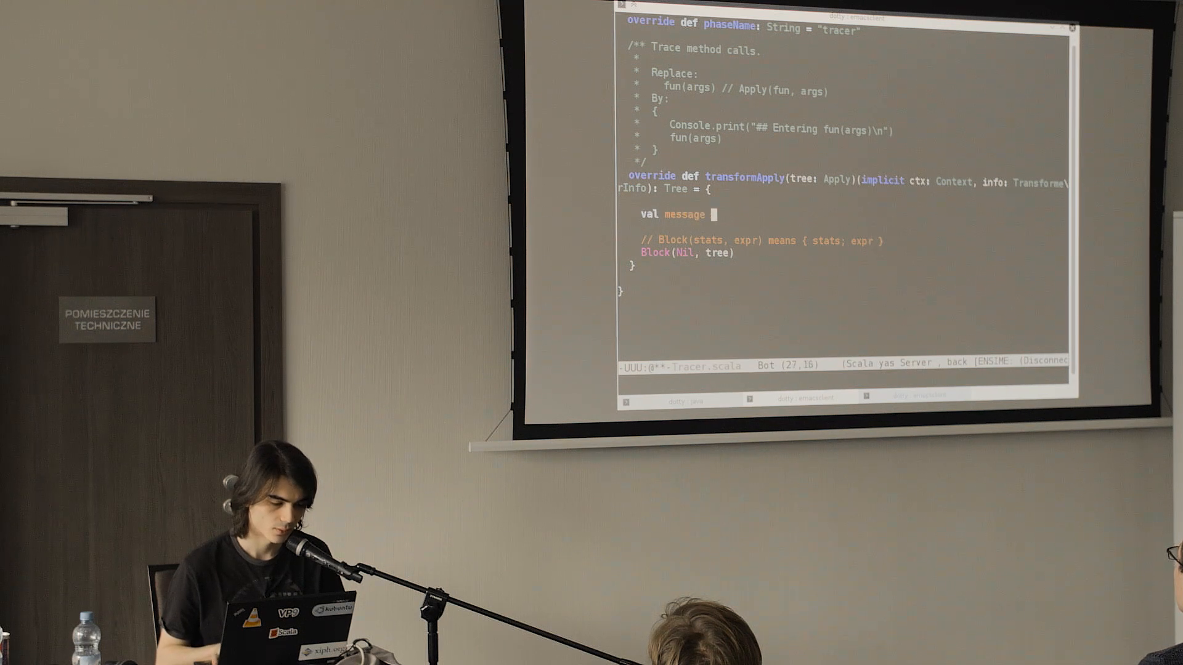
type("= s\"€€")
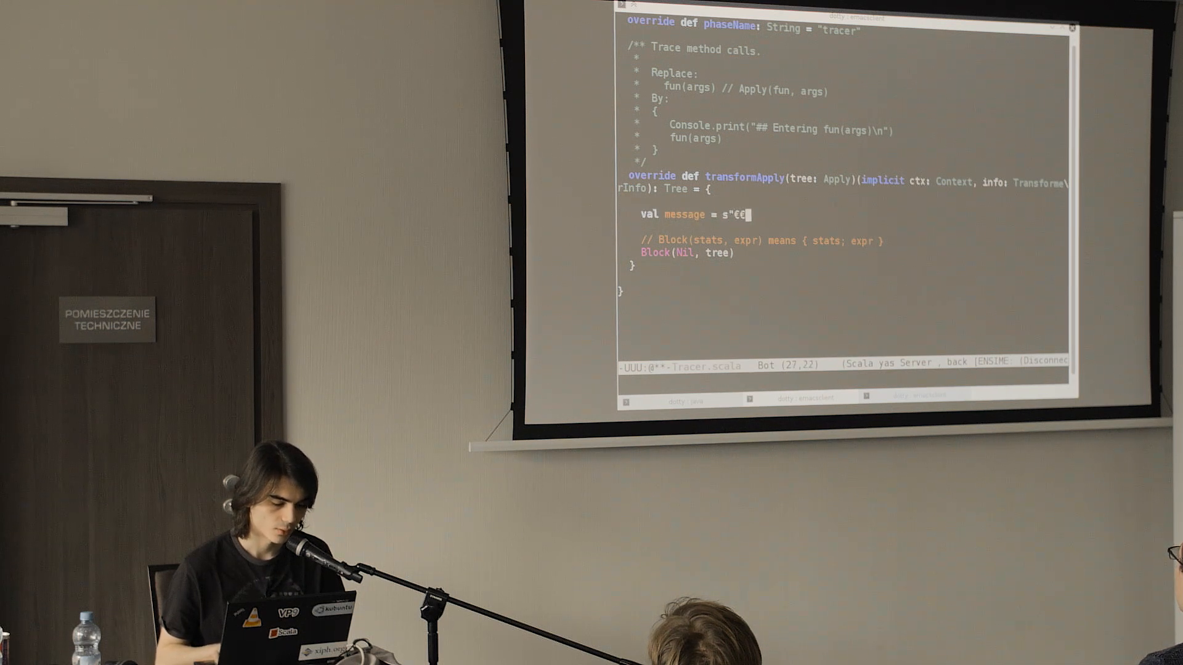
type("## Entering ${t")
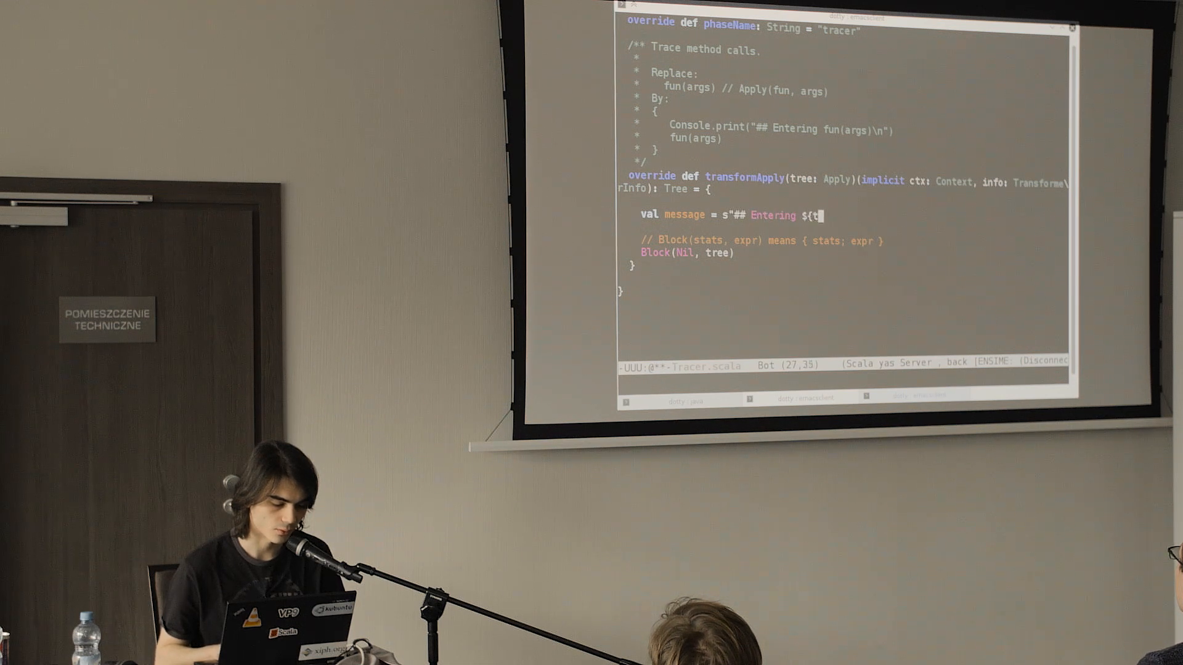
type("ree}")
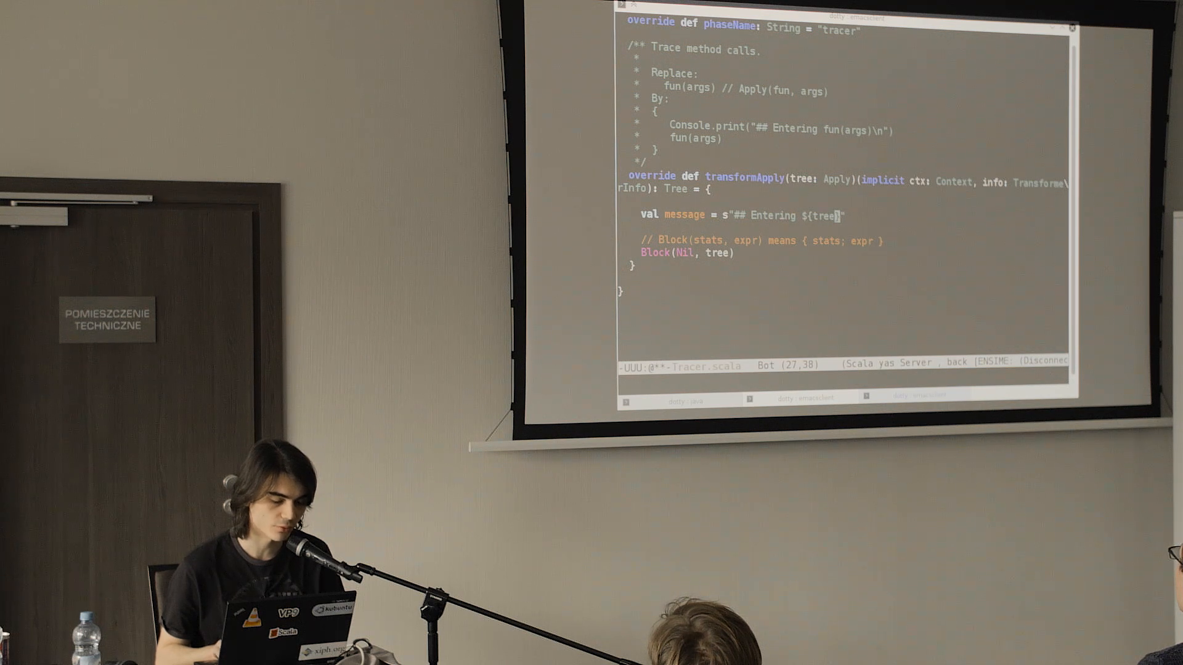
type("// Apply(")
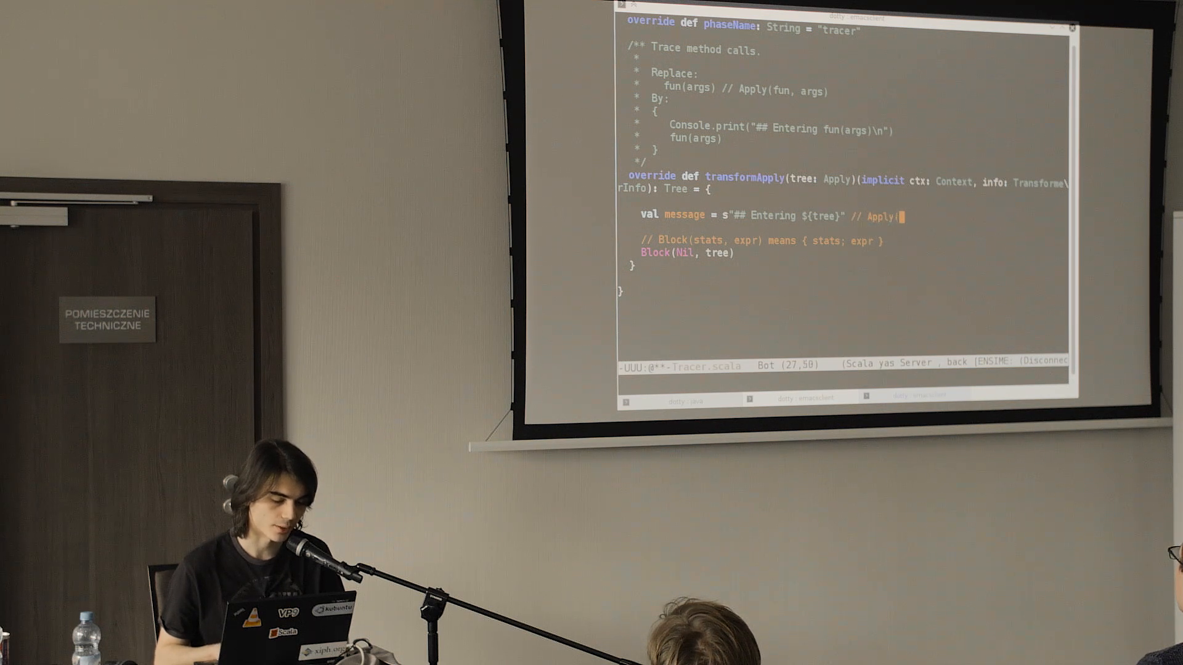
type("fun, a.")
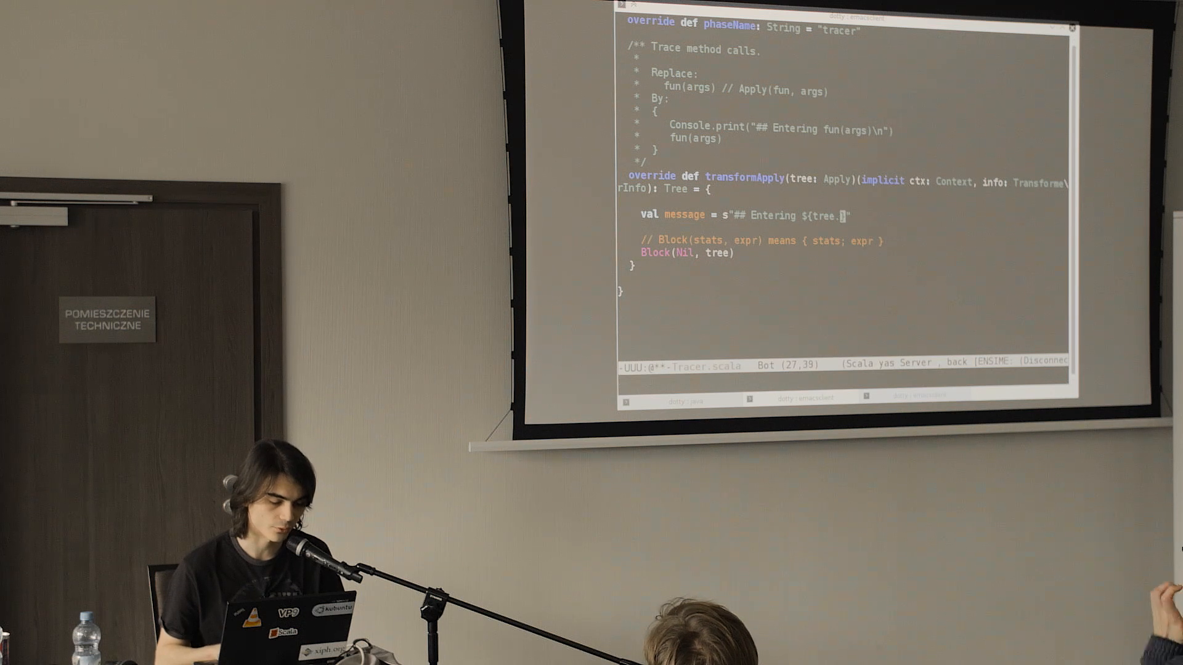
type("show")
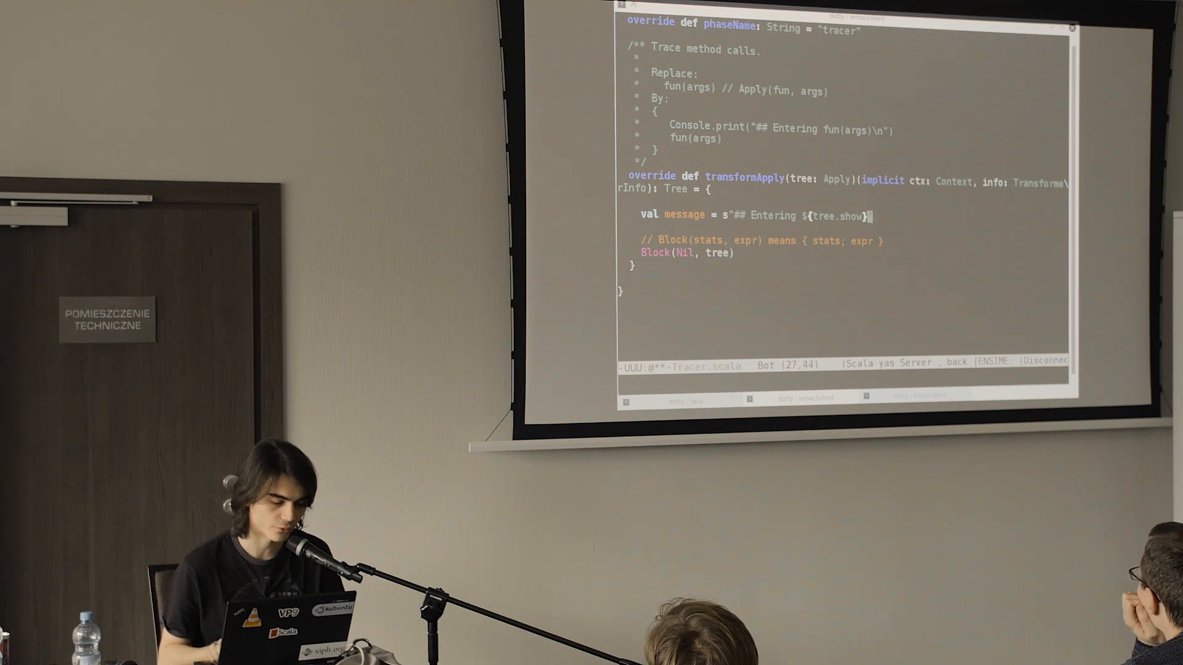
type("\"")
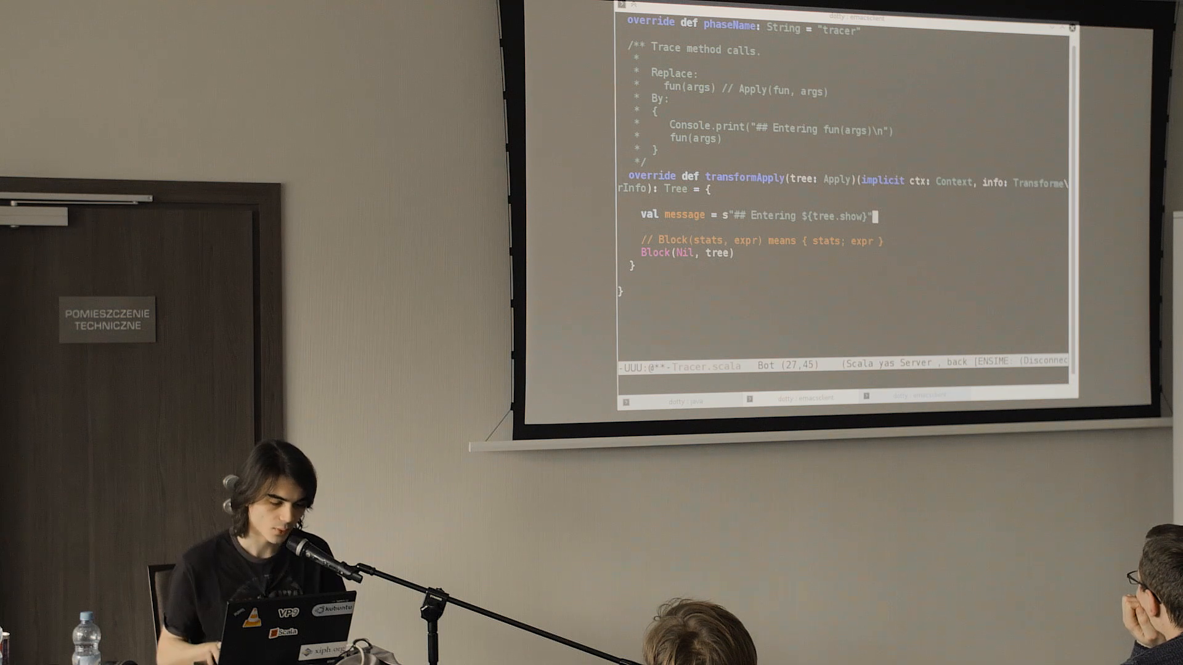
key("Return")
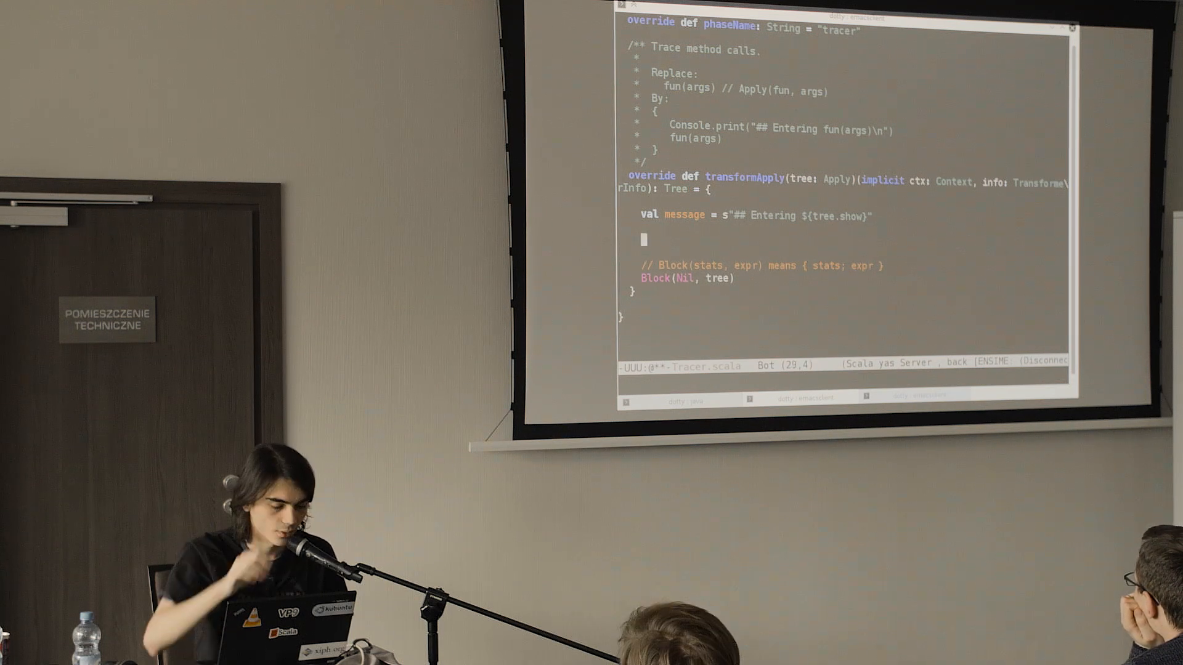
Step: Add a // Console.print(...) comment and val consoleType = ctx.requiredModule("scala.Console")
type("// Console")
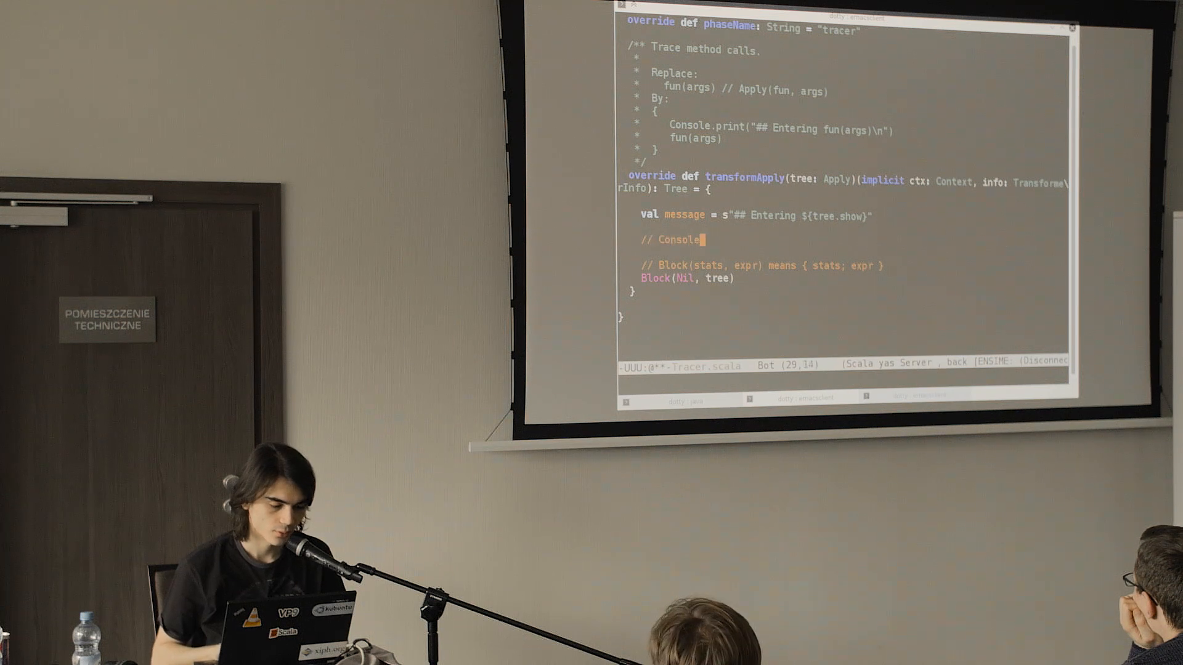
type(".print(...")
type("val c")
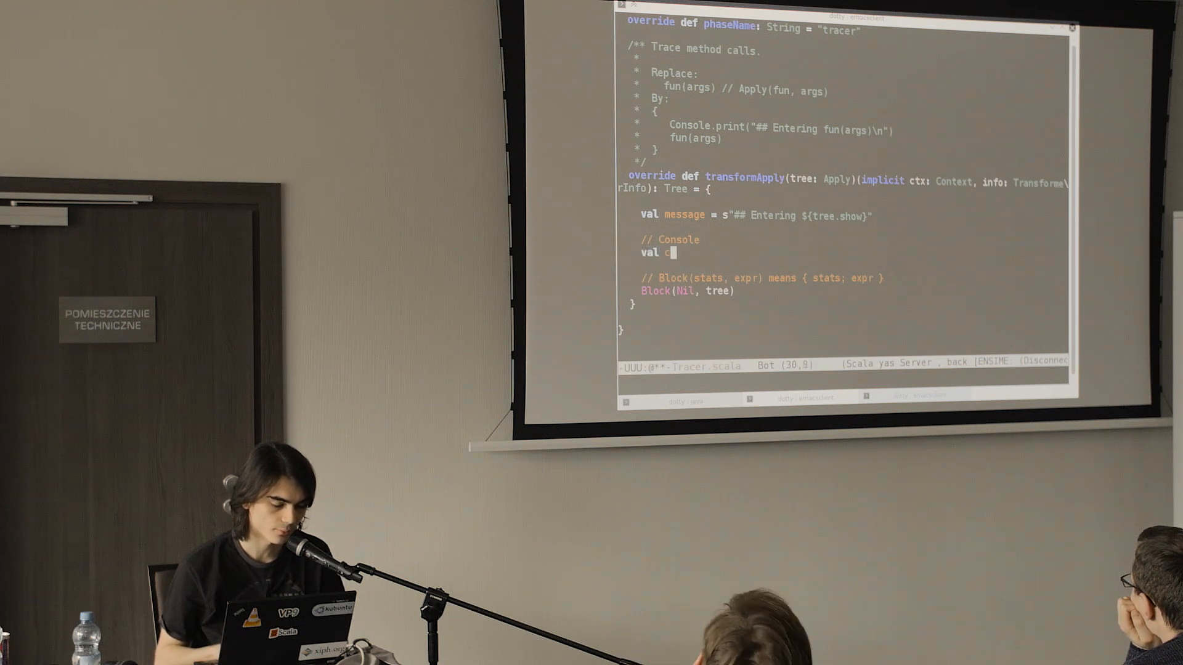
type("onsoleType = ctx")
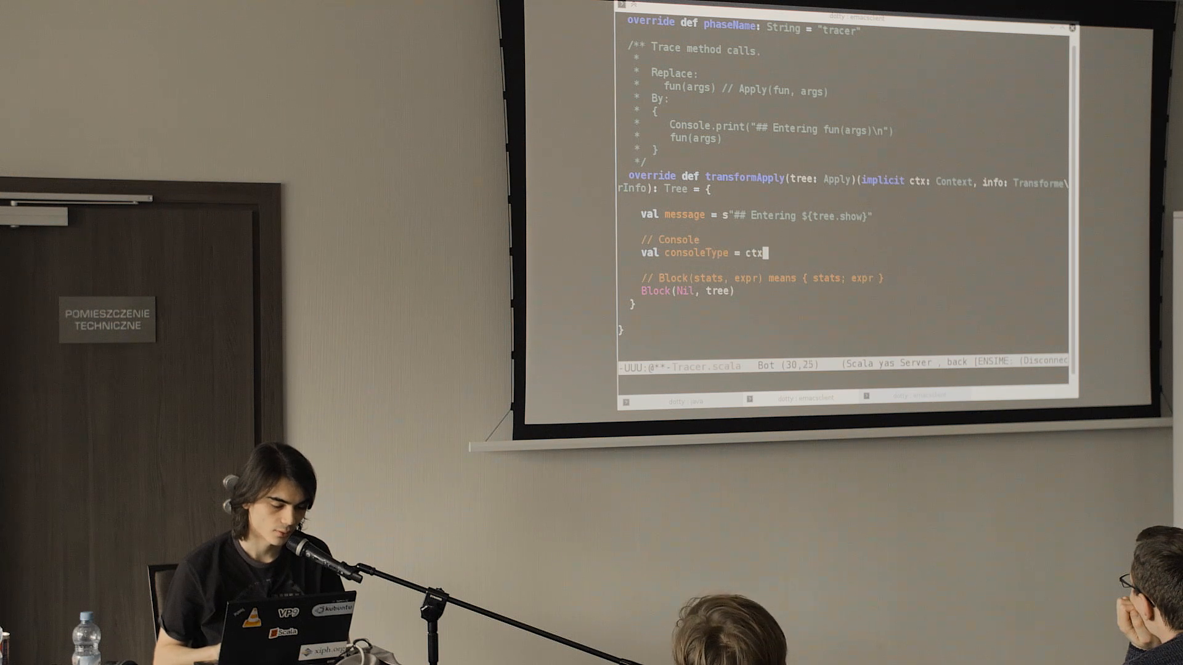
type(".requiredMp")
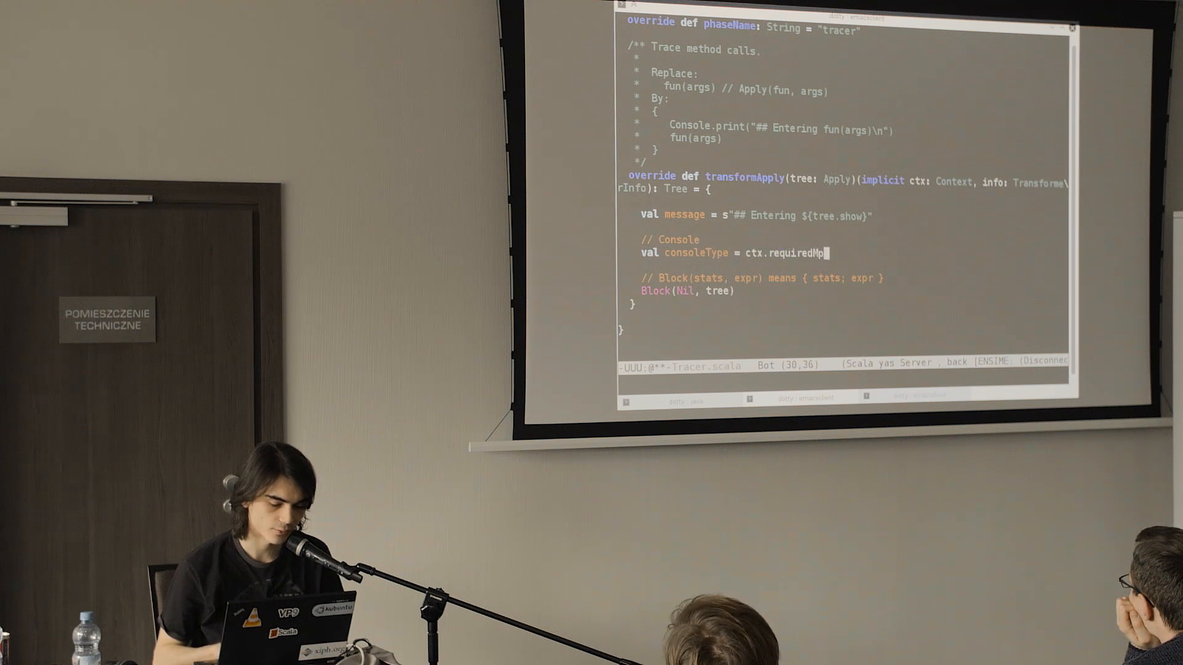
type("odul")
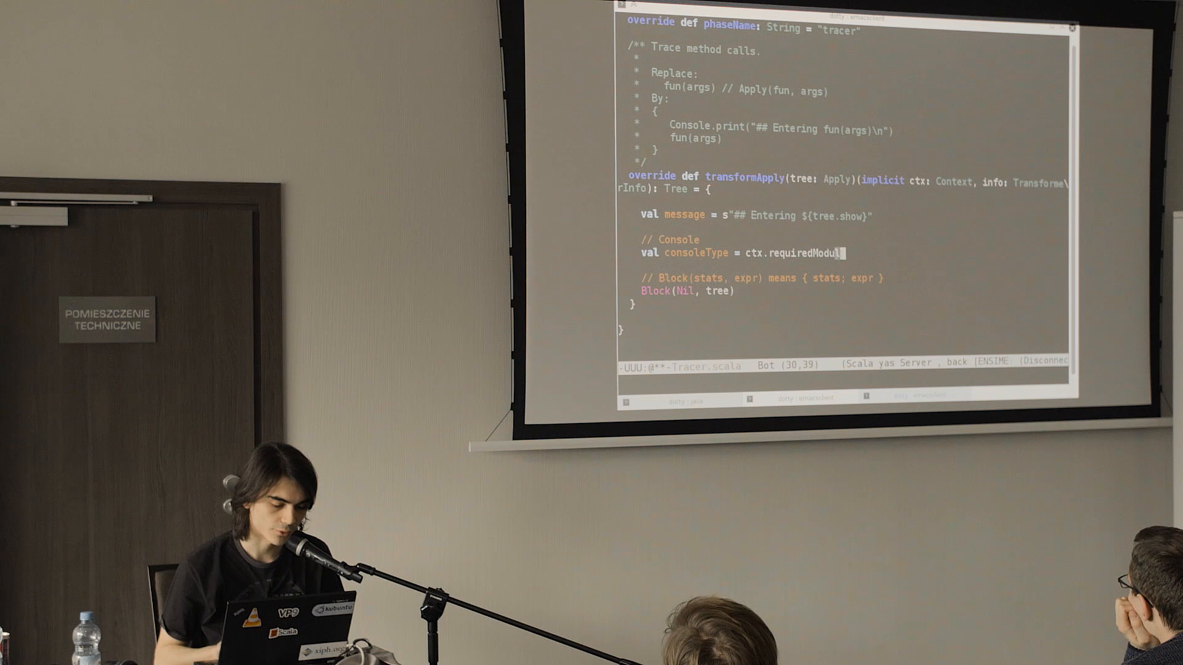
type("(\"scala.")
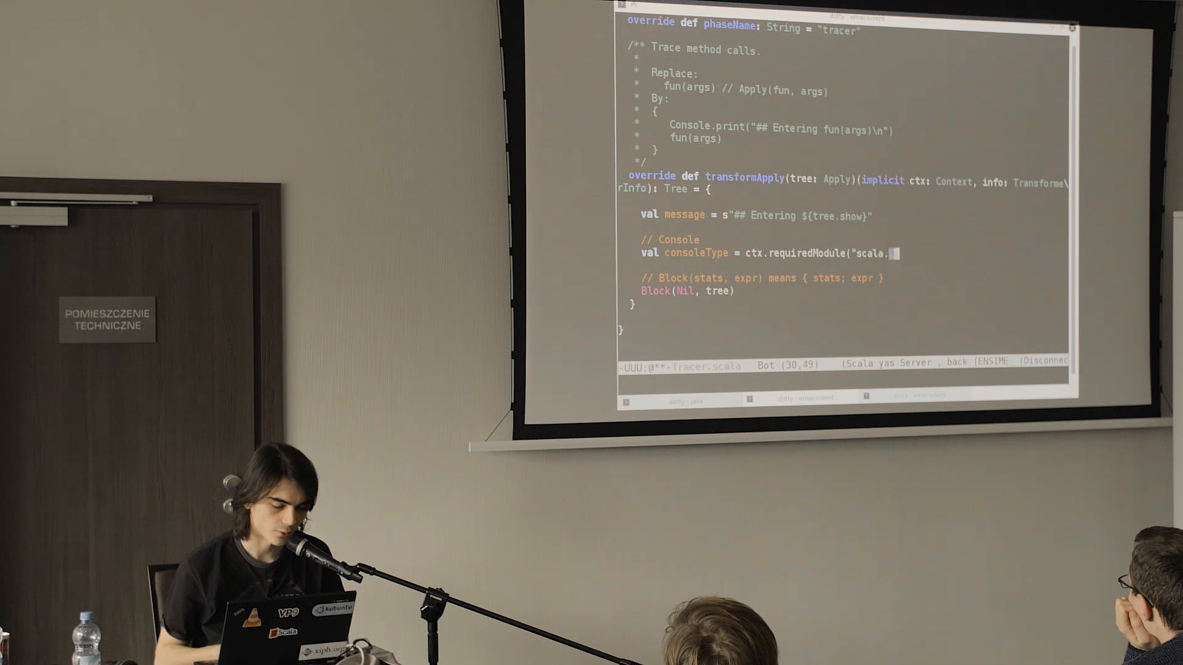
type("Console\")")
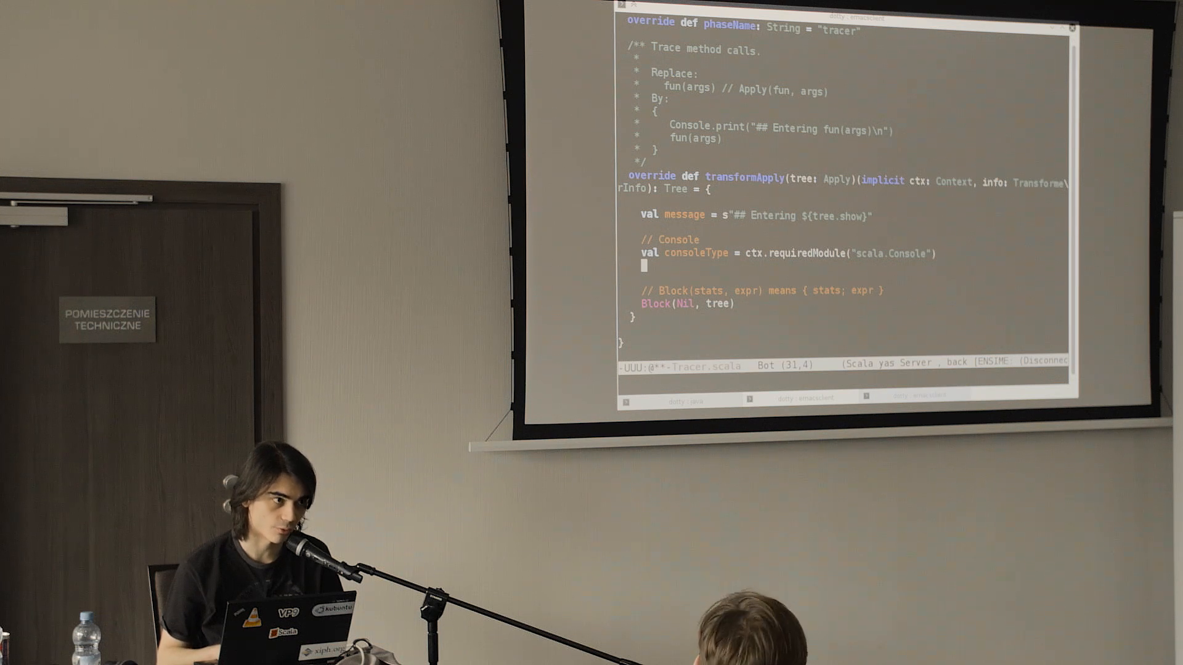
Step: Define val consoleRef = ref(consoleType)
type("val")
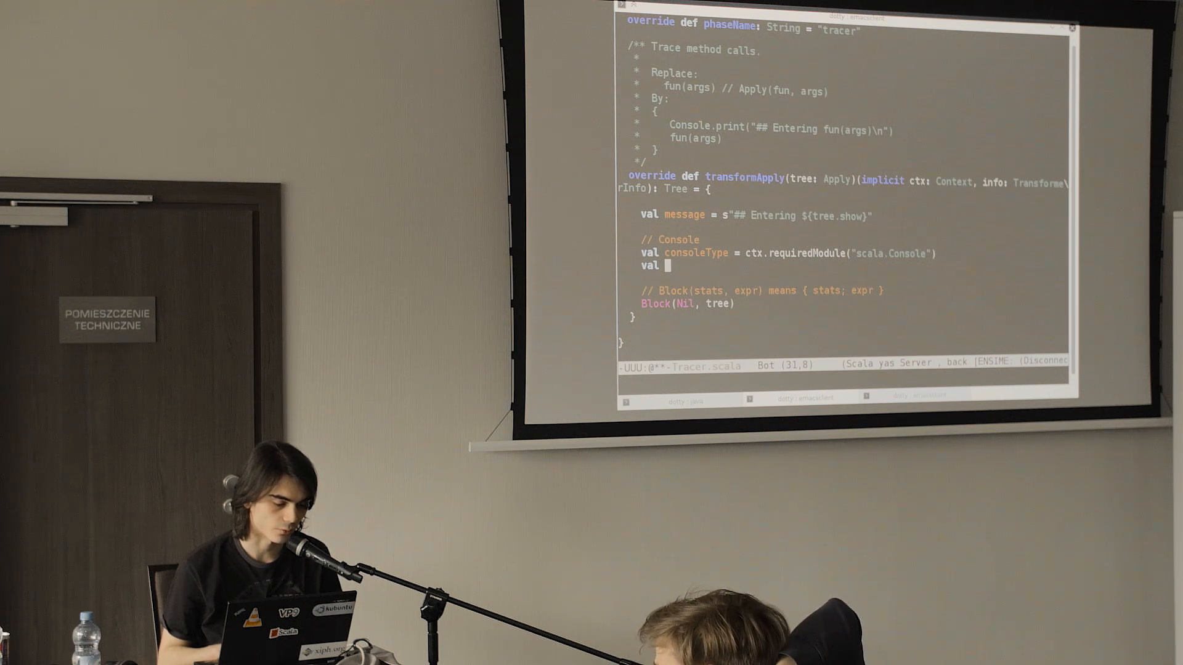
type("consoleRef = ref")
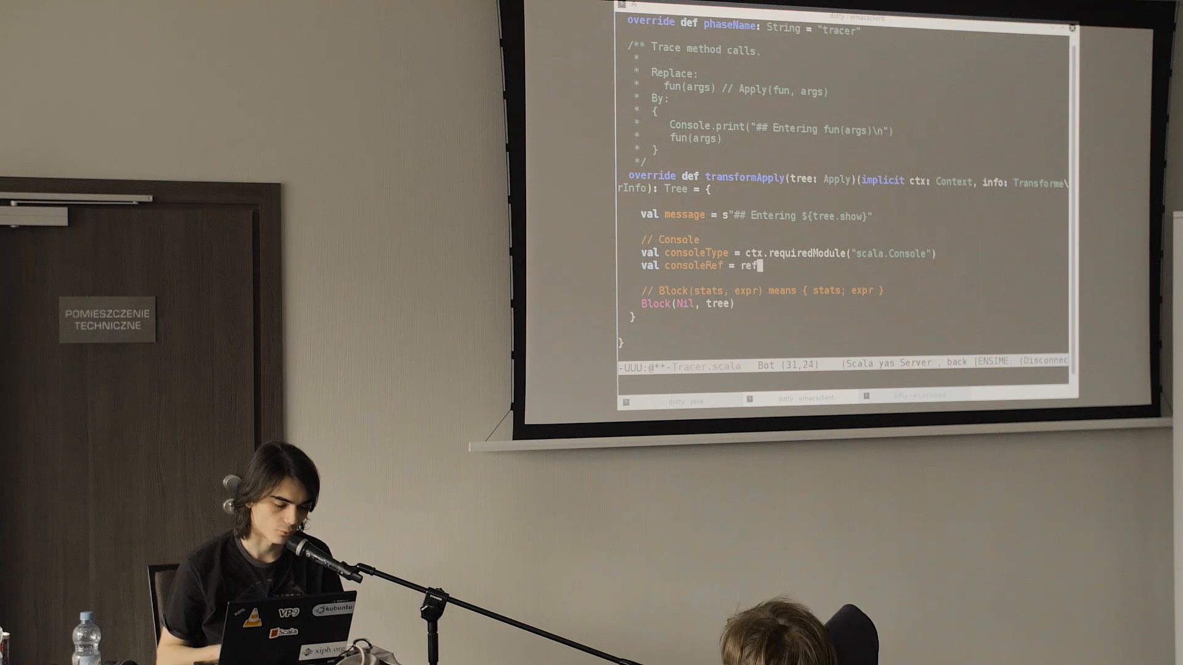
type("(console")
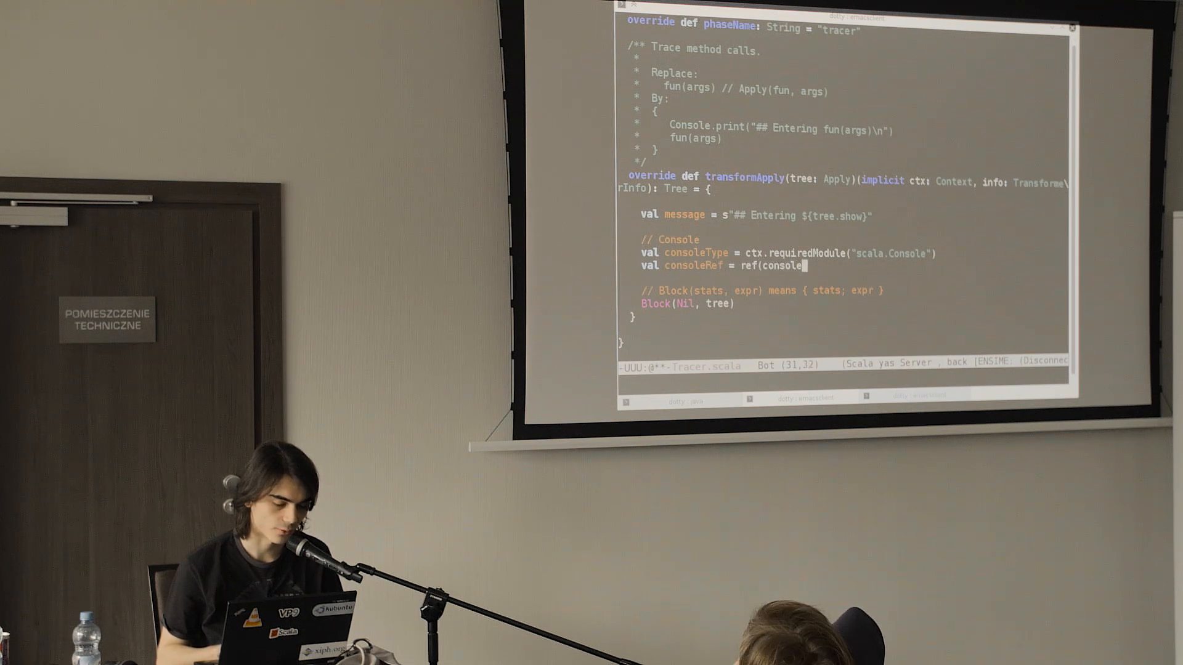
type("Type)")
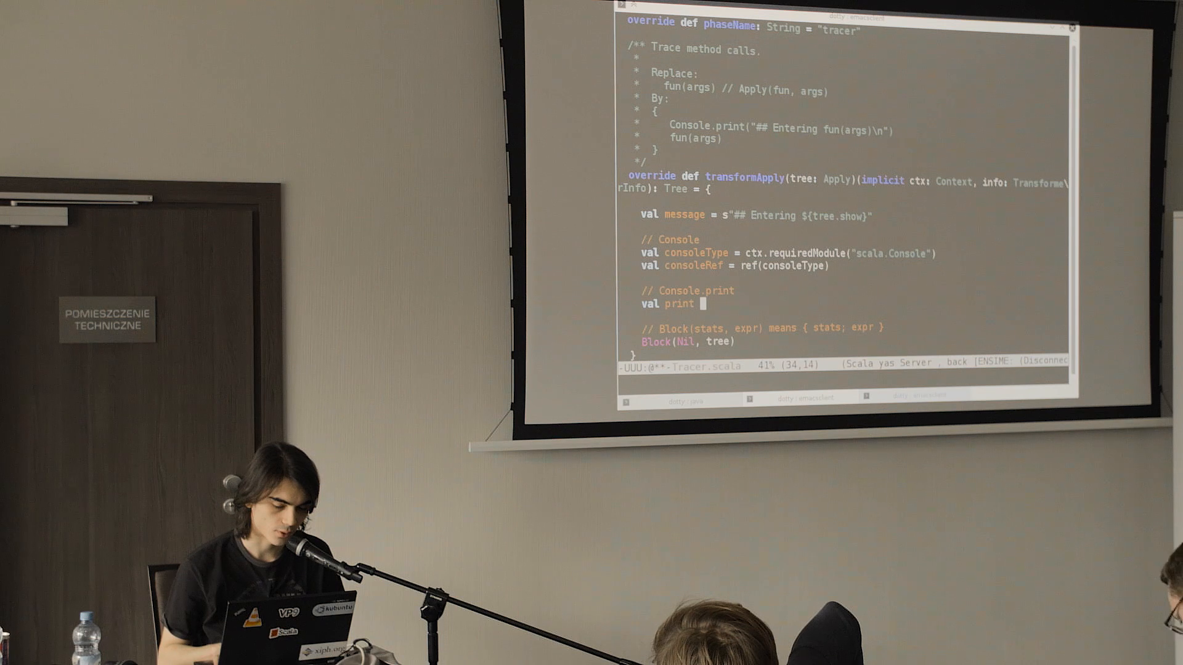
Step: Define val print = consoleRef.select("print".toTermName) and start a Console.print comment
type("=")
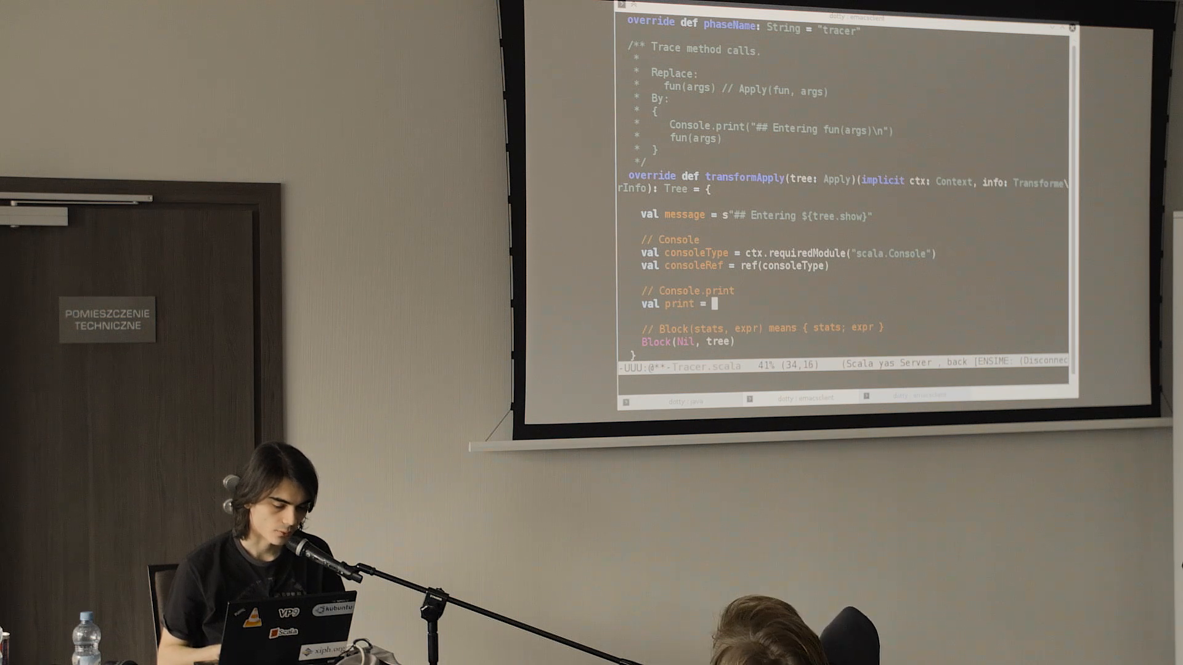
type("consoleRe")
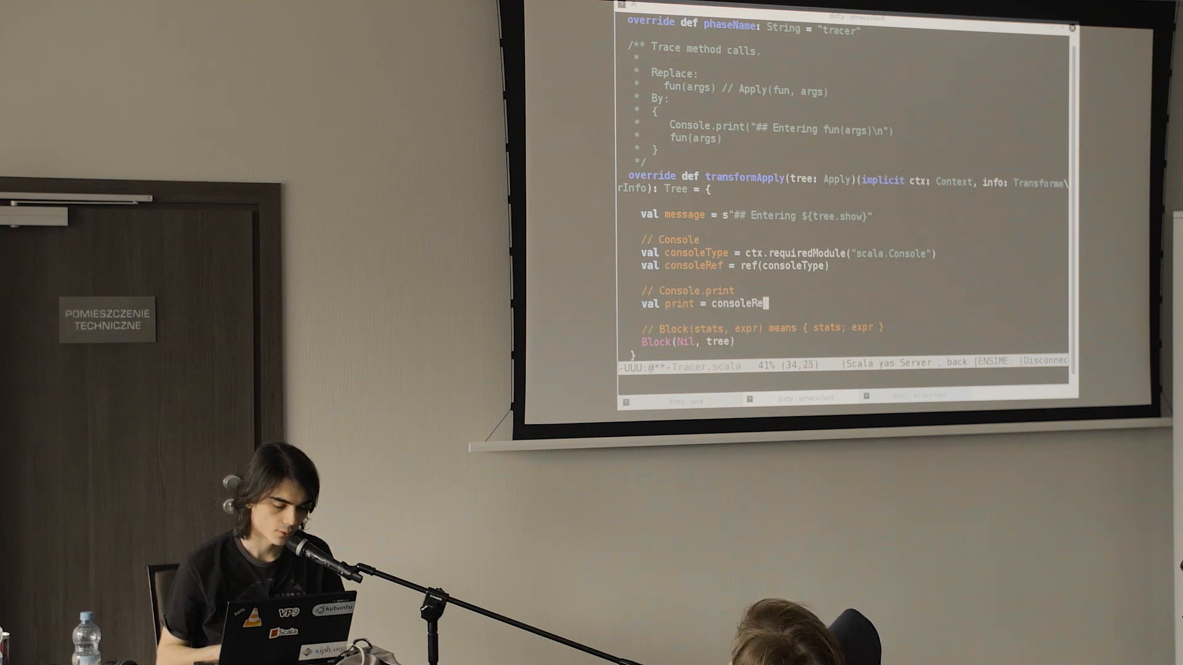
type("f")
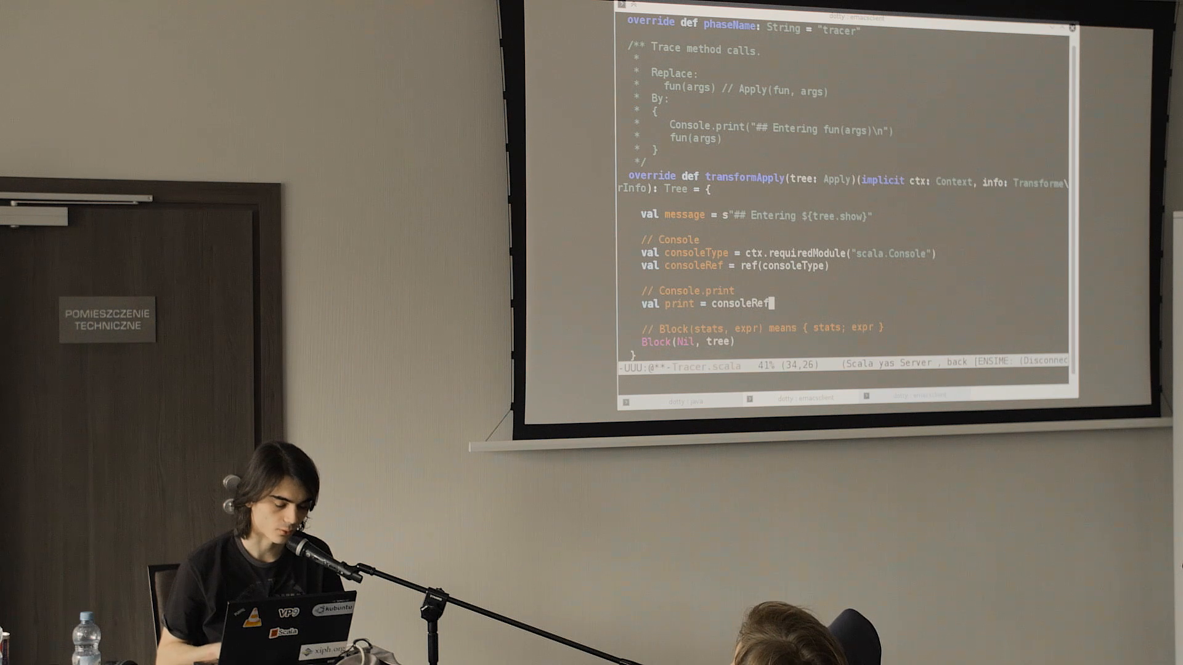
type(".")
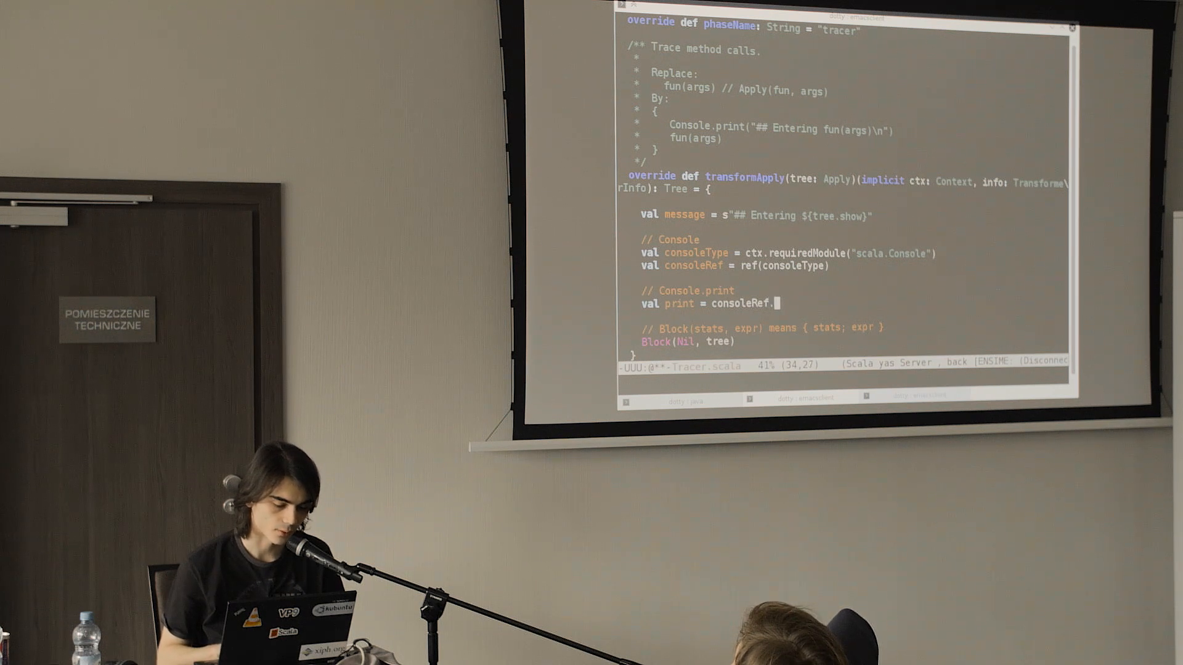
type("select(\"")
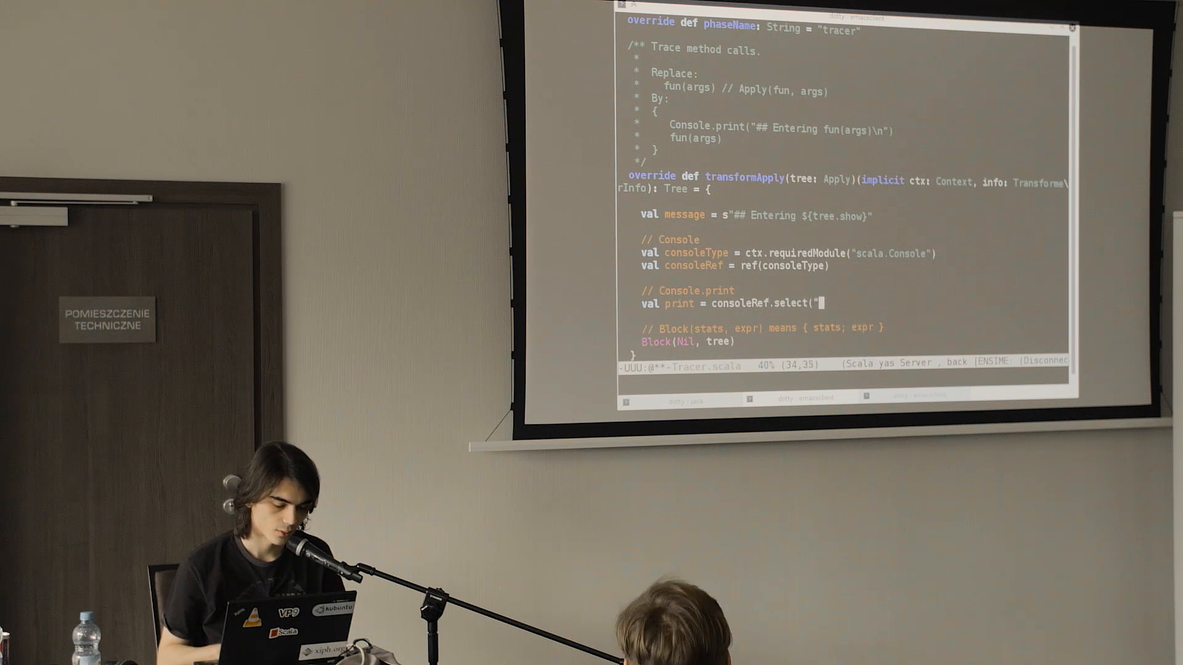
type("print")
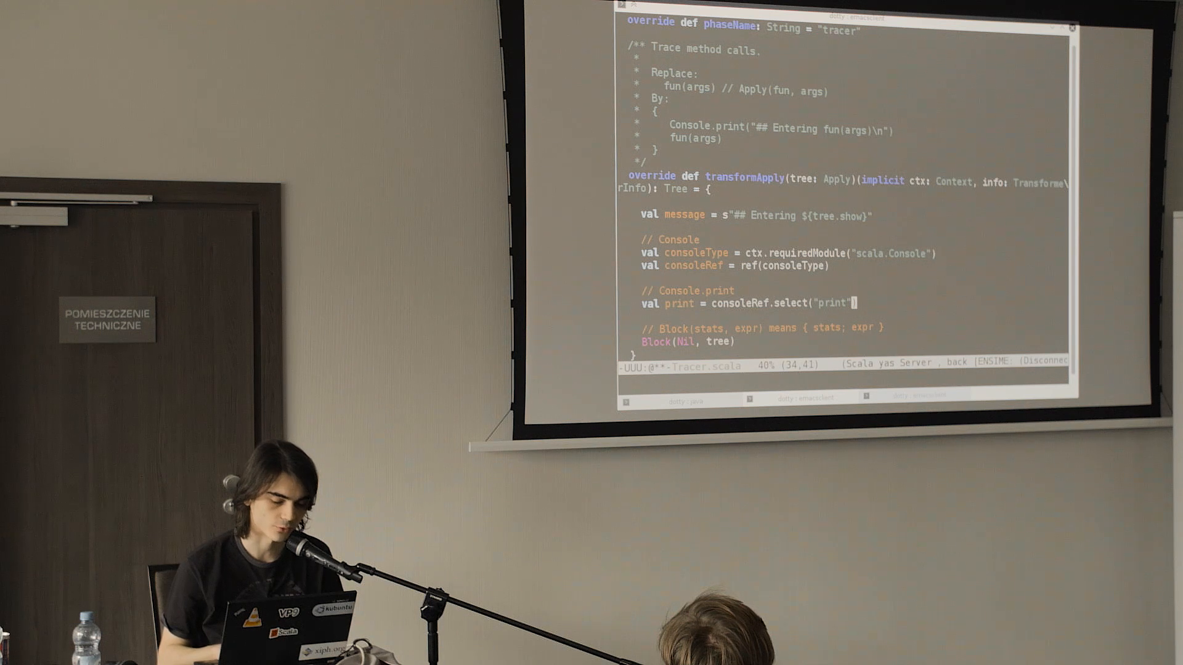
type(".")
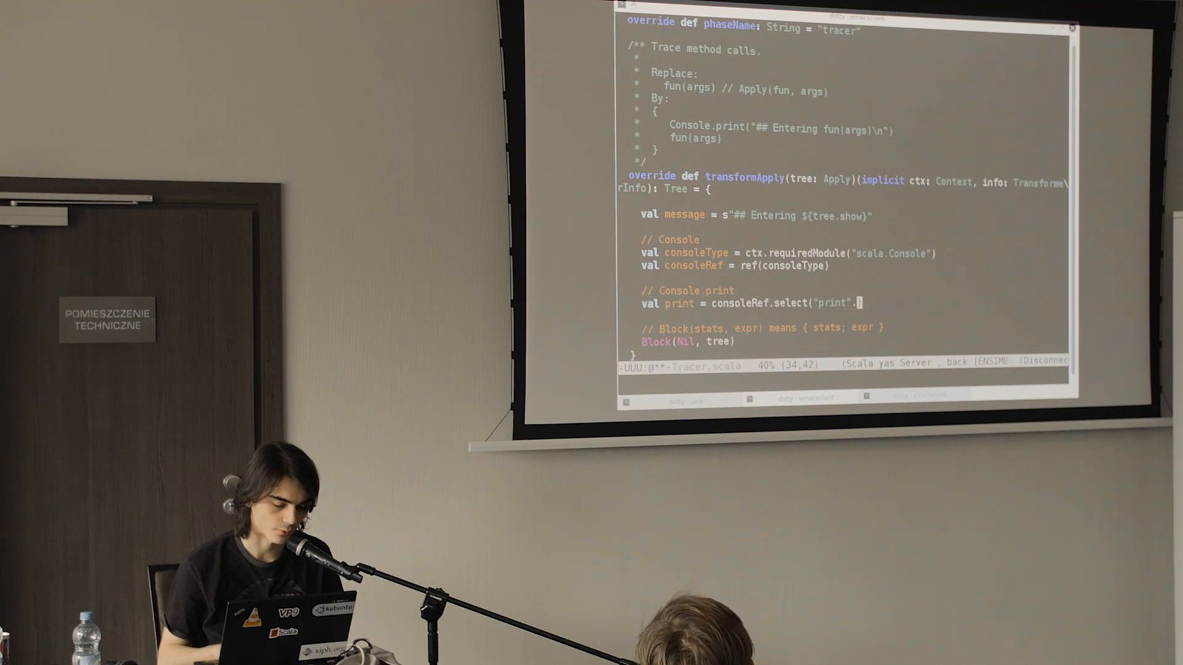
type("toT")
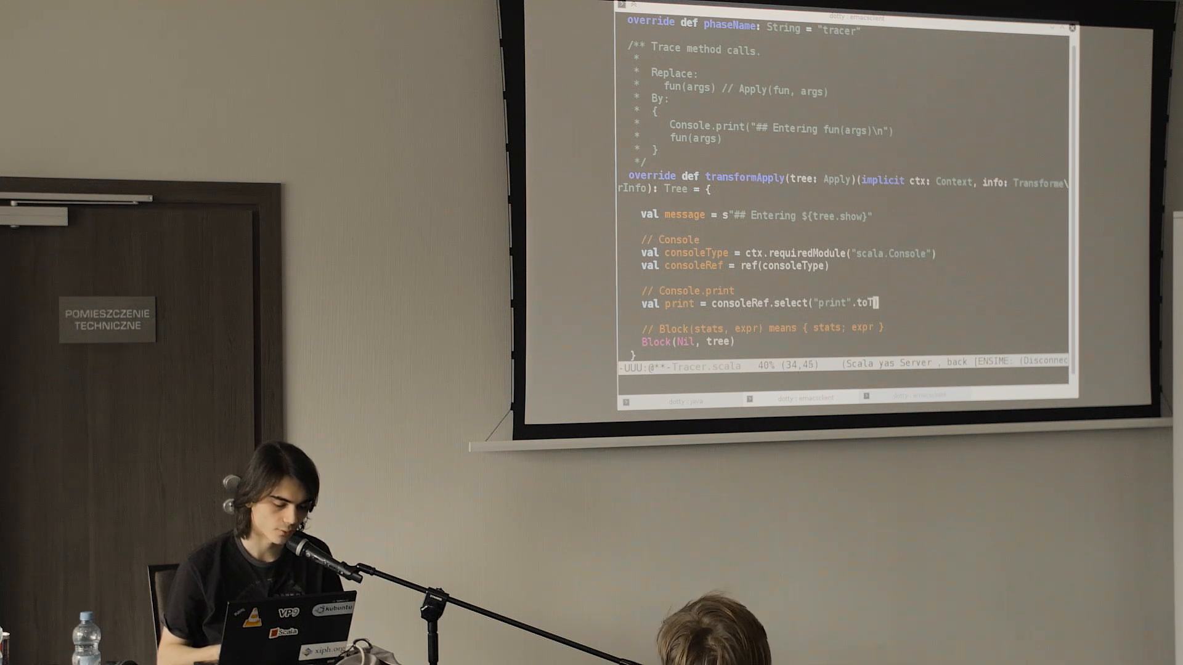
type("ermName")
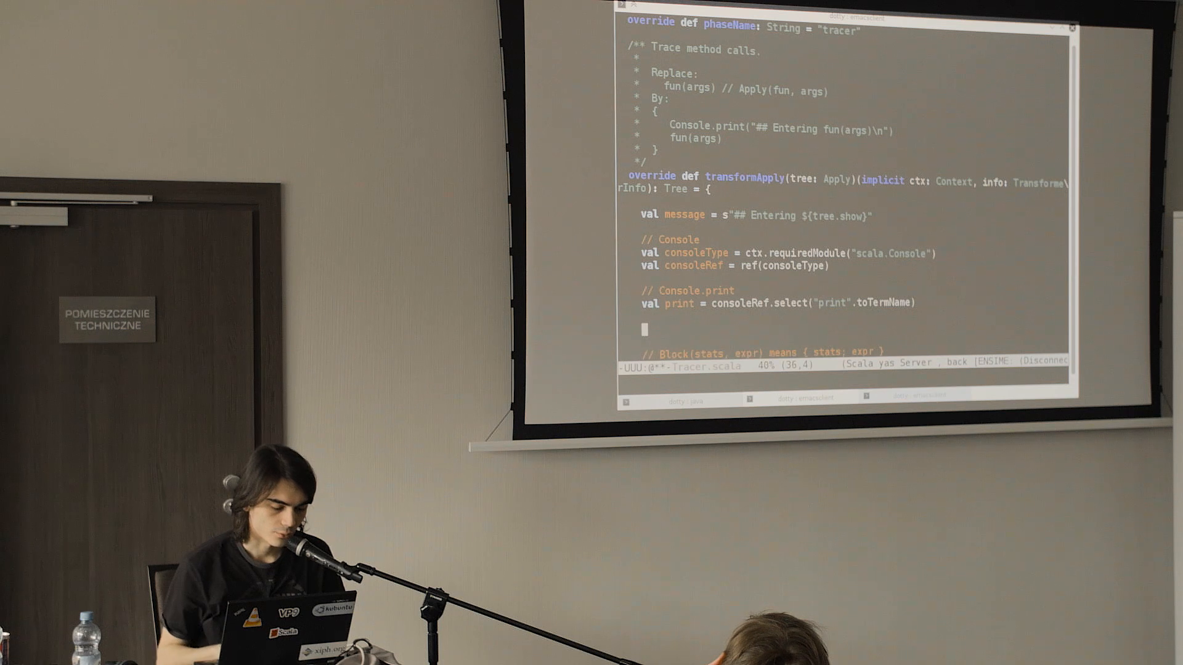
type("// Console.print(")
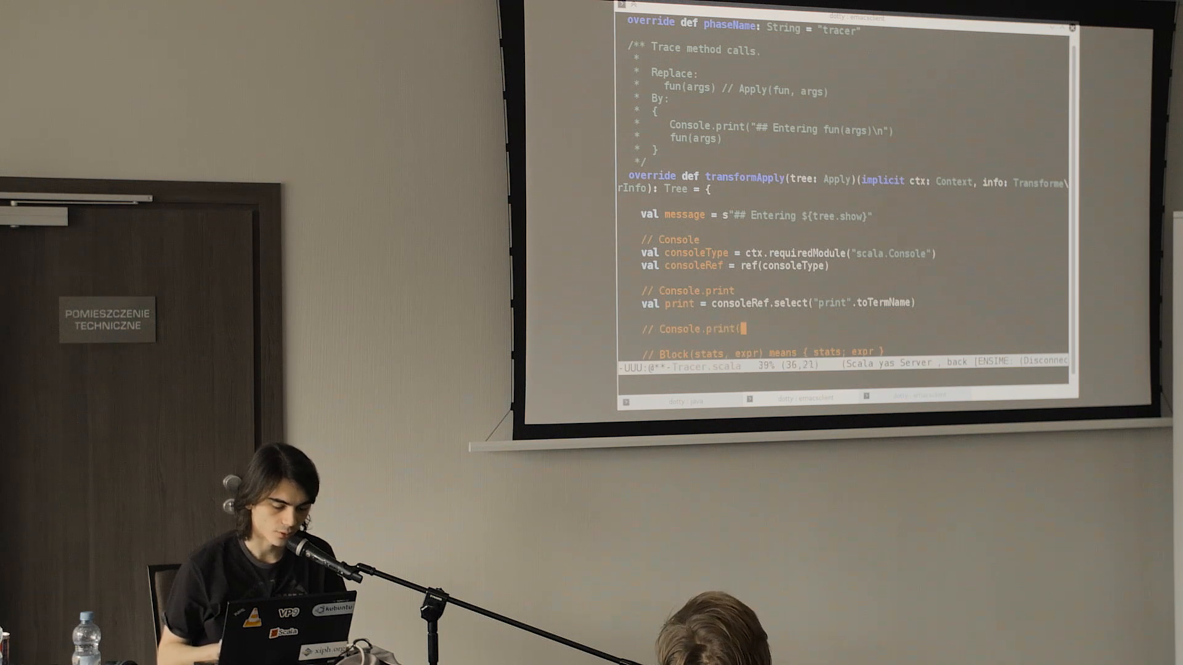
Step: Define printMessage = print.appliedTo(Literal(Constant(message))) in Tracer.scala and move to the sbt session
type("...")
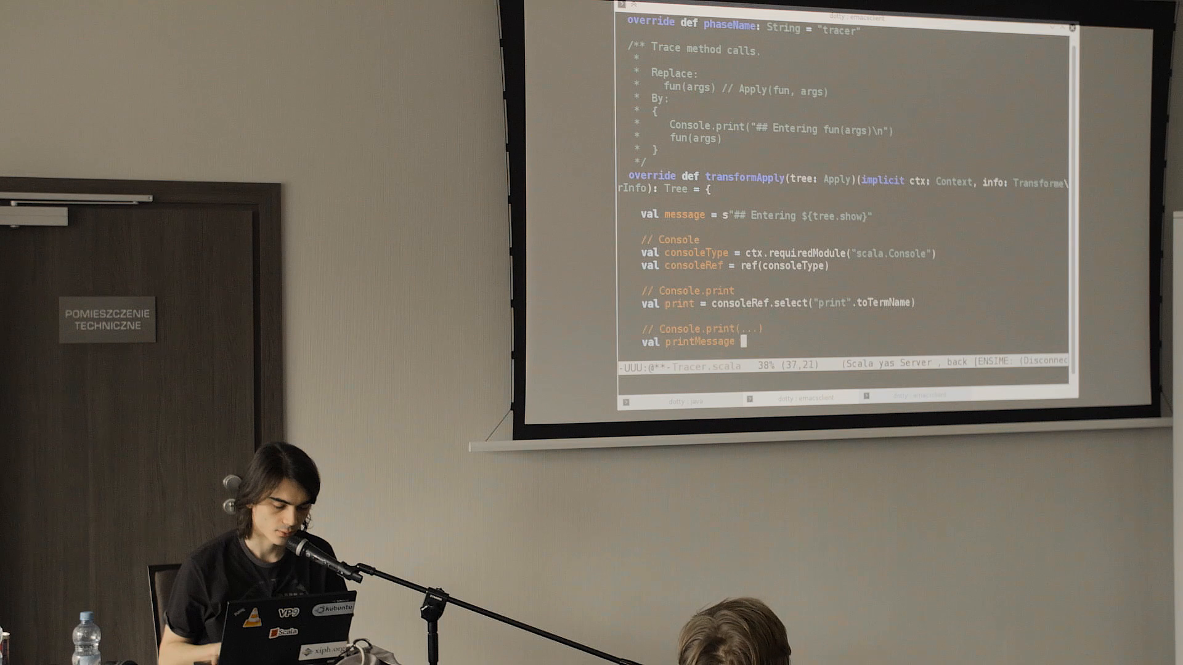
type("= print")
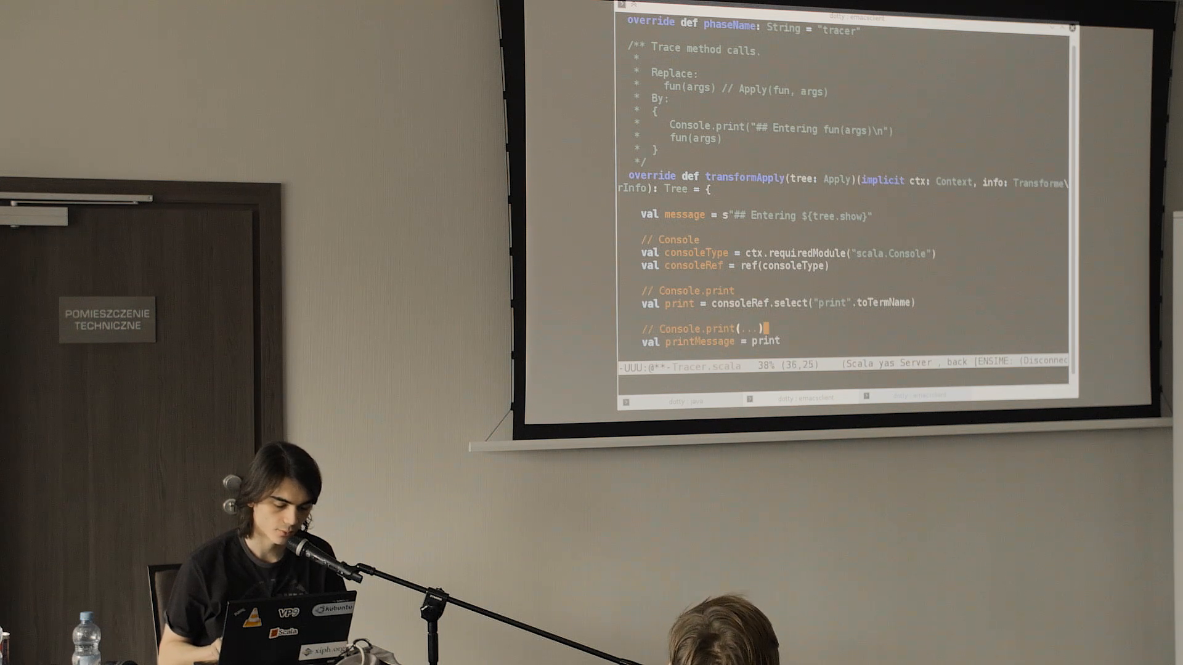
type(".appliedTo(")
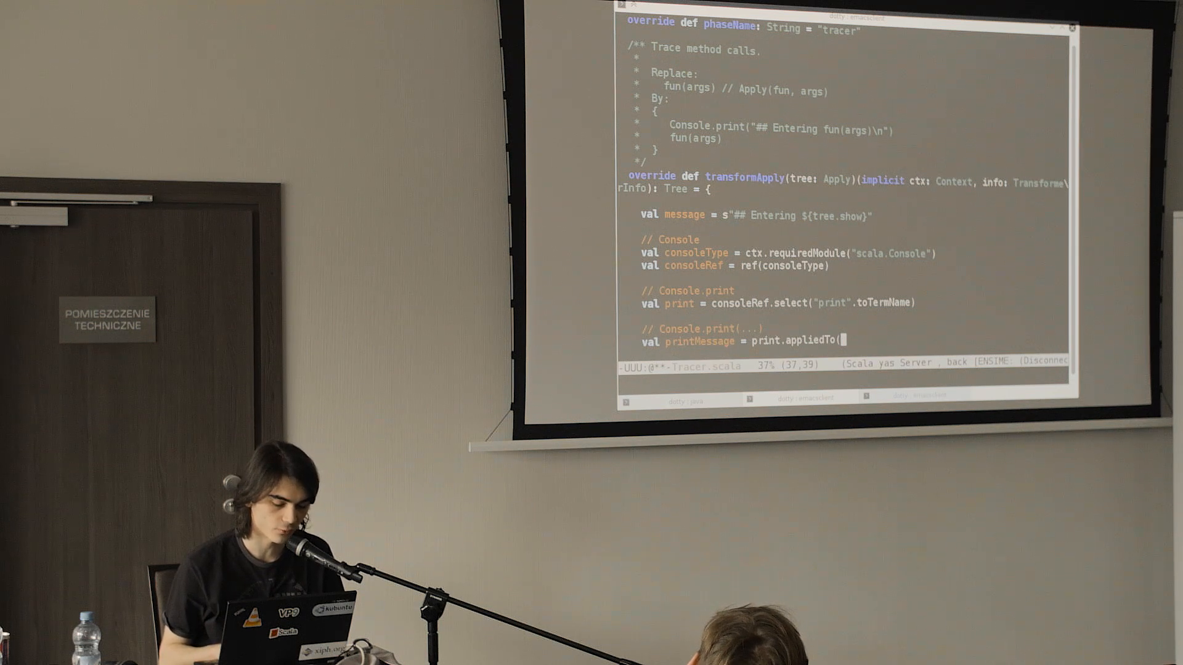
type("Literal")
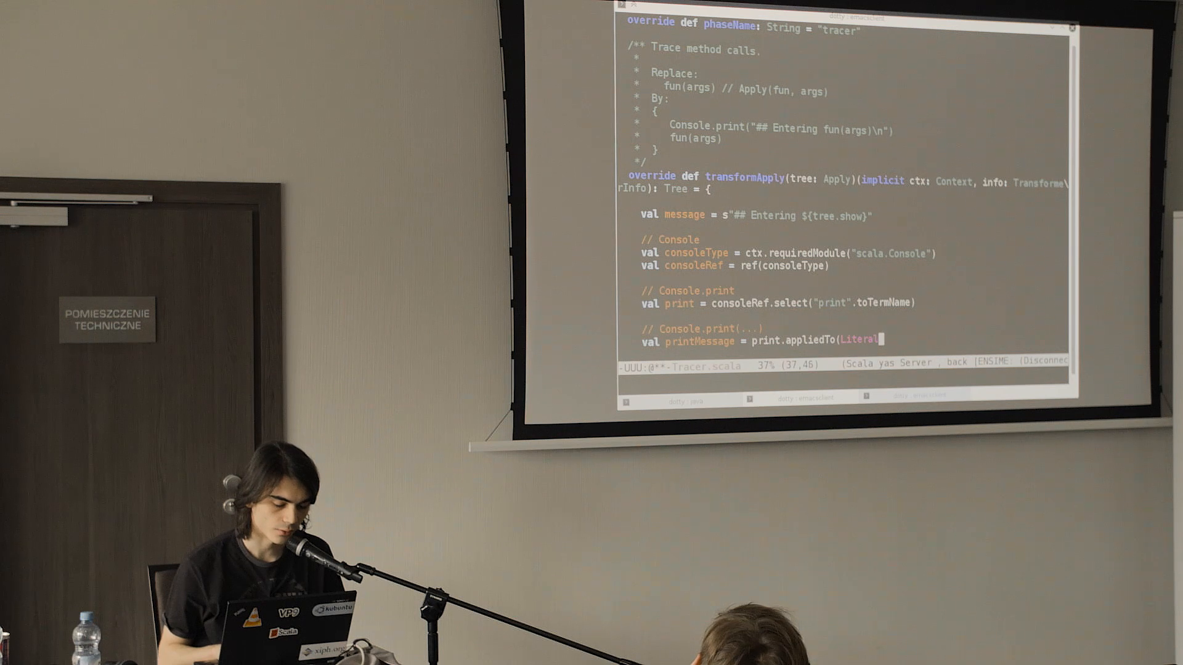
type("(")
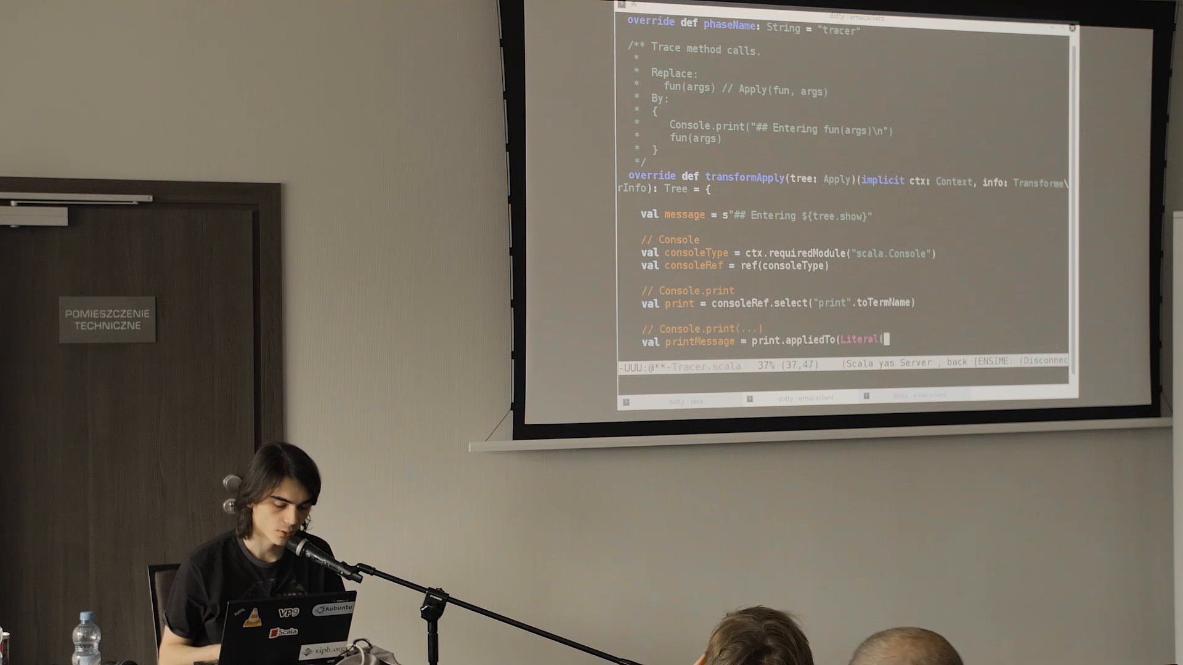
type("Constant(message")
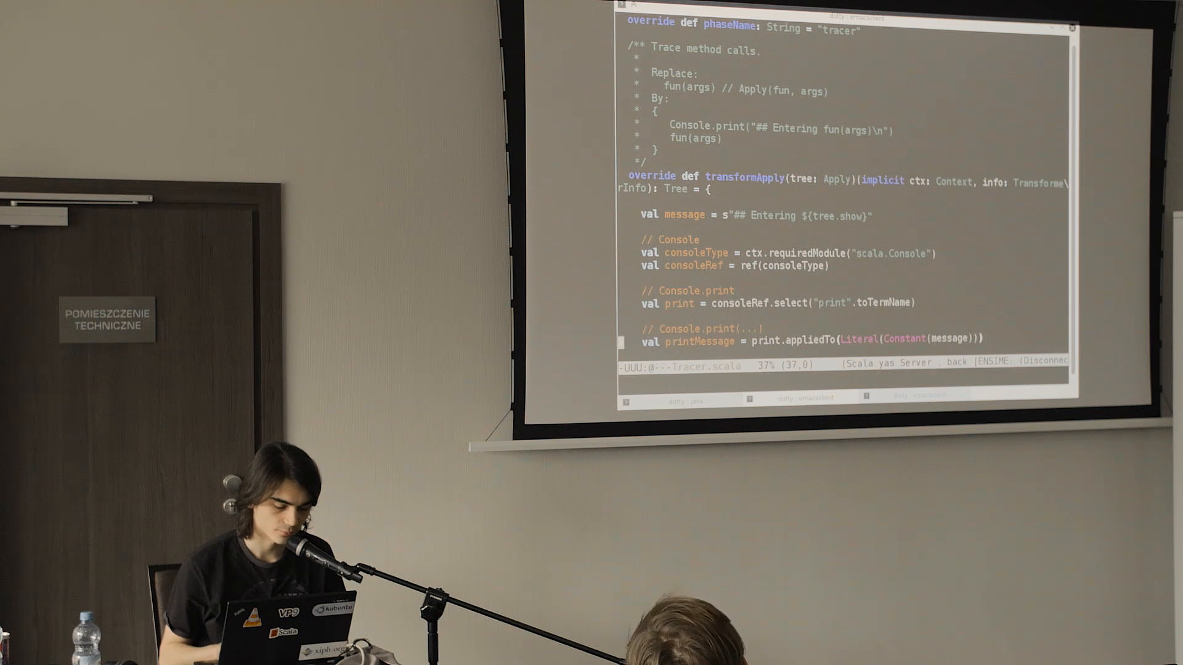
key("Down")
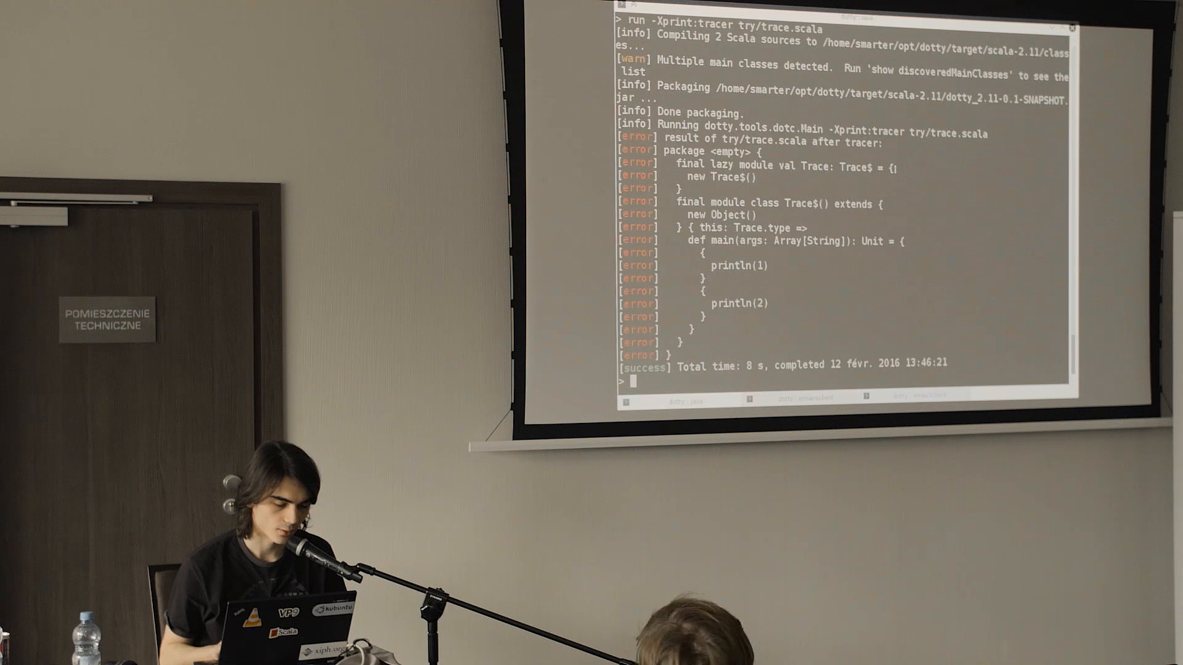
Step: Run the tracer phase on try/trace.scala with -Xprint:tracer in sbt
type("run -Xprint:tracer try/trace.scala")
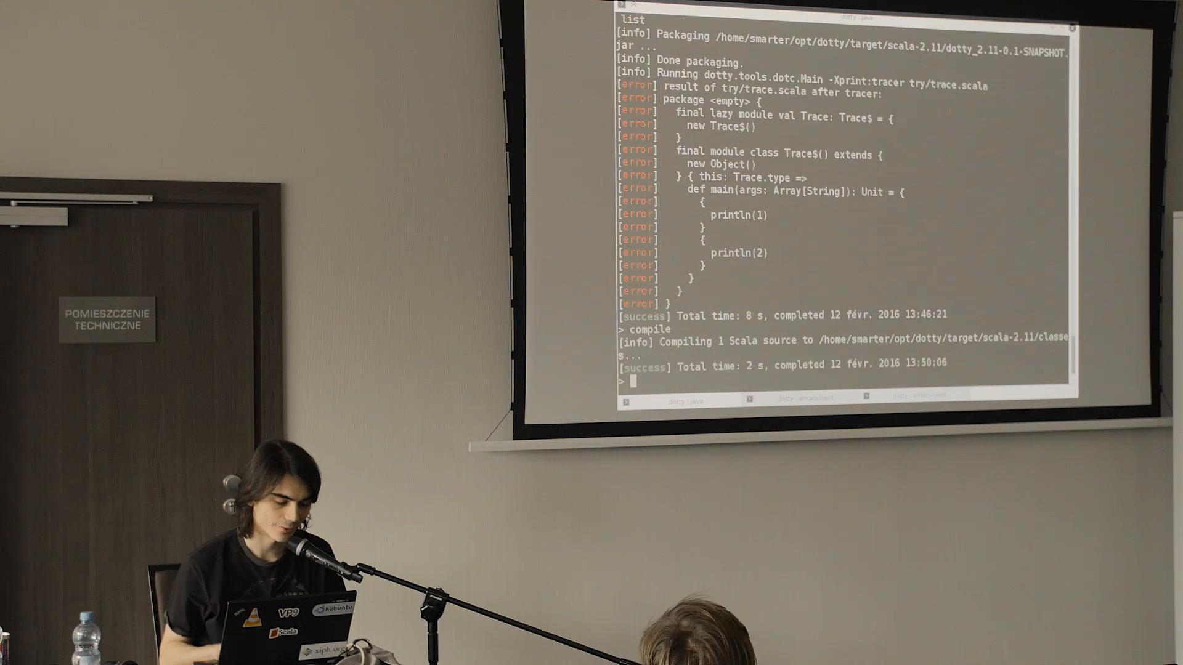
type("run -Xprint:tracer try/trace.scala")
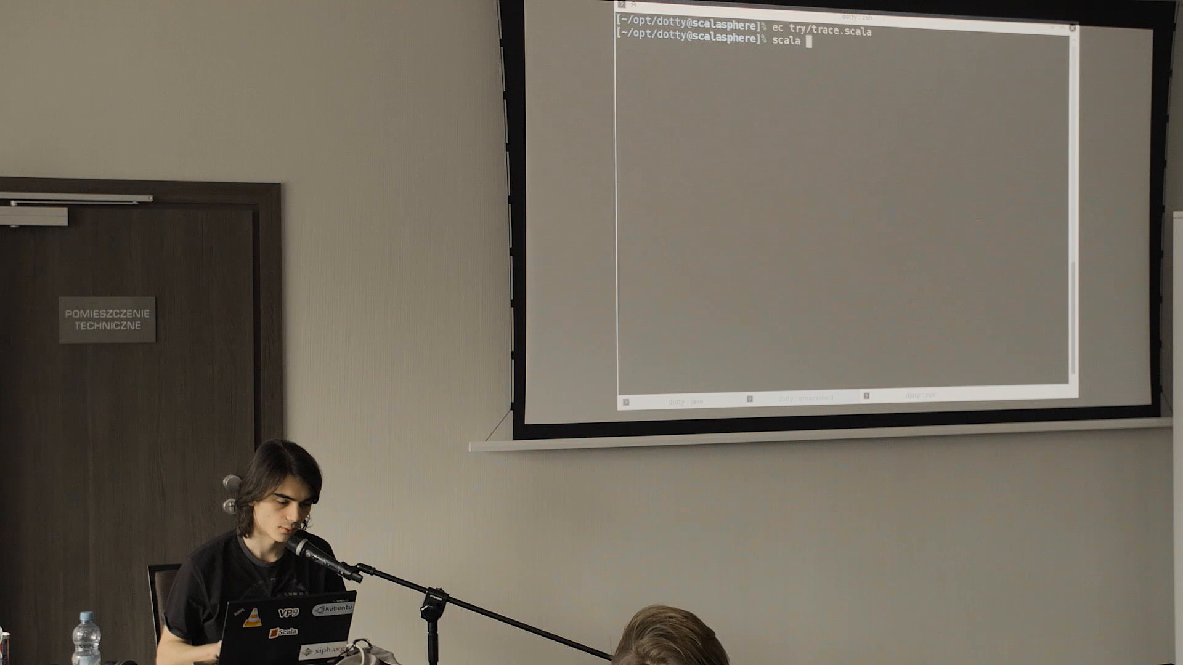
Step: Begin a scala command starting with 'Tra' at the dotty project prompt
type("Tra")
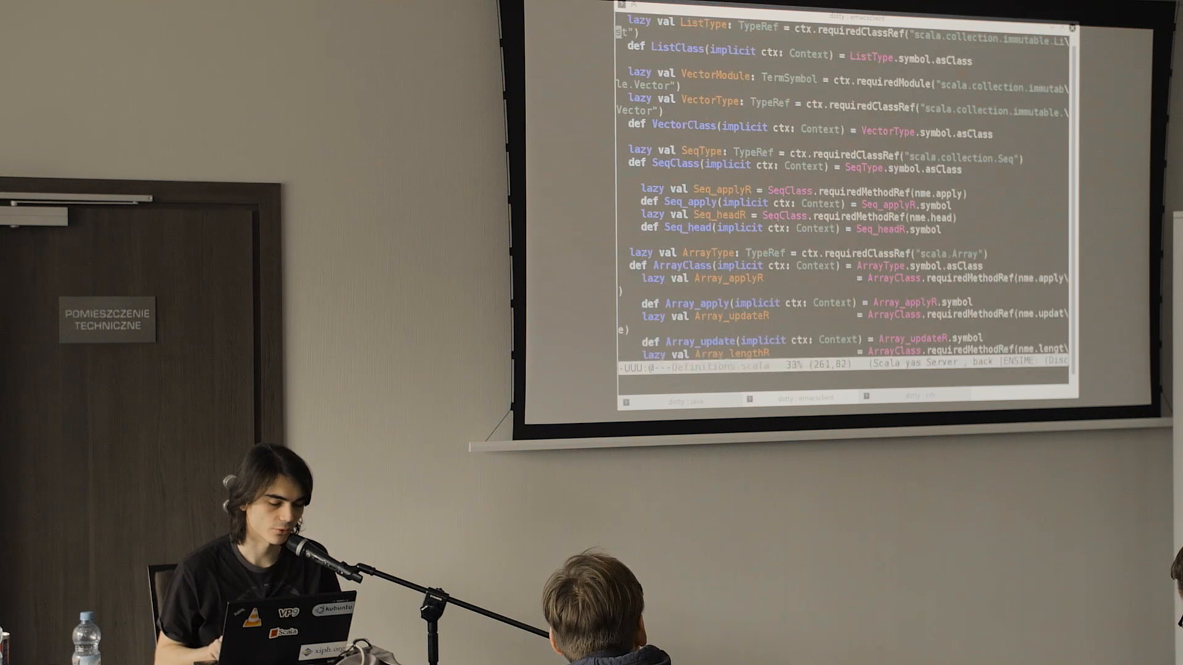
Step: Scroll Definitions.scala through the ListType, VectorType, SeqType and ArrayType entries
scroll("down", 3)
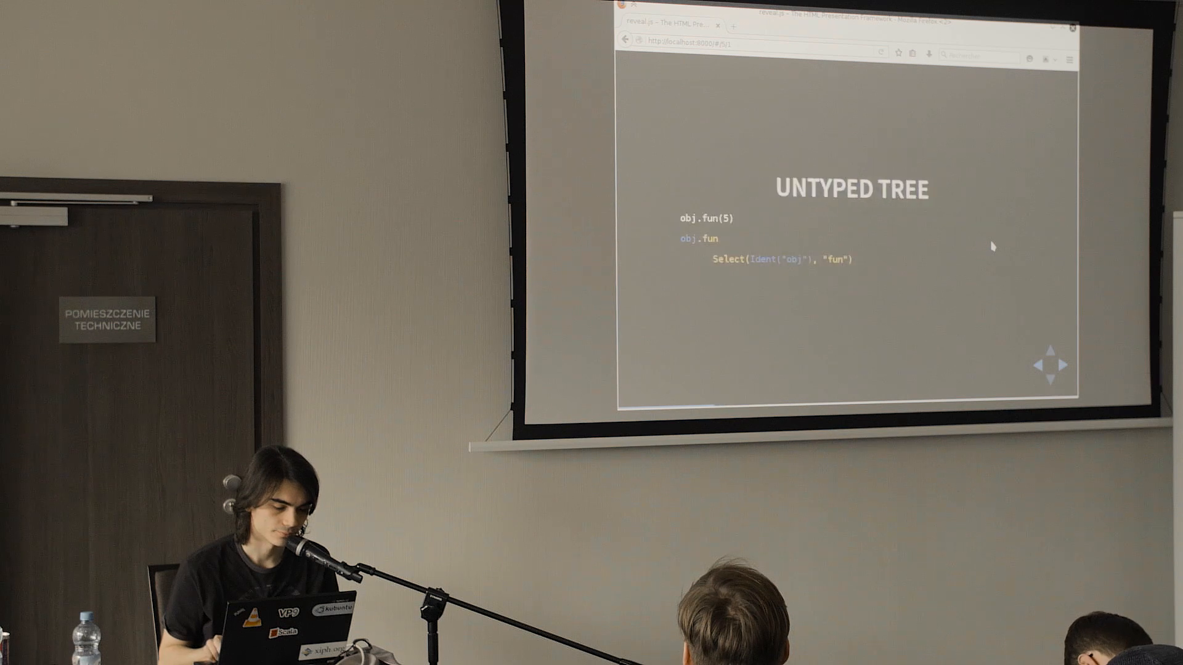
Step: Advance to the fragment showing obj.fun(5) as Apply(Select(Ident("obj"), "fun"), Literal(5))
key("Right")
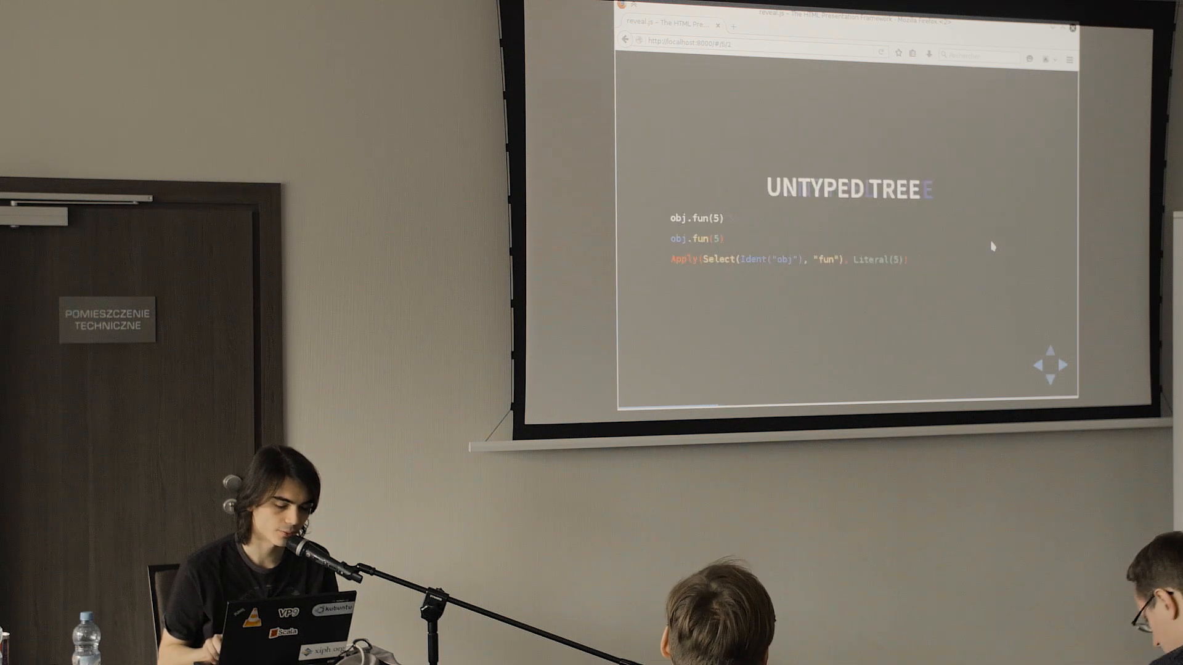